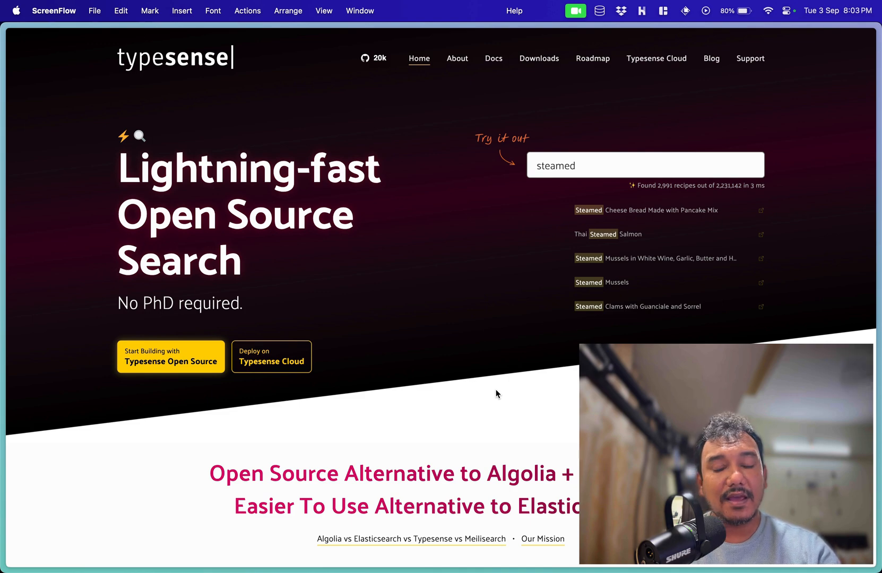
- Leave the Scout docs for the Typesense tab showing its features list
{"action": "scroll", "scroll_direction": "down", "scroll_amount": 3}
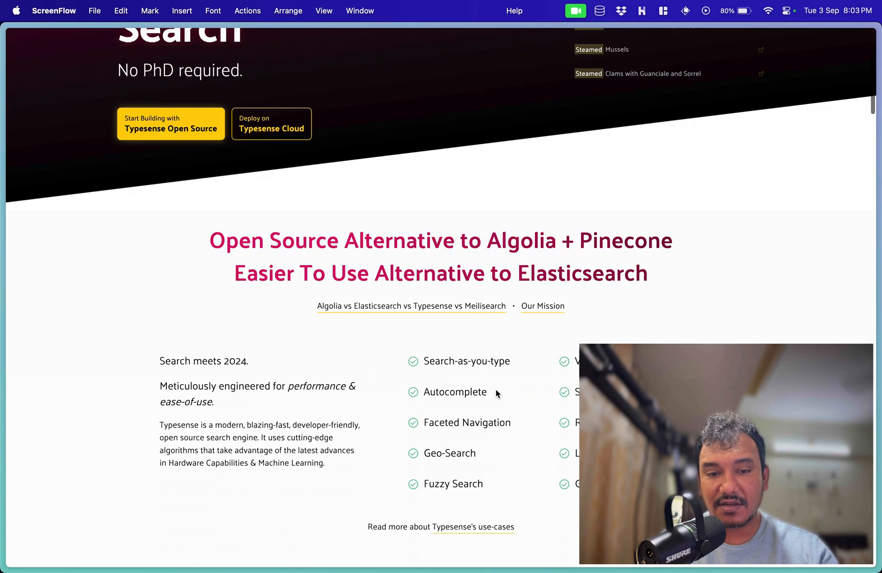
{"action": "scroll", "scroll_direction": "down", "scroll_amount": 3}
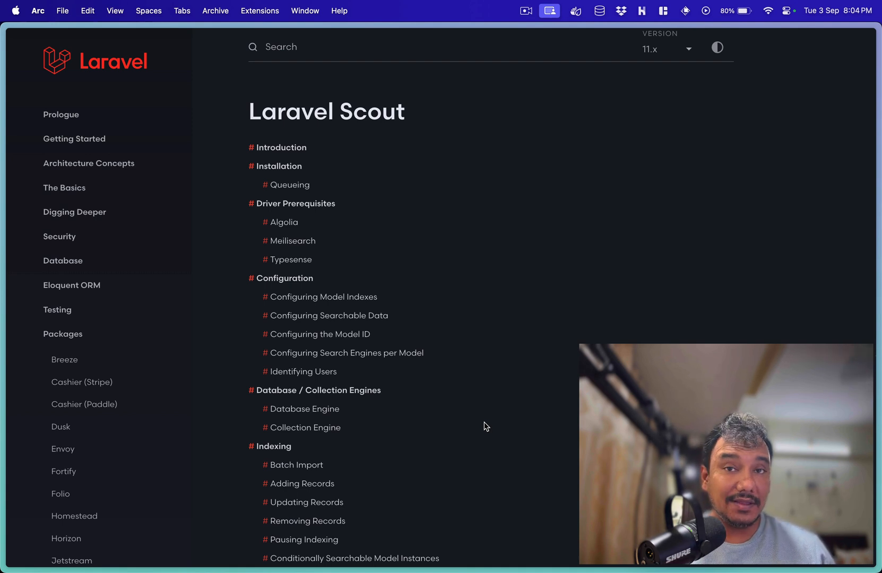
{"action": "left_click", "coordinate": [550, 10]}
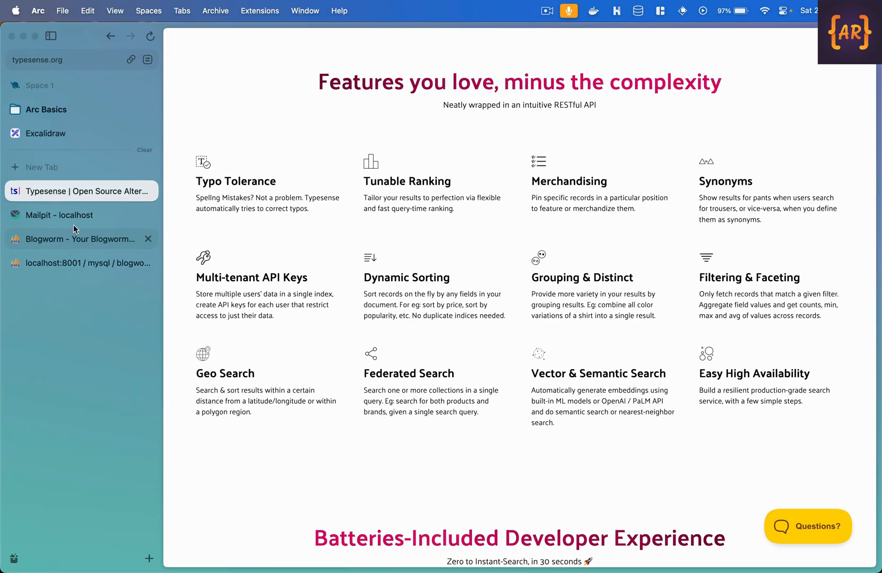
- Switch to the Blogworm tab and browse its reading history and top websites
{"action": "left_click", "coordinate": [74, 239]}
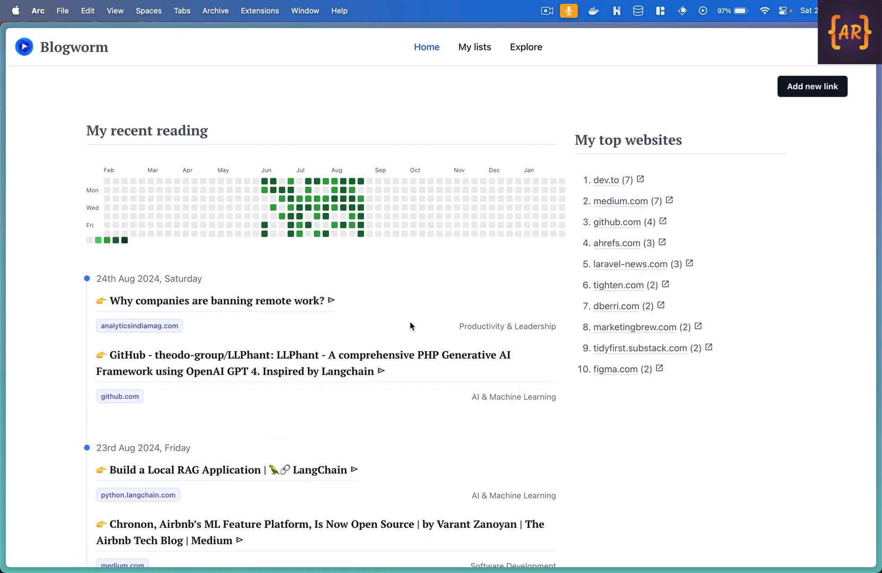
{"action": "mouse_move", "coordinate": [451, 306]}
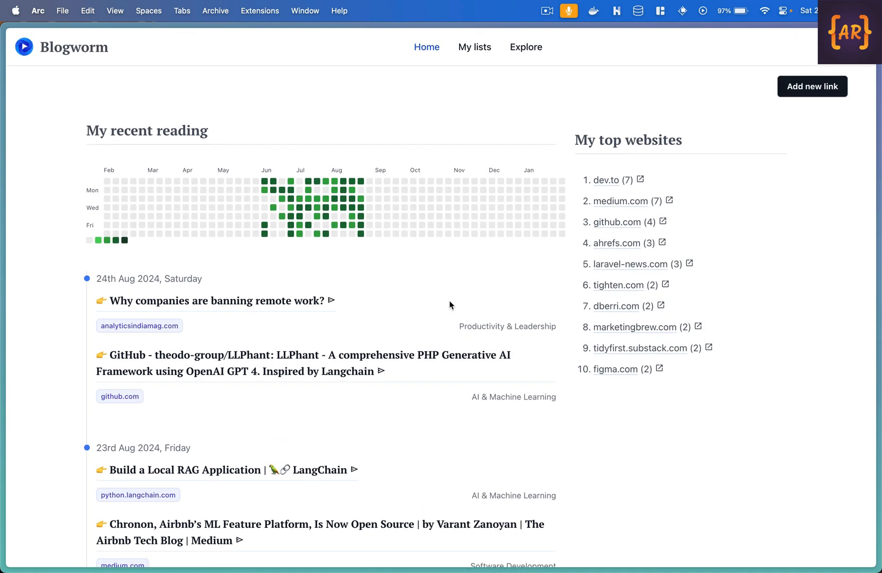
{"action": "scroll", "scroll_direction": "down", "scroll_amount": 3}
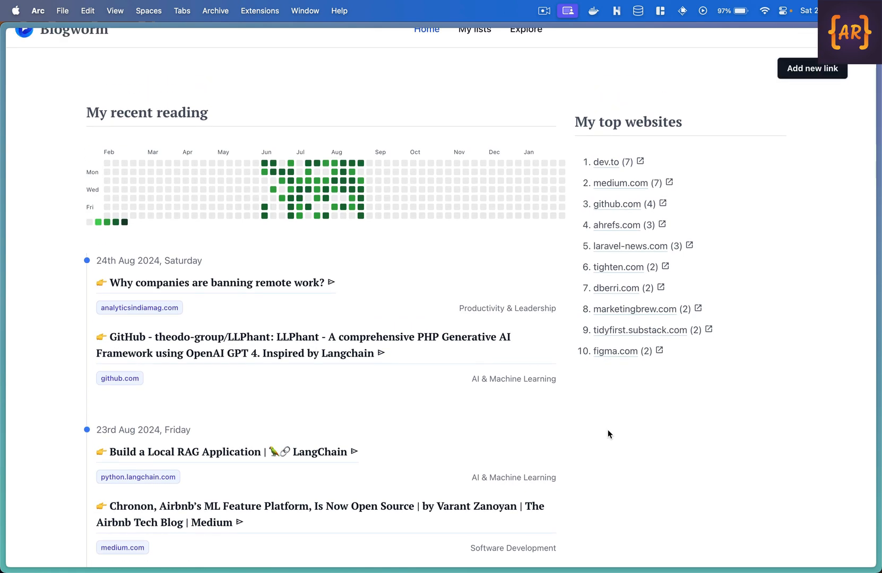
{"action": "scroll", "scroll_direction": "down", "scroll_amount": 3}
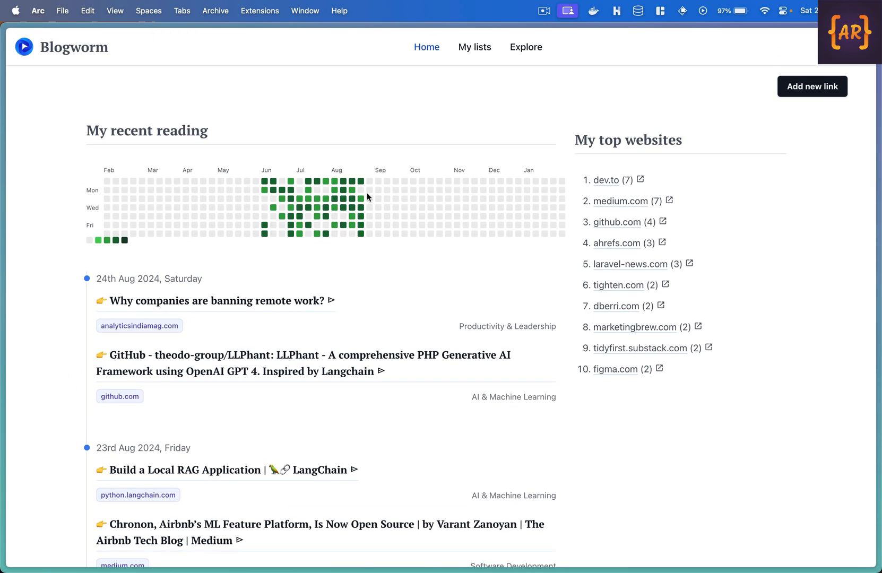
{"action": "mouse_move", "coordinate": [364, 234]}
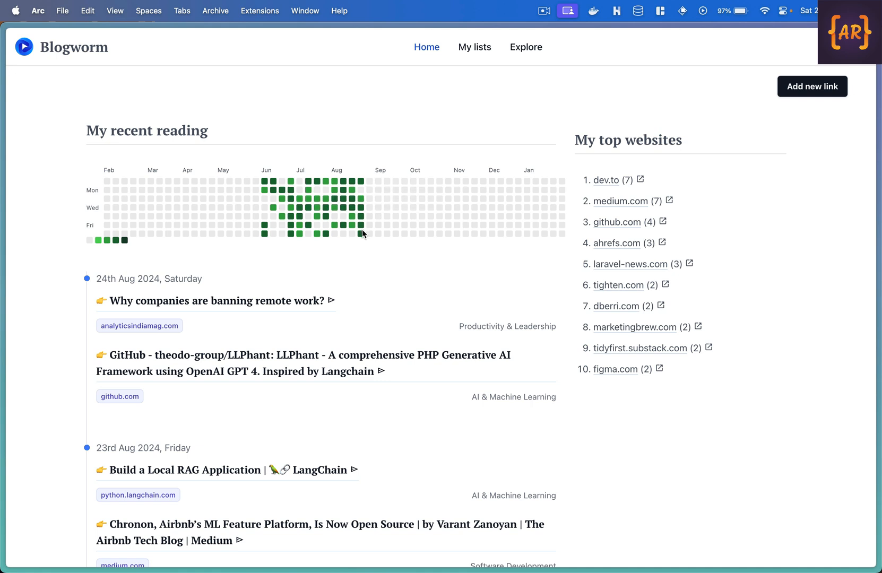
{"action": "mouse_move", "coordinate": [361, 246]}
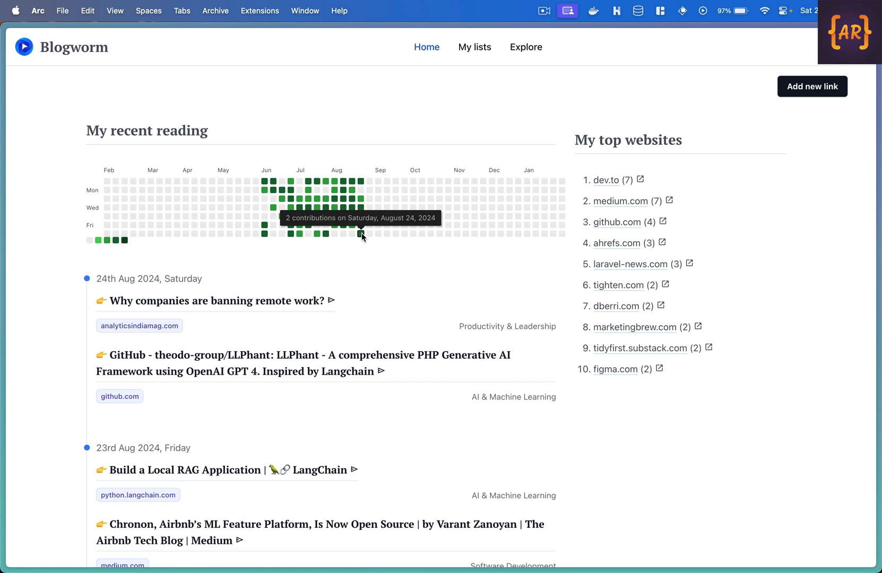
{"action": "mouse_move", "coordinate": [284, 153]}
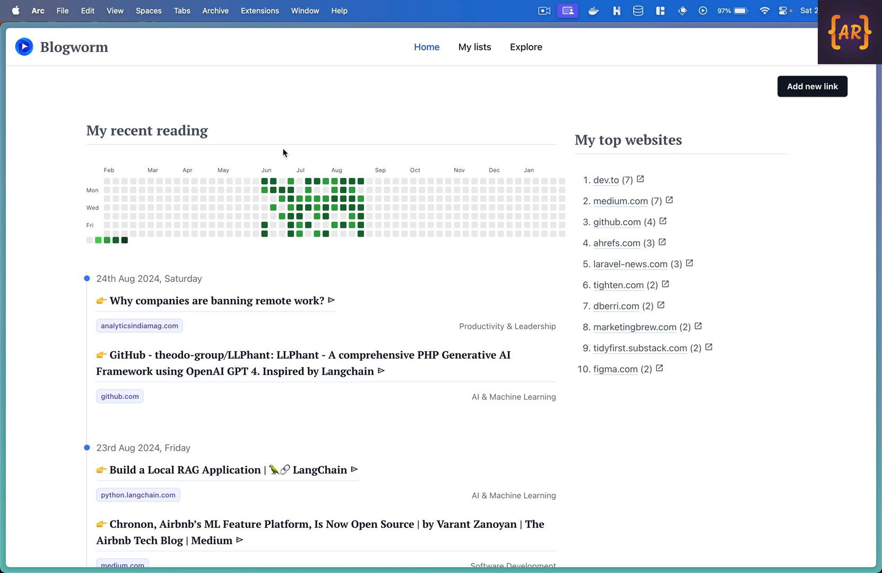
{"action": "mouse_move", "coordinate": [409, 110]}
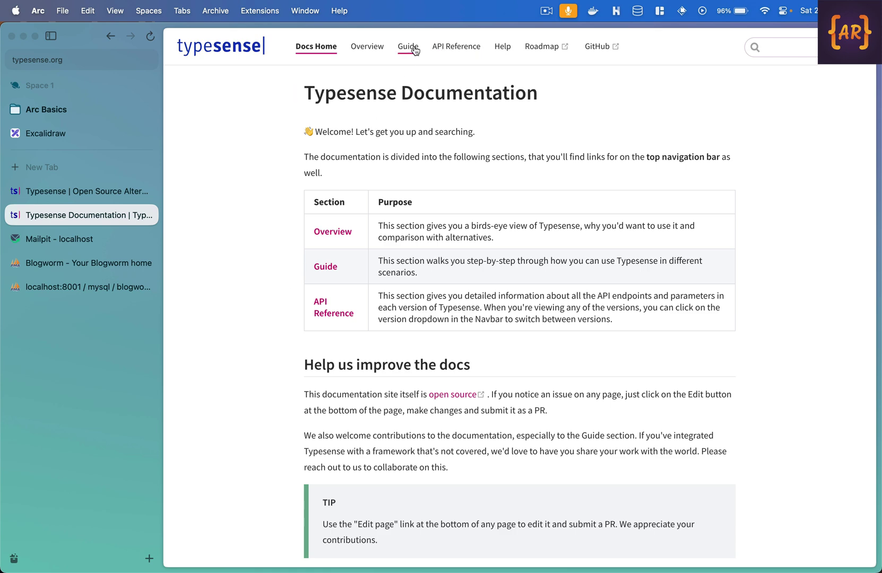
- Go through the Typesense Guide to the Install Typesense page
{"action": "left_click", "coordinate": [407, 46]}
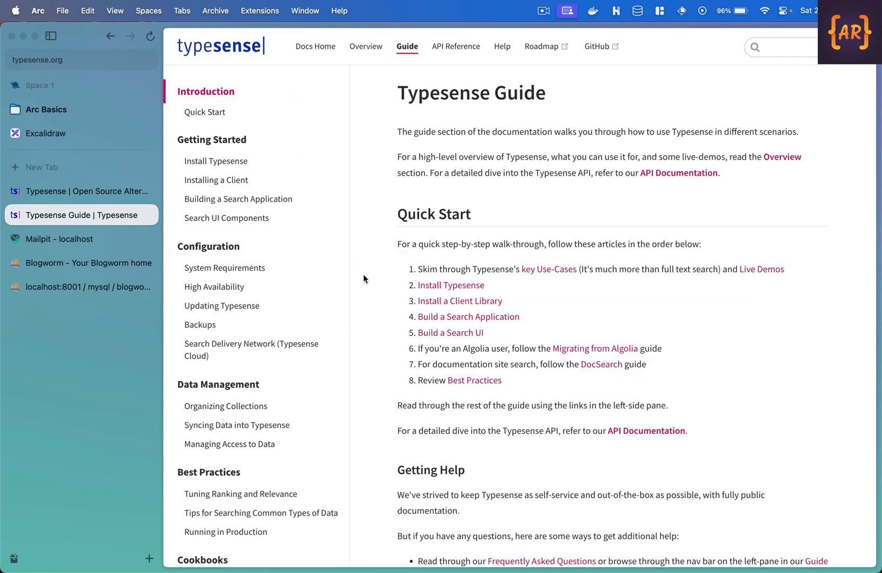
{"action": "scroll", "scroll_direction": "down", "scroll_amount": 3}
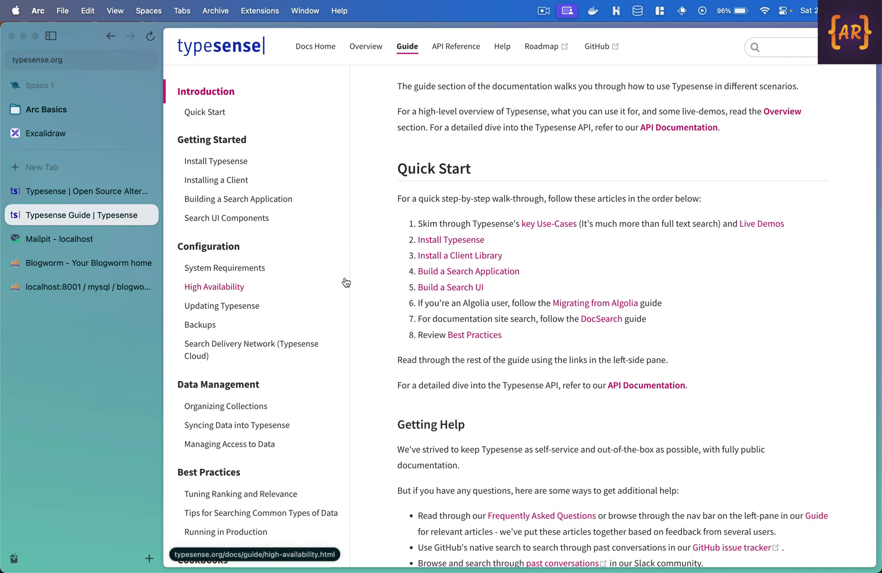
{"action": "left_click", "coordinate": [215, 160]}
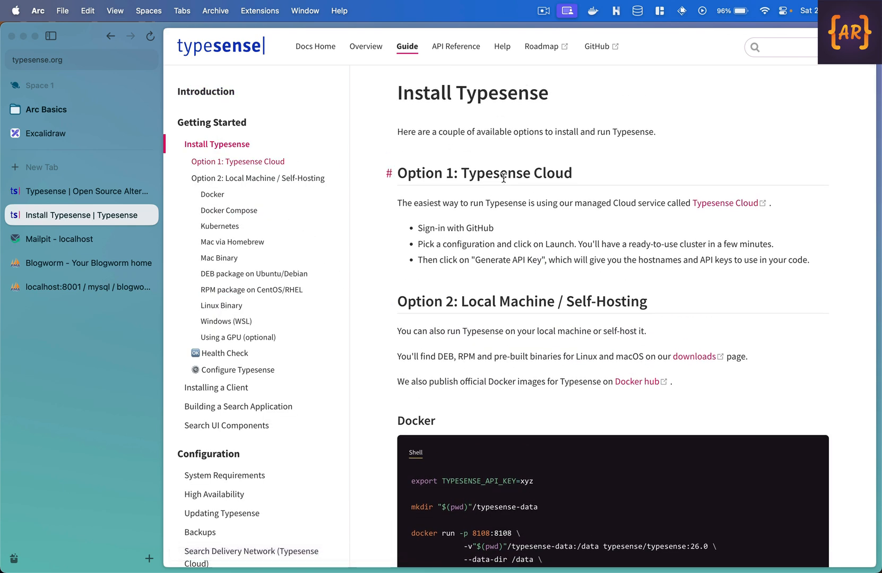
{"action": "scroll", "scroll_direction": "down", "scroll_amount": 3}
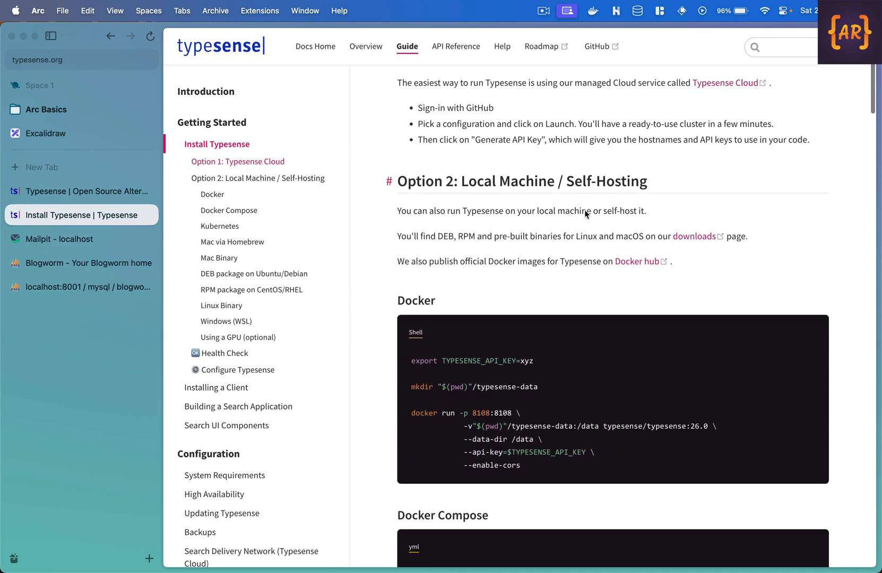
{"action": "scroll", "scroll_direction": "down", "scroll_amount": 3}
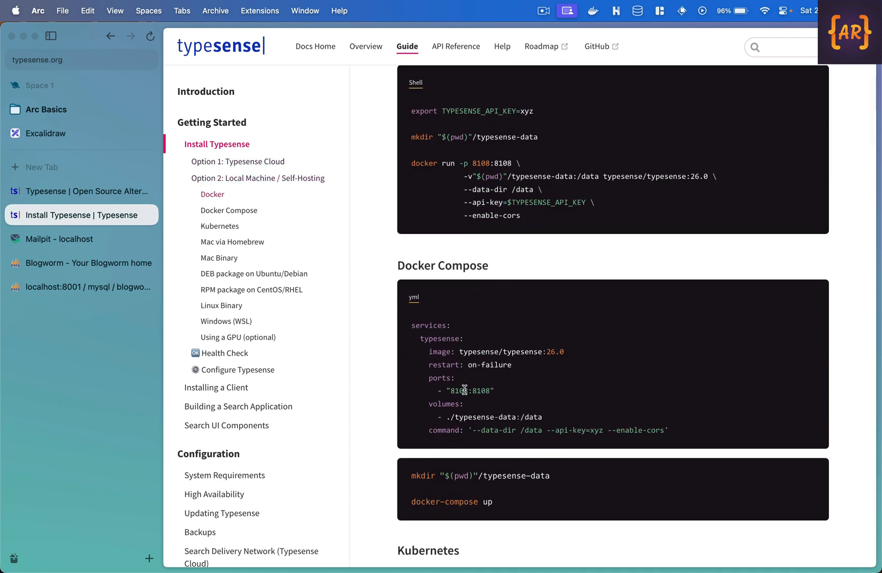
{"action": "scroll", "scroll_direction": "down", "scroll_amount": 3}
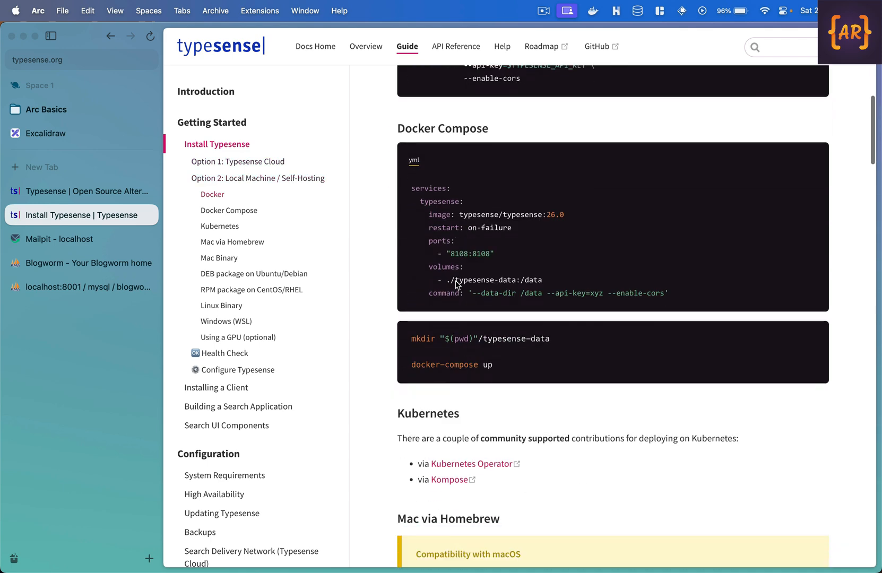
{"action": "scroll", "scroll_direction": "up", "scroll_amount": 3}
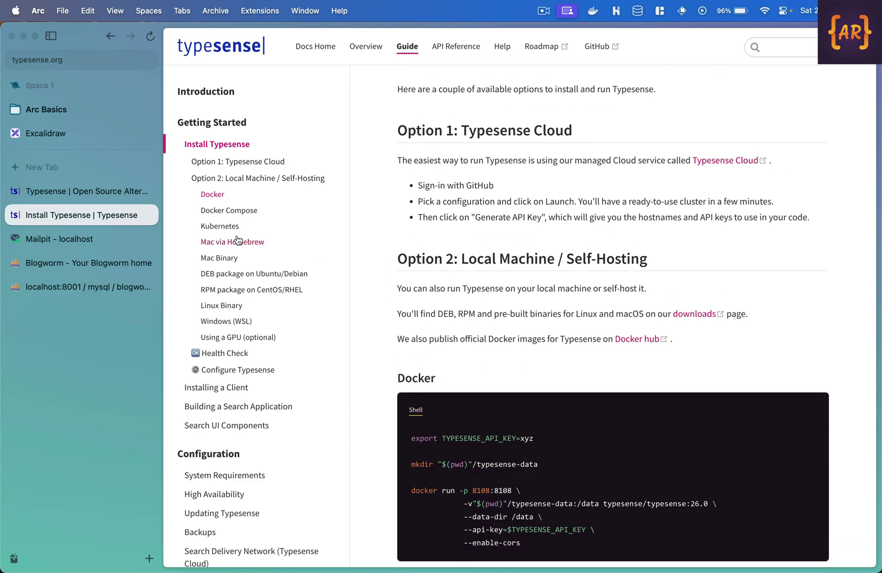
- Jump to the Mac via Homebrew, then the Docker Compose instructions
{"action": "left_click", "coordinate": [232, 242]}
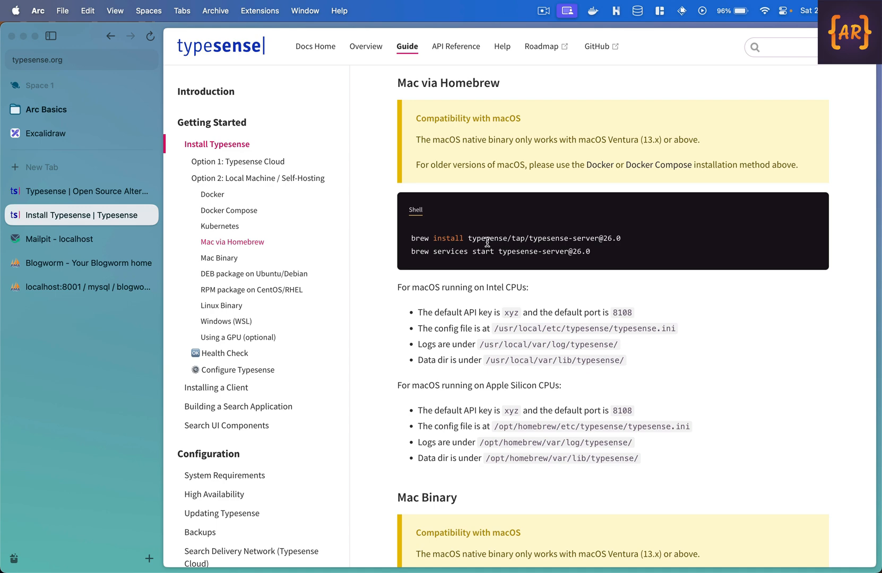
{"action": "mouse_move", "coordinate": [239, 214]}
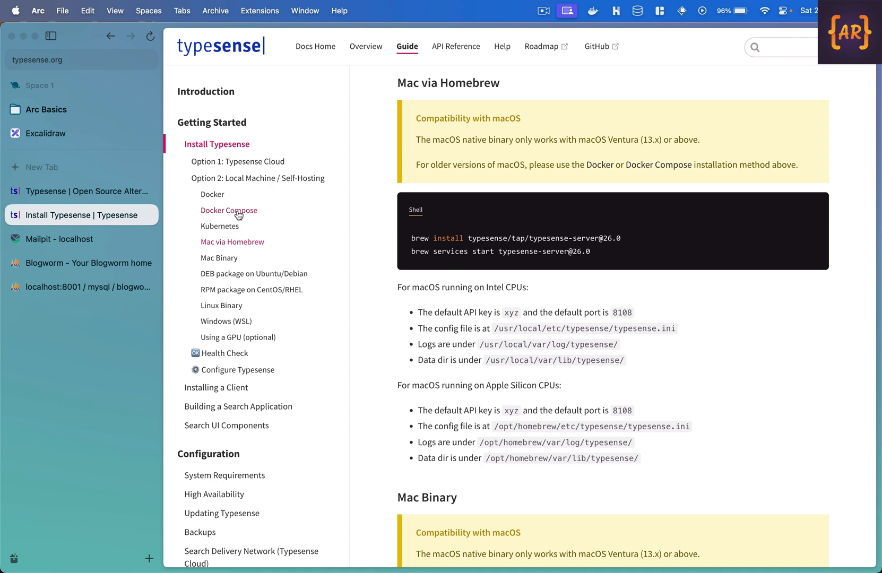
{"action": "left_click", "coordinate": [228, 210]}
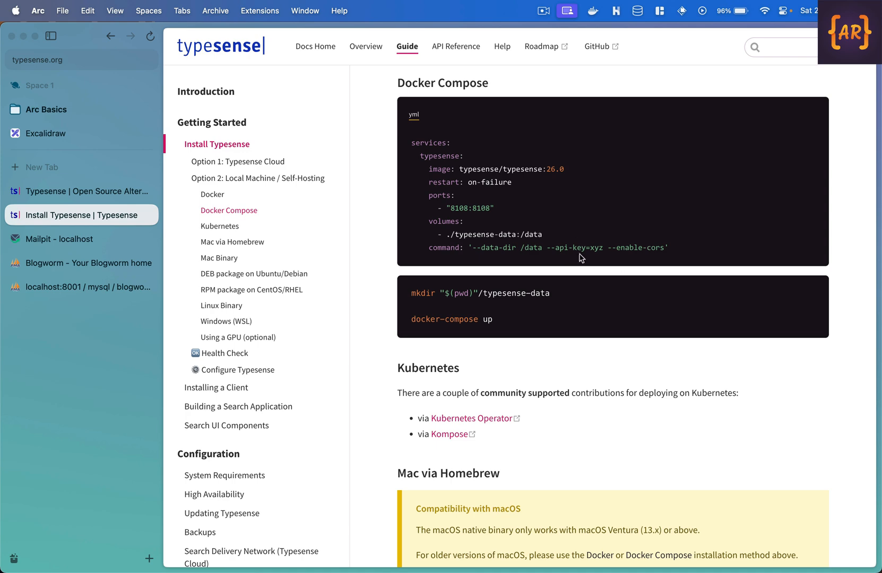
{"action": "key", "text": "cmd+tab"}
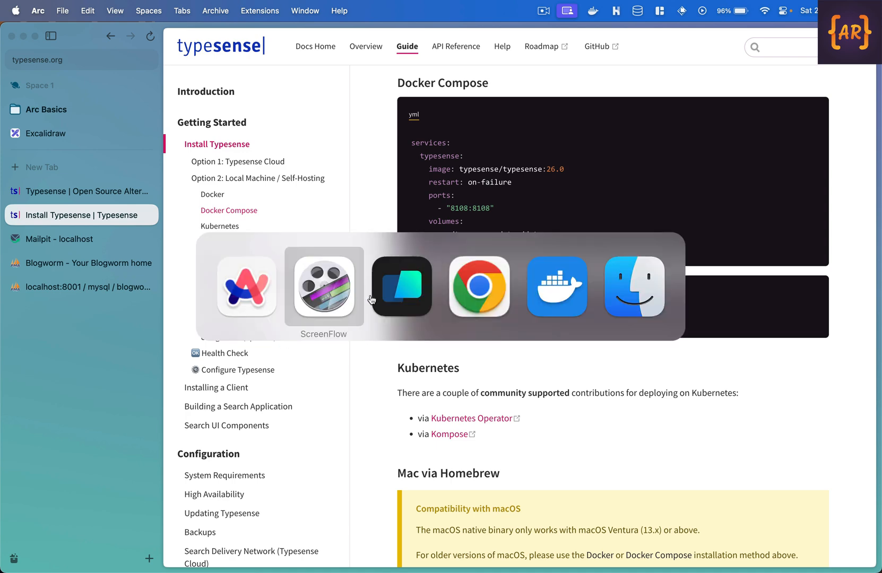
- Check the docker compose up logs in Warp, then return to Arc
{"action": "left_click", "coordinate": [401, 287]}
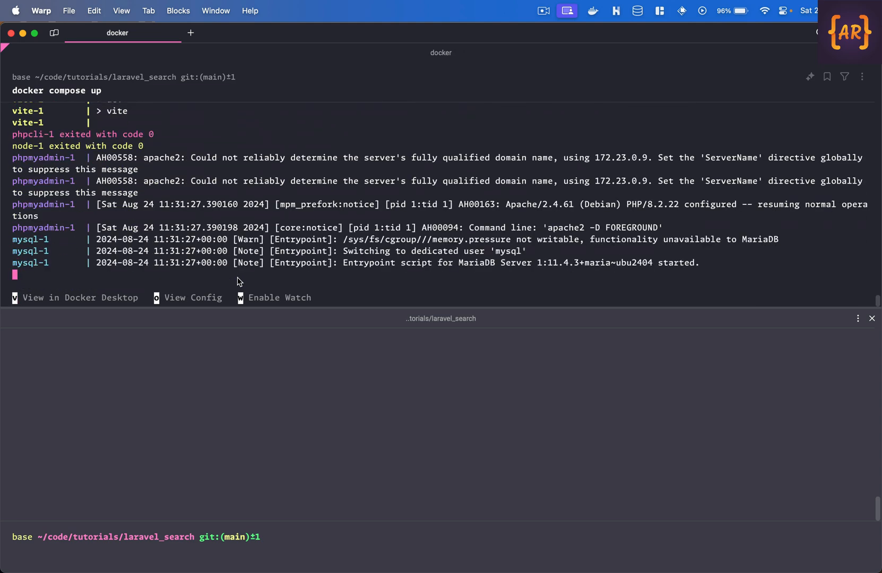
{"action": "key", "text": "cmd+tab"}
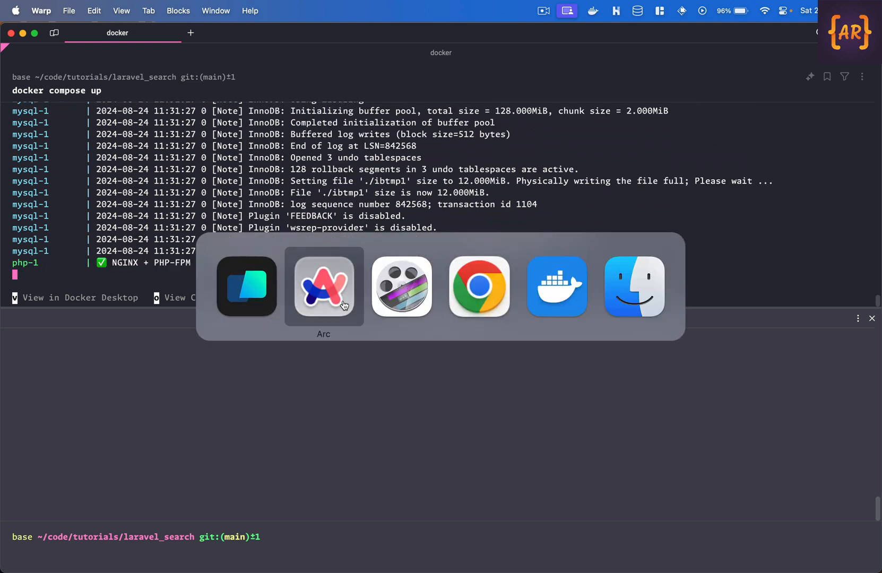
{"action": "left_click", "coordinate": [323, 287]}
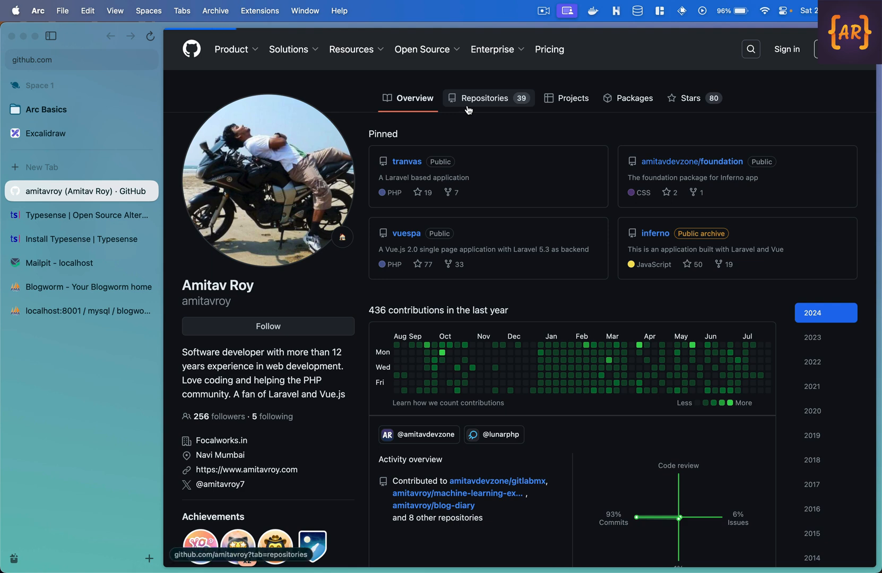
- Open the profile's docker-setup repository and read through its docker-compose.yml services
{"action": "left_click", "coordinate": [485, 98]}
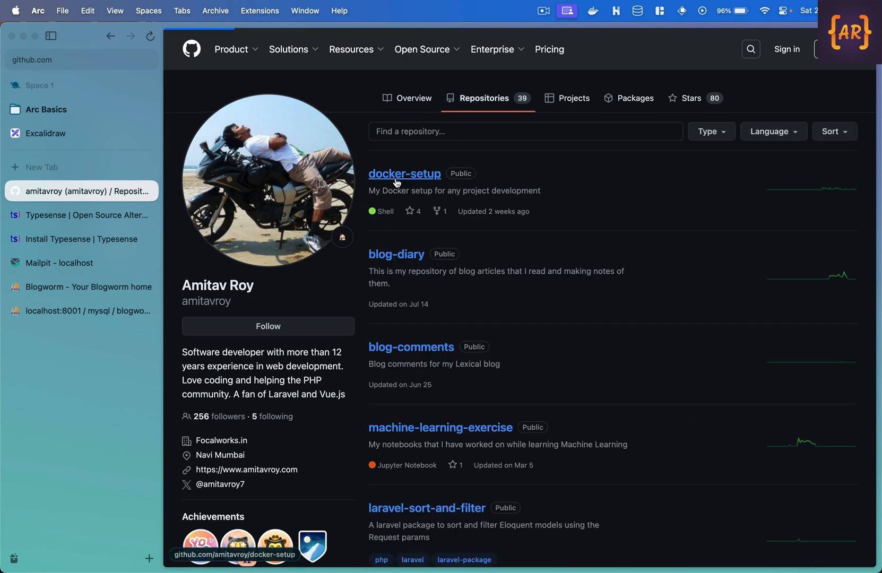
{"action": "mouse_move", "coordinate": [404, 263]}
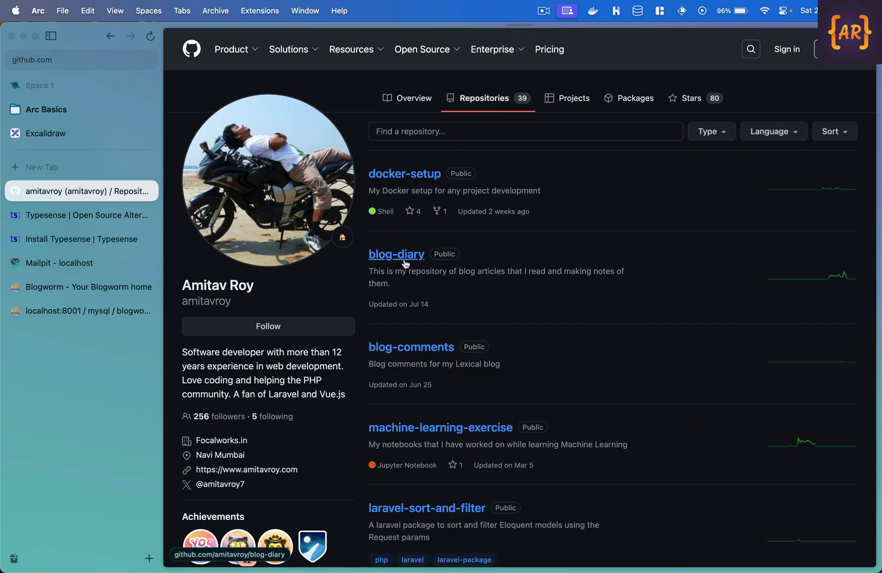
{"action": "left_click", "coordinate": [405, 174]}
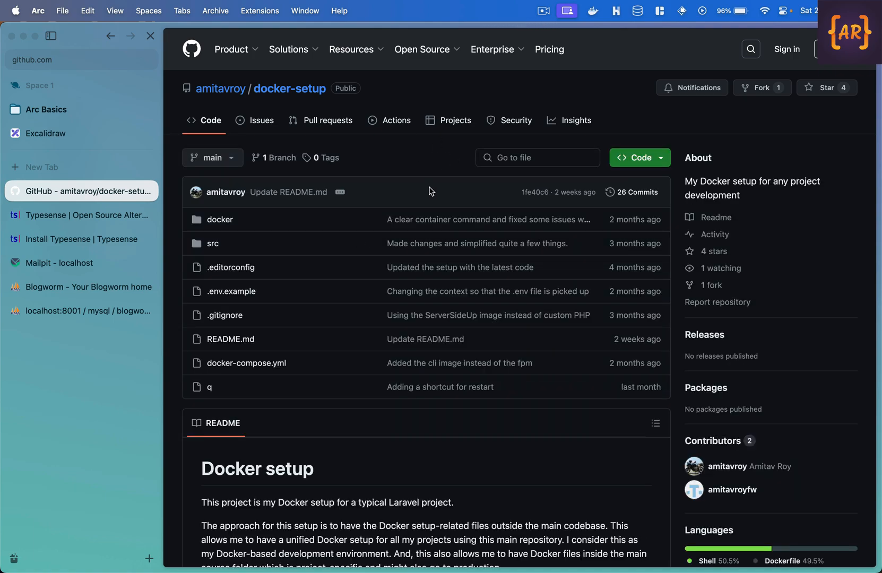
{"action": "scroll", "scroll_direction": "down", "scroll_amount": 3}
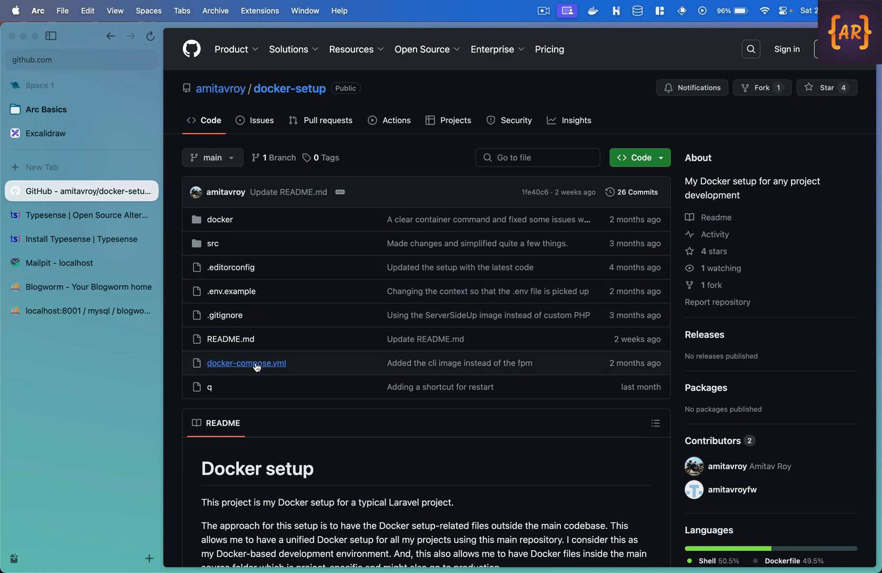
{"action": "left_click", "coordinate": [246, 363]}
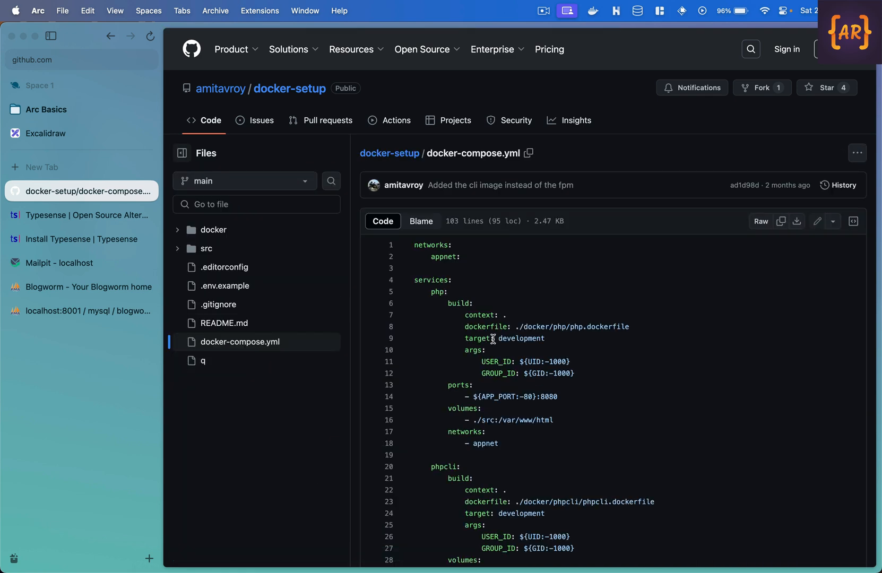
{"action": "scroll", "scroll_direction": "down", "scroll_amount": 3}
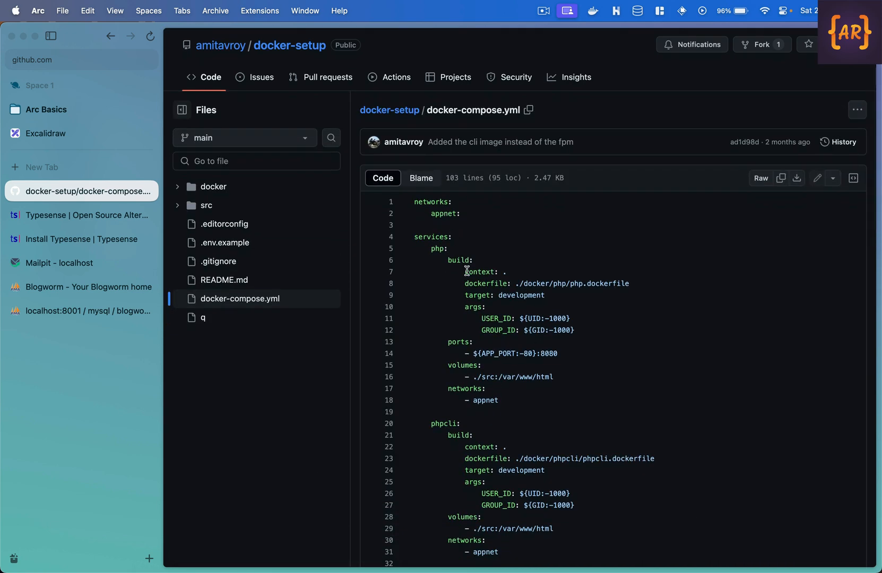
{"action": "scroll", "scroll_direction": "down", "scroll_amount": 3}
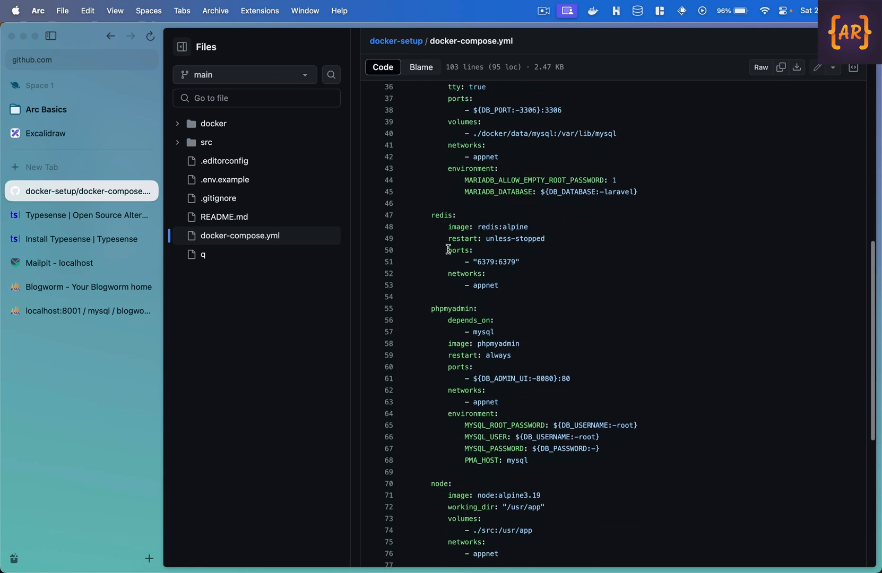
{"action": "scroll", "scroll_direction": "down", "scroll_amount": 3}
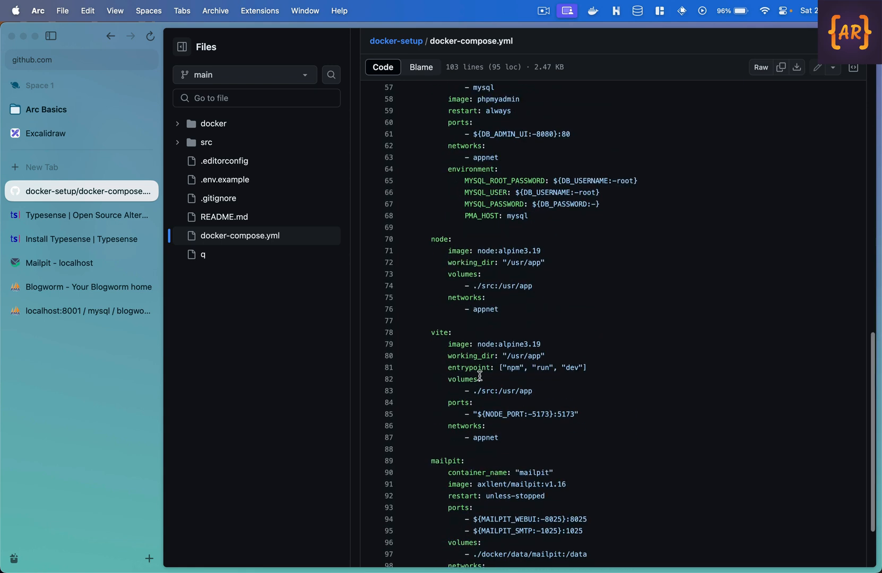
{"action": "scroll", "scroll_direction": "down", "scroll_amount": 3}
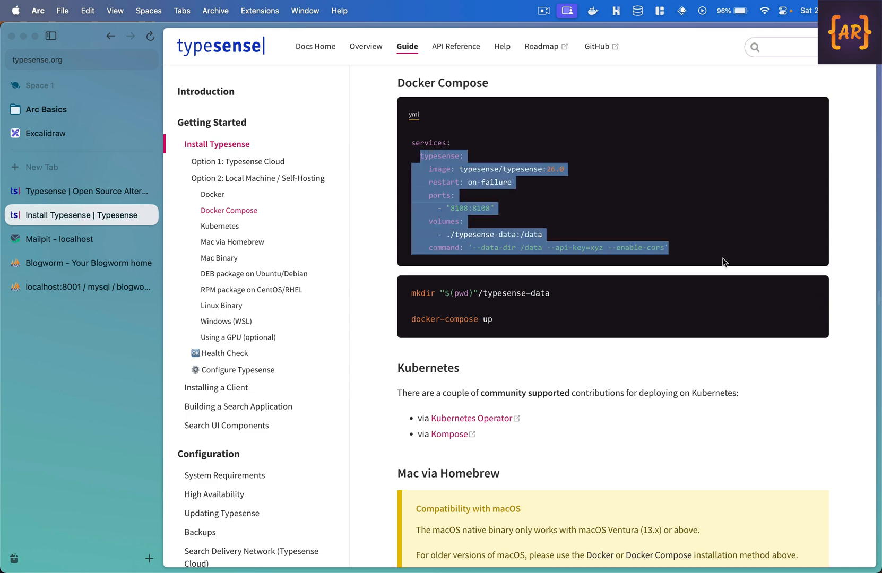
- Switch to VS Code with the typesense service example from the guide
{"action": "key", "text": "Cmd+Tab"}
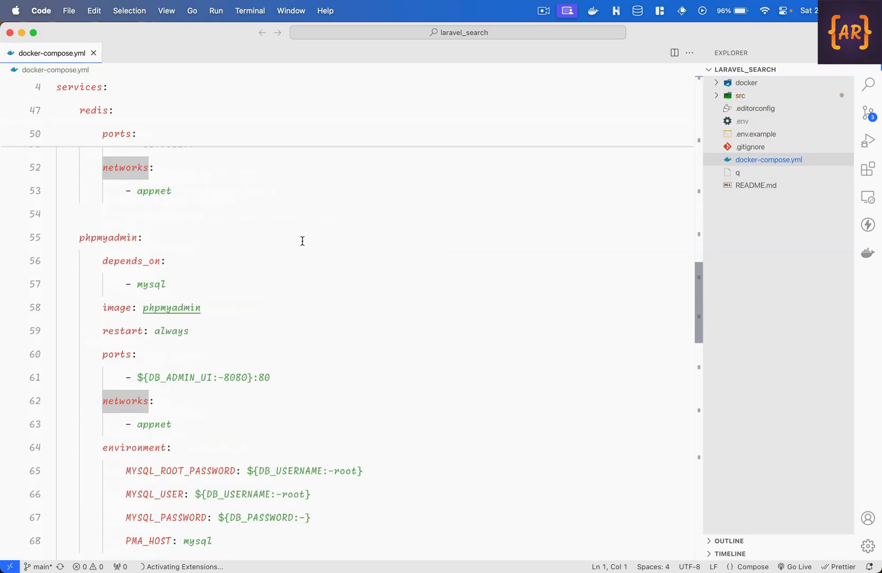
{"action": "scroll", "scroll_direction": "down", "scroll_amount": 3}
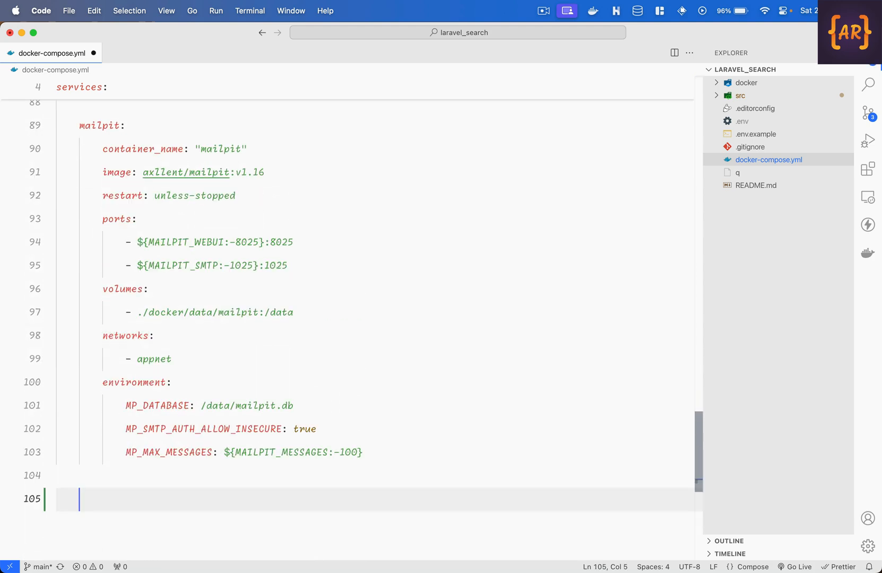
{"action": "type", "text": "typesense:\\n  image: typesense/typesense:26.0\\n  restart: on-failure\\n  ports:\\n    - \"8108:8108\"\\n  volumes:\\n    - ./typesense-data:/data\\n  command: '--data-dir /data --api-key=xyz --enable-cors'"}
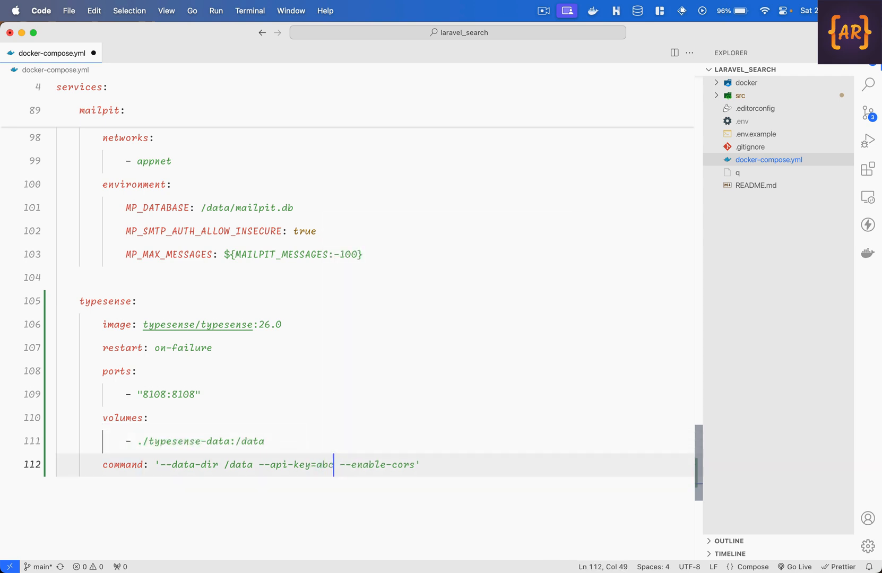
{"action": "type", "text": "defg"}
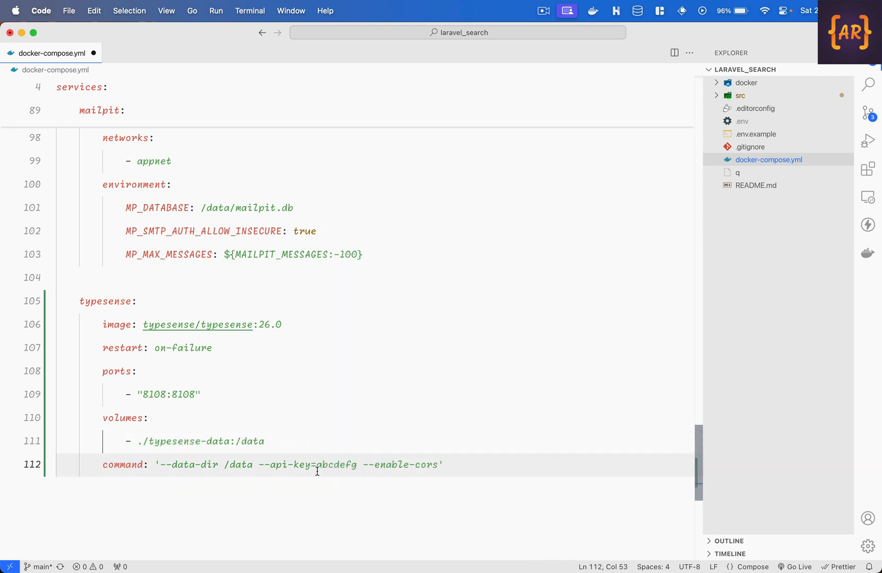
- Point the typesense volume path at ./docker/data/typesense-data
{"action": "left_click", "coordinate": [144, 441]}
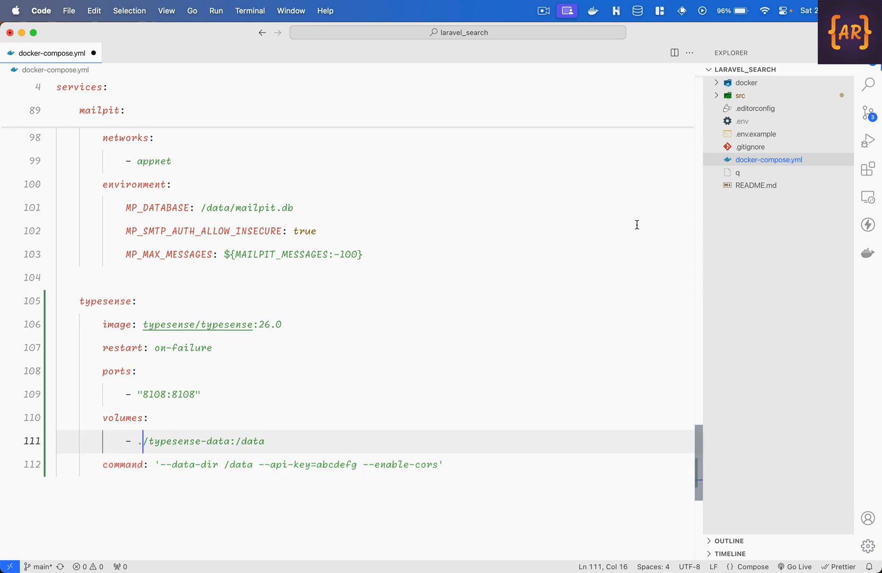
{"action": "left_click", "coordinate": [748, 83]}
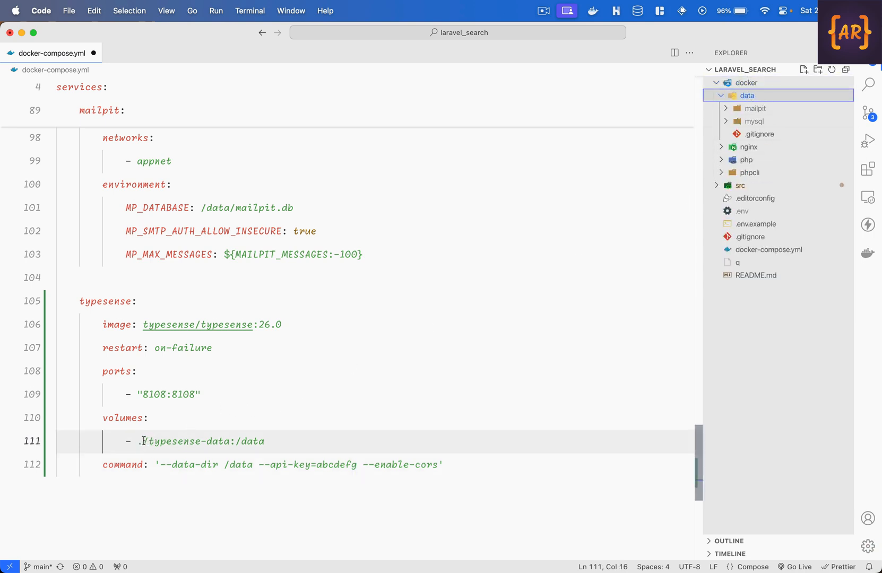
{"action": "type", "text": "data"}
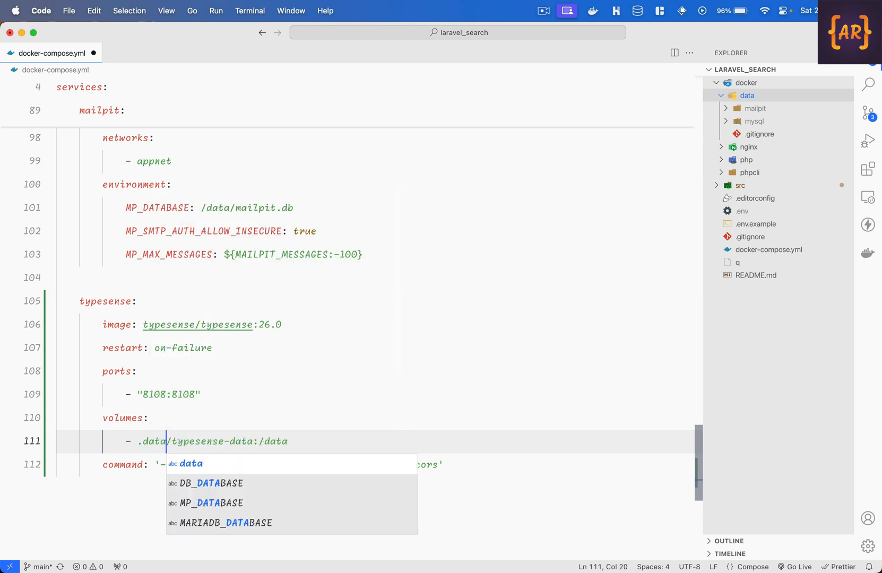
{"action": "key", "text": "Escape"}
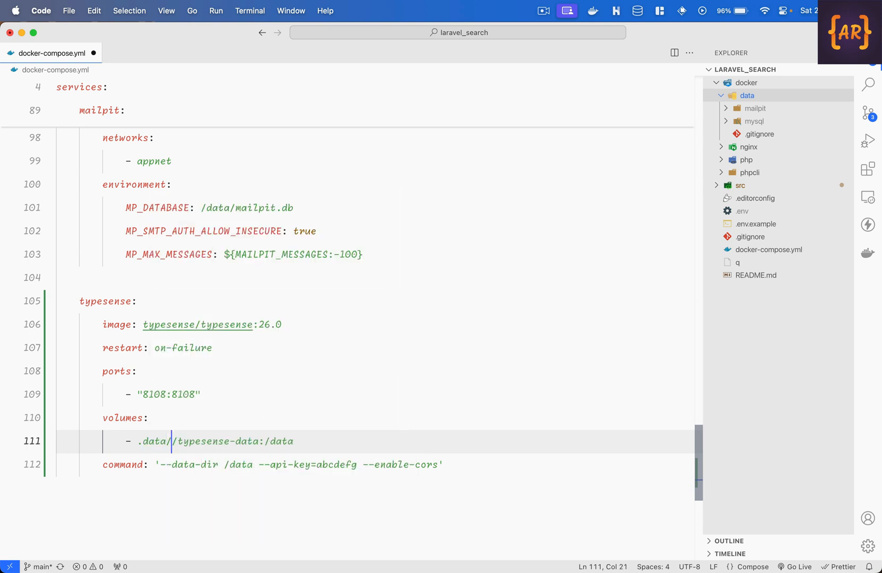
{"action": "type", "text": "/"}
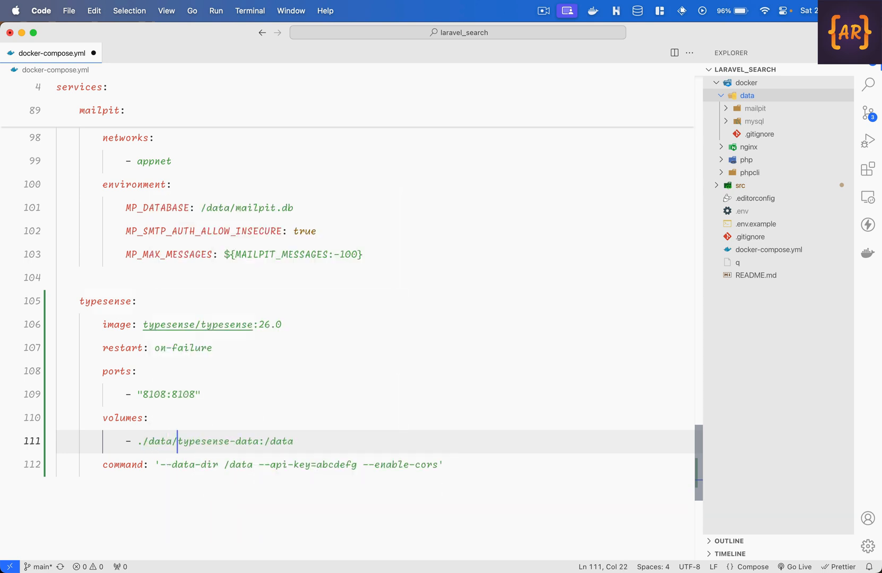
{"action": "type", "text": "docker"}
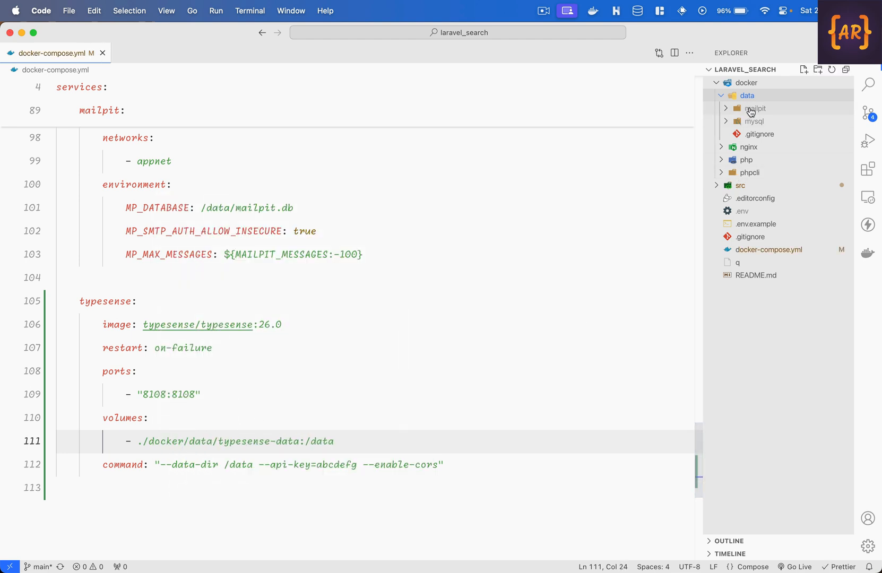
{"action": "left_click", "coordinate": [748, 96]}
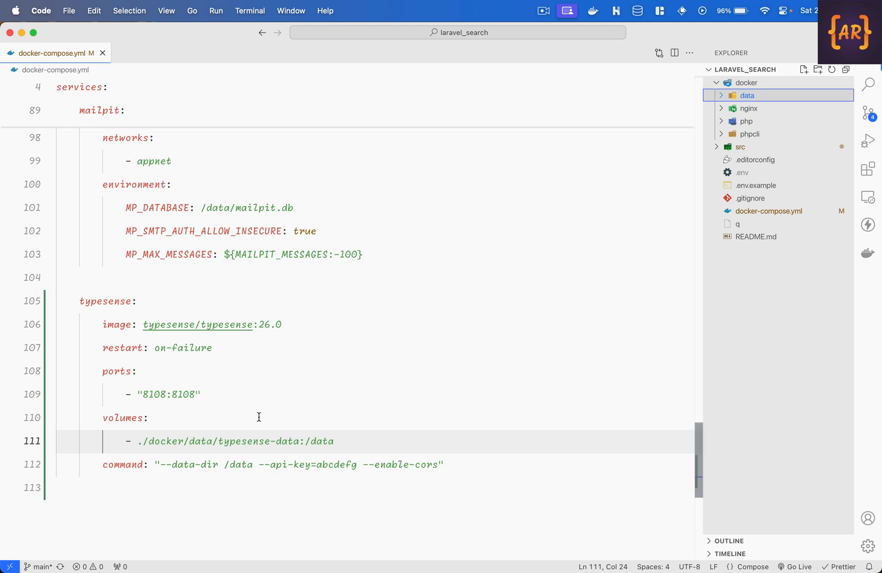
{"action": "double_click", "coordinate": [250, 442]}
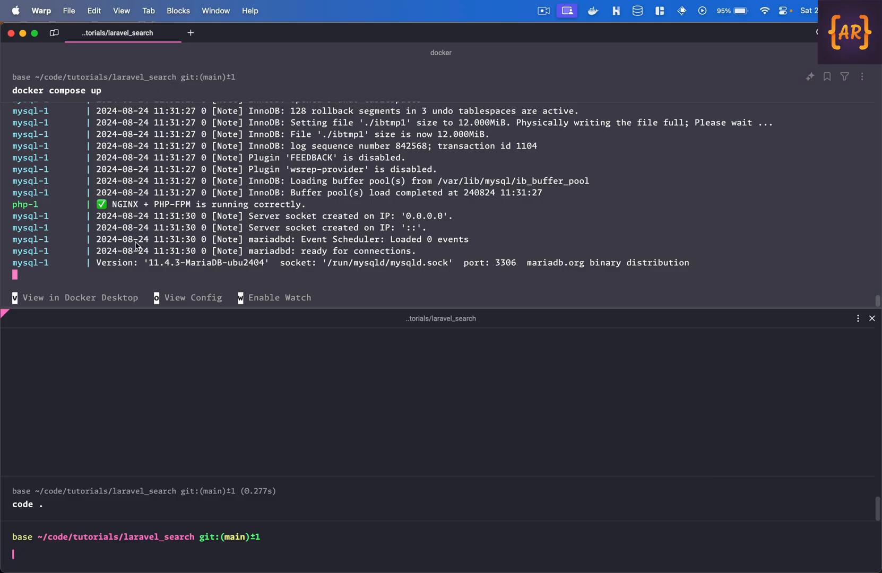
- Run docker commands, docker compose restart, then docker compose up to relaunch the stack
{"action": "type", "text": "dokc"}
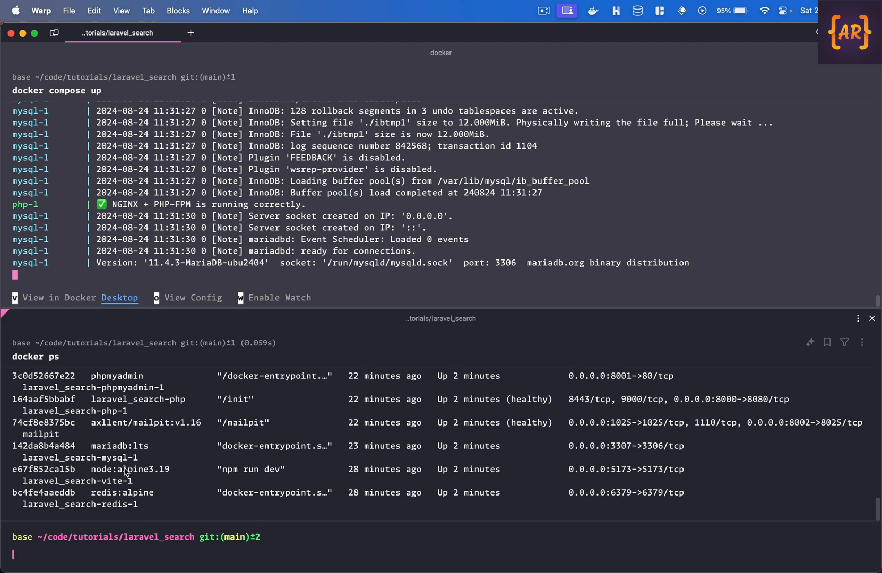
{"action": "mouse_move", "coordinate": [136, 505]}
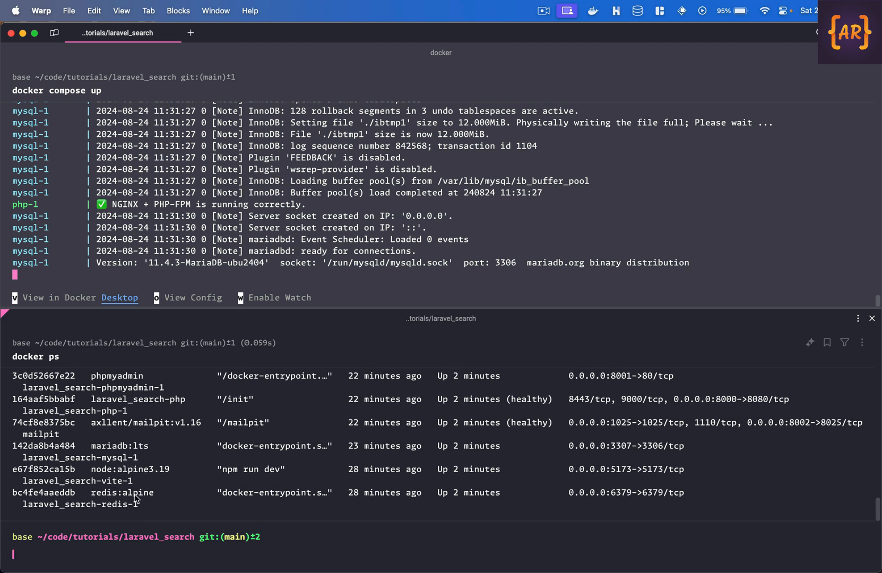
{"action": "mouse_move", "coordinate": [116, 552]}
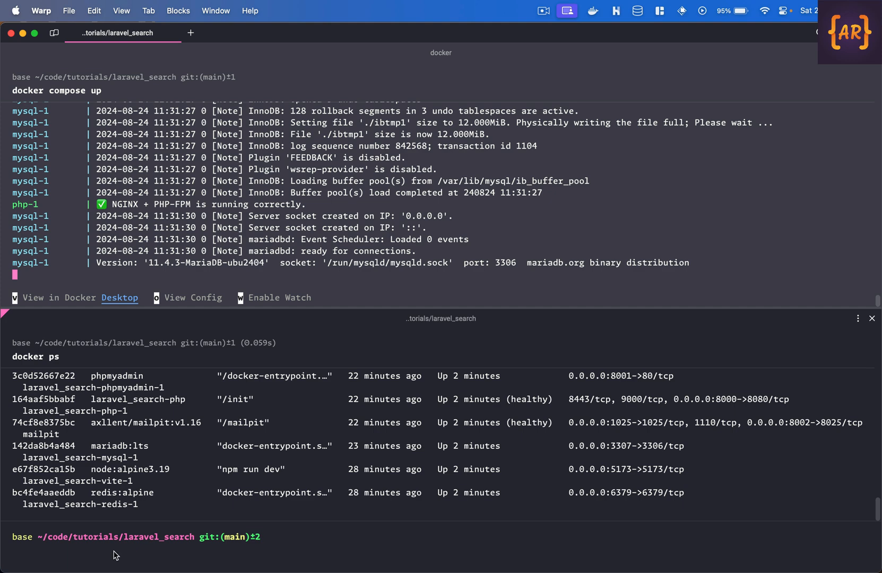
{"action": "type", "text": "docker compose exec -it php bash"}
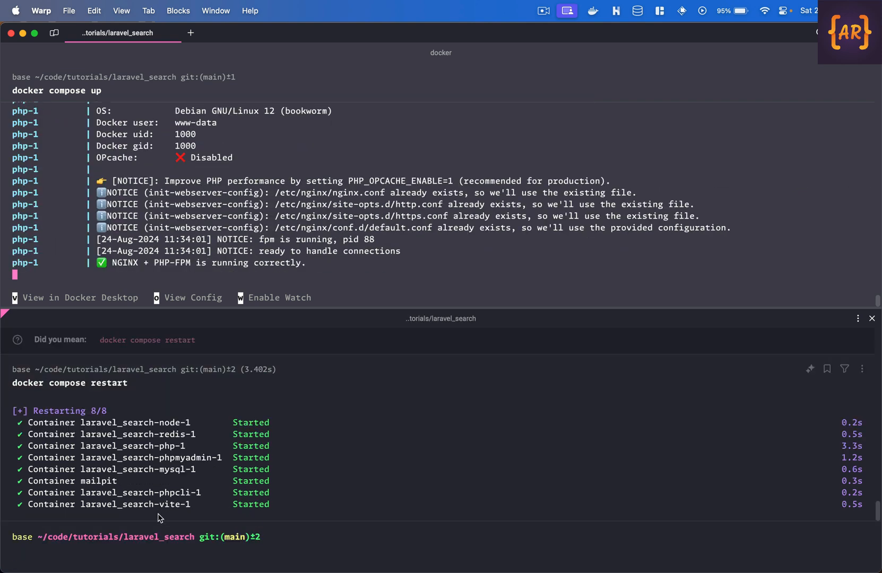
{"action": "type", "text": "docker compose restart"}
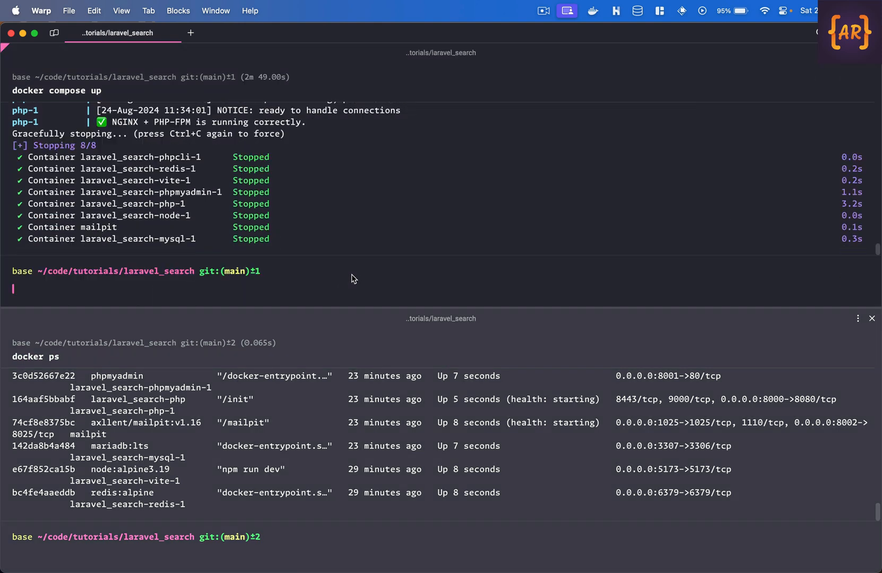
{"action": "type", "text": "docker compose up"}
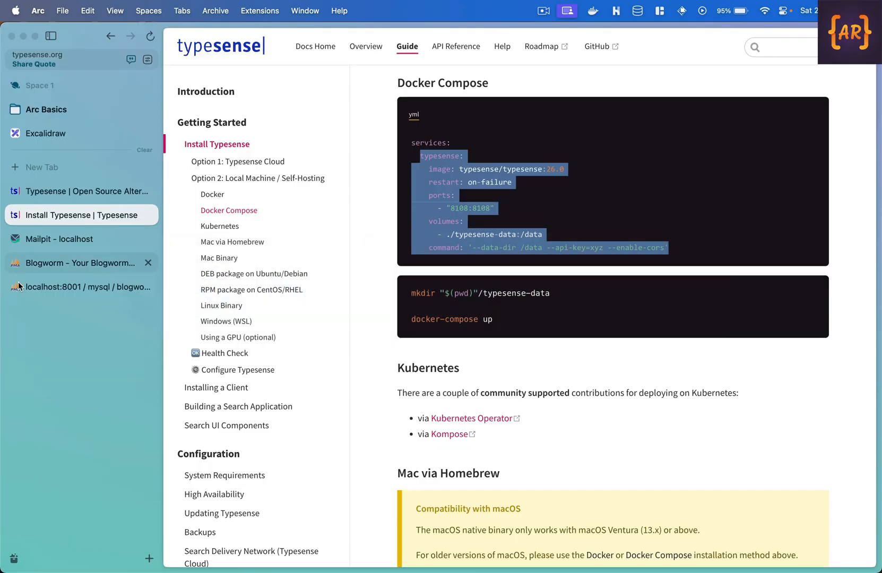
- Go to laravel.com and open the Laravel Scout documentation
{"action": "left_click", "coordinate": [80, 191]}
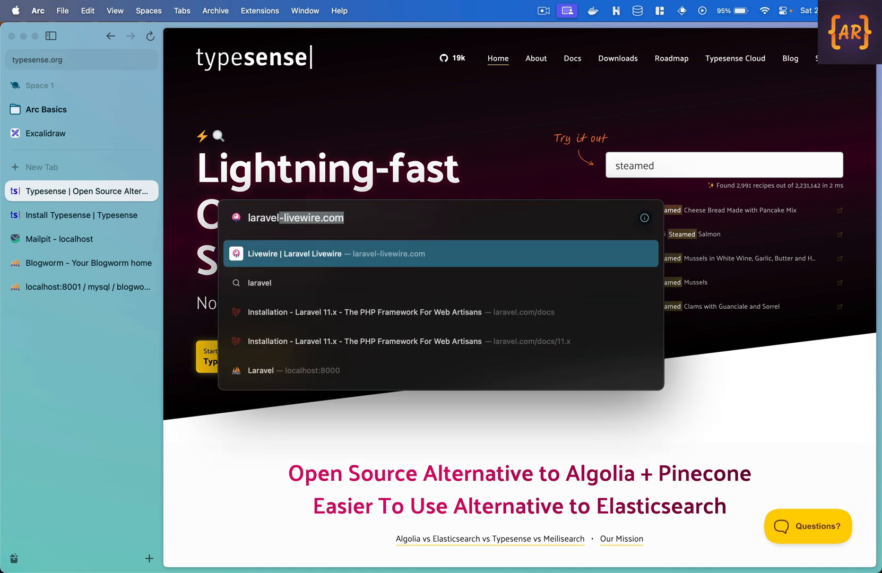
{"action": "type", "text": "laravel.com"}
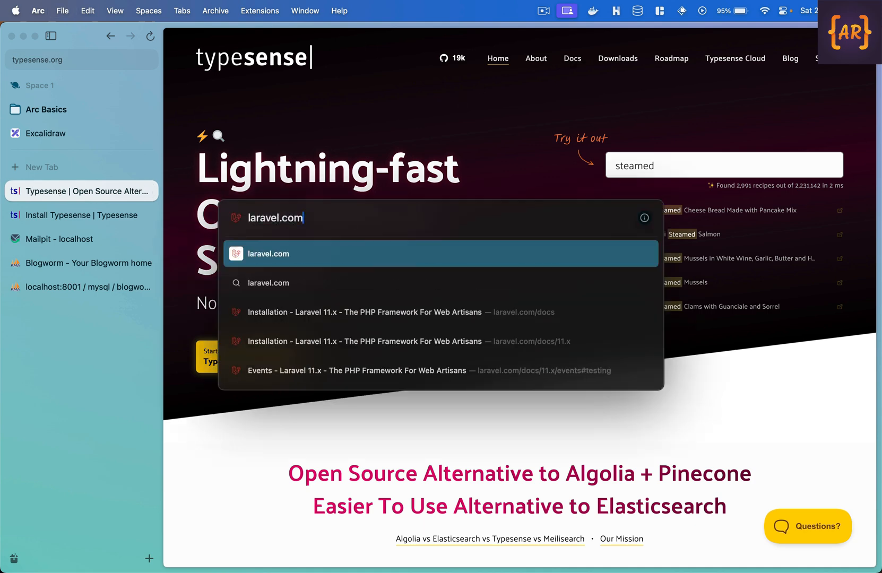
{"action": "left_click", "coordinate": [364, 312]}
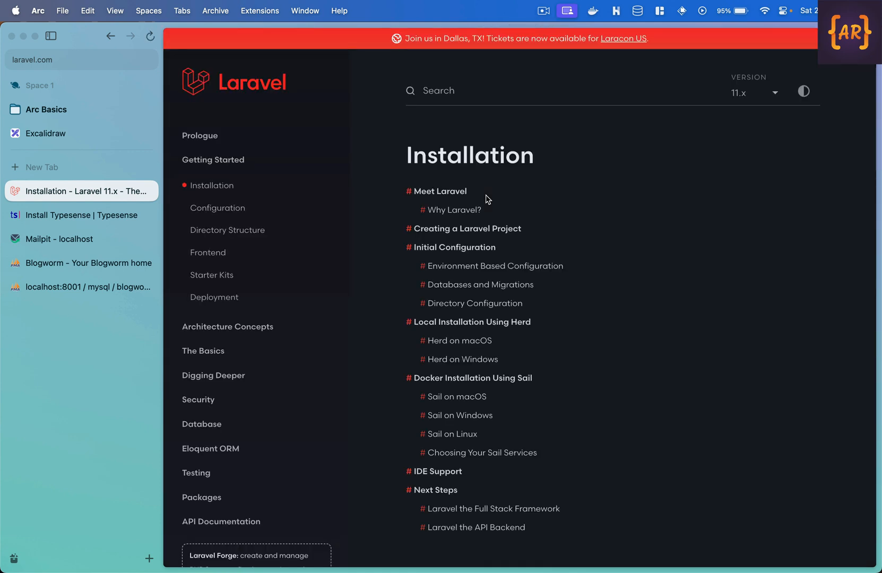
{"action": "type", "text": "scou"}
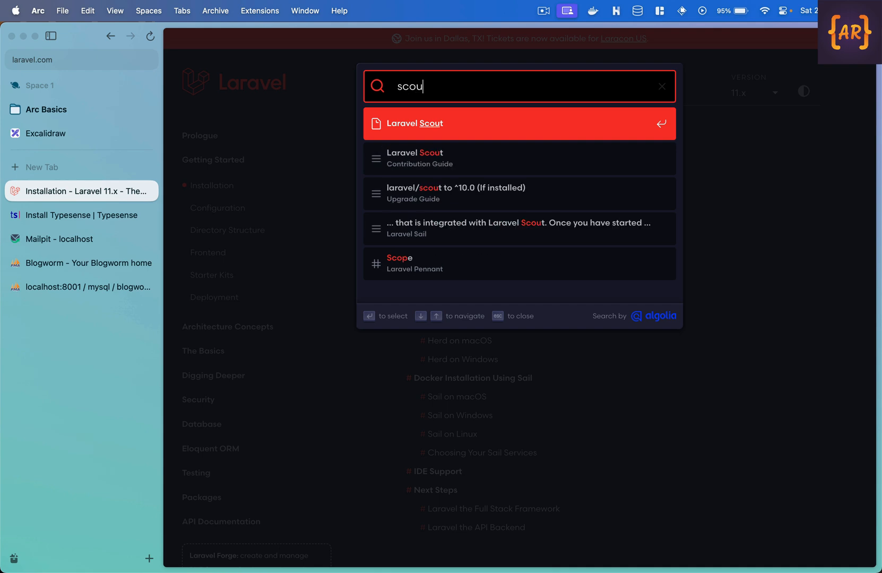
{"action": "left_click", "coordinate": [520, 124]}
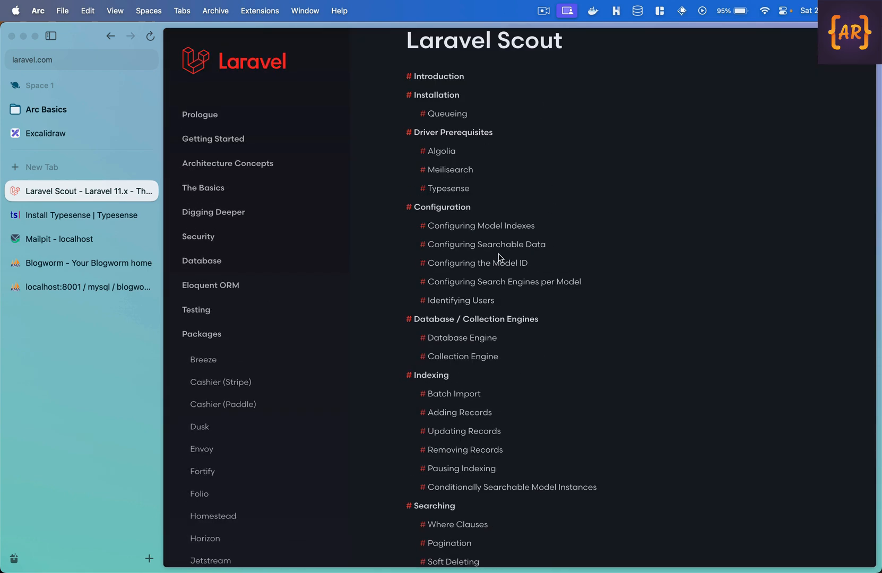
{"action": "mouse_move", "coordinate": [454, 192]}
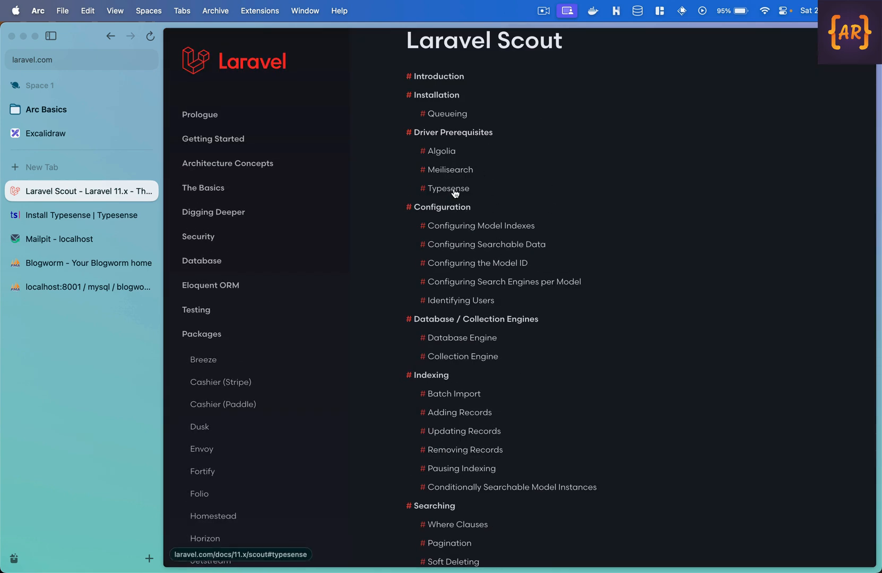
- Jump to the Typesense driver prerequisites and read through its setup steps
{"action": "left_click", "coordinate": [437, 95]}
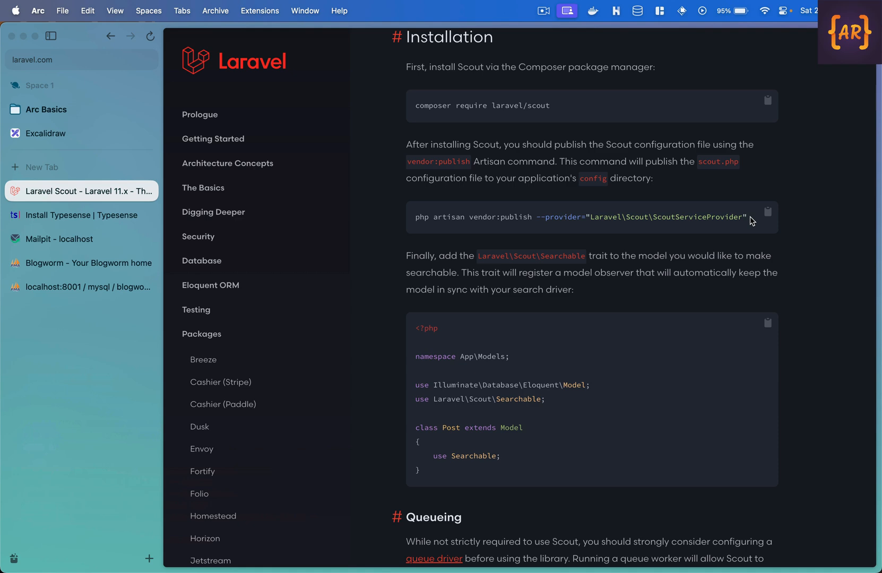
{"action": "scroll", "scroll_direction": "down", "scroll_amount": 3}
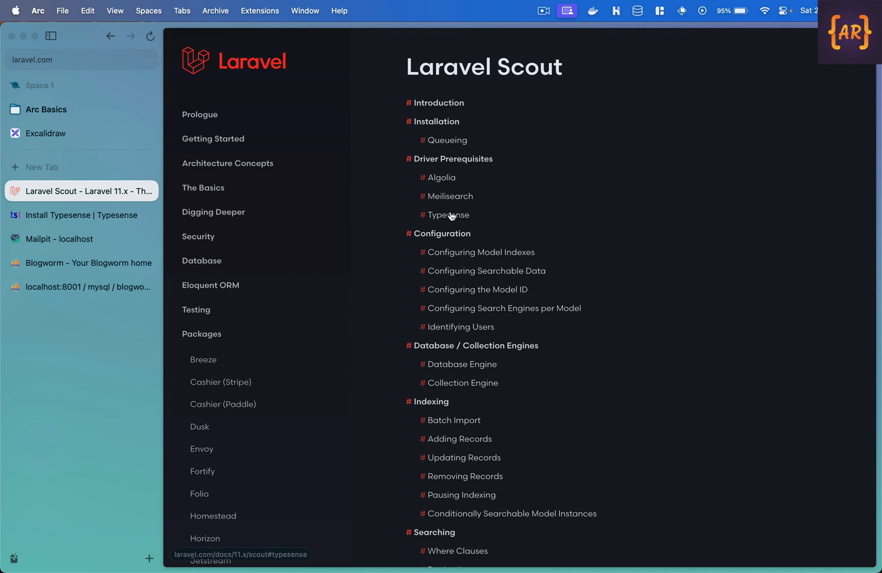
{"action": "left_click", "coordinate": [450, 215]}
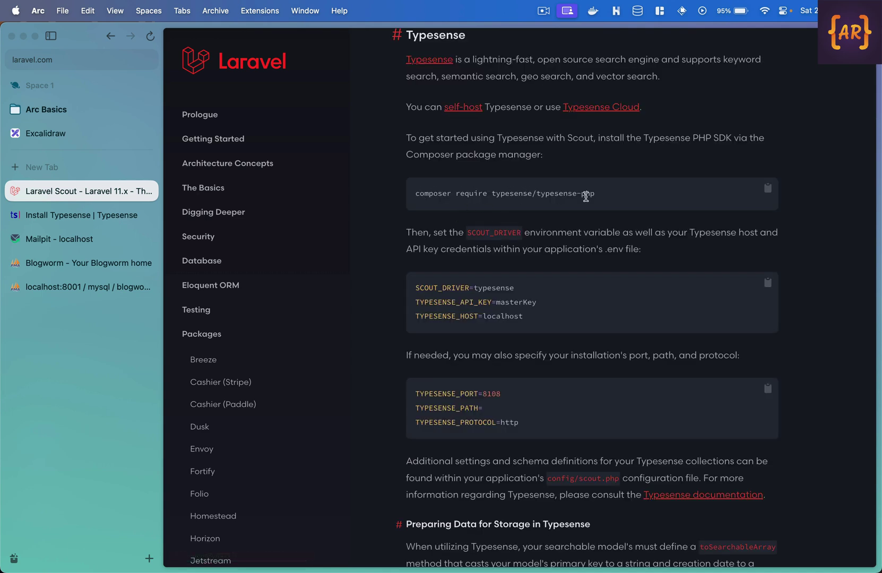
{"action": "scroll", "scroll_direction": "down", "scroll_amount": 3}
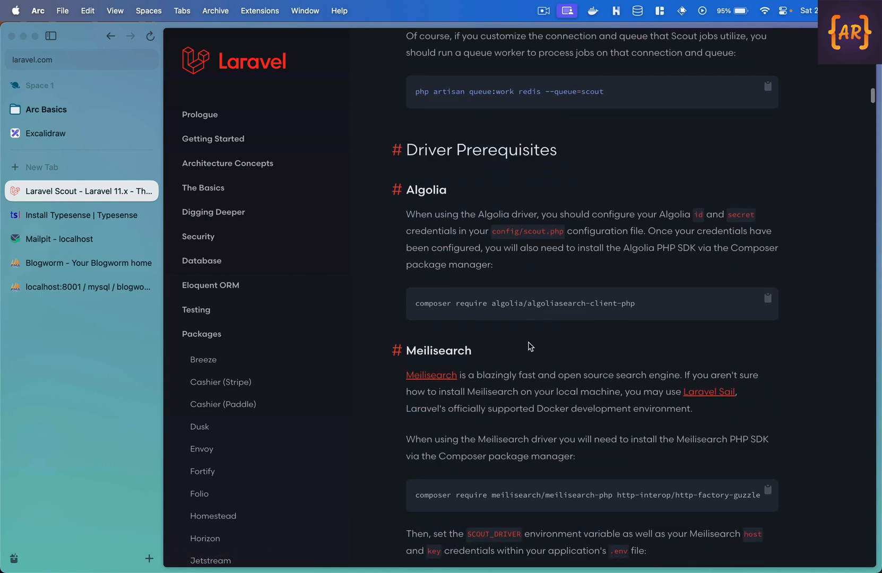
{"action": "scroll", "scroll_direction": "down", "scroll_amount": 3}
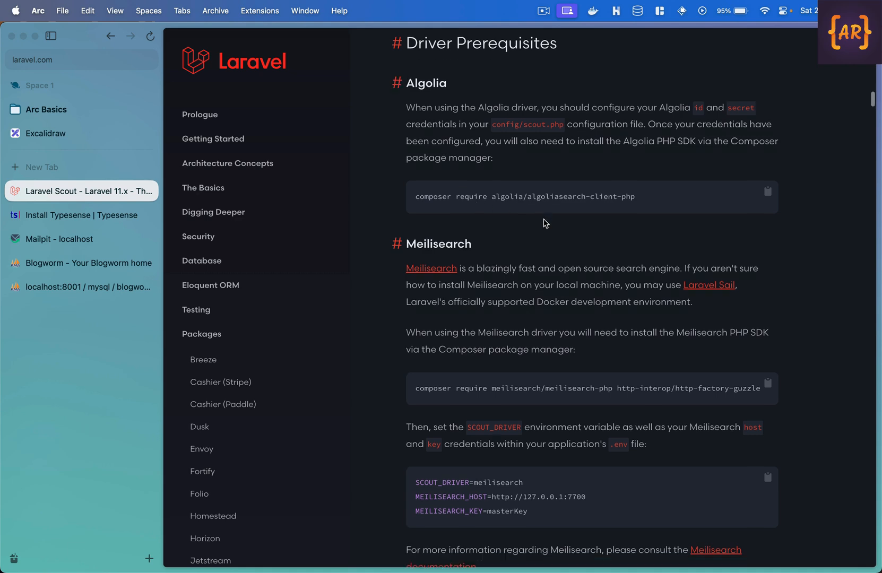
{"action": "scroll", "scroll_direction": "down", "scroll_amount": 3}
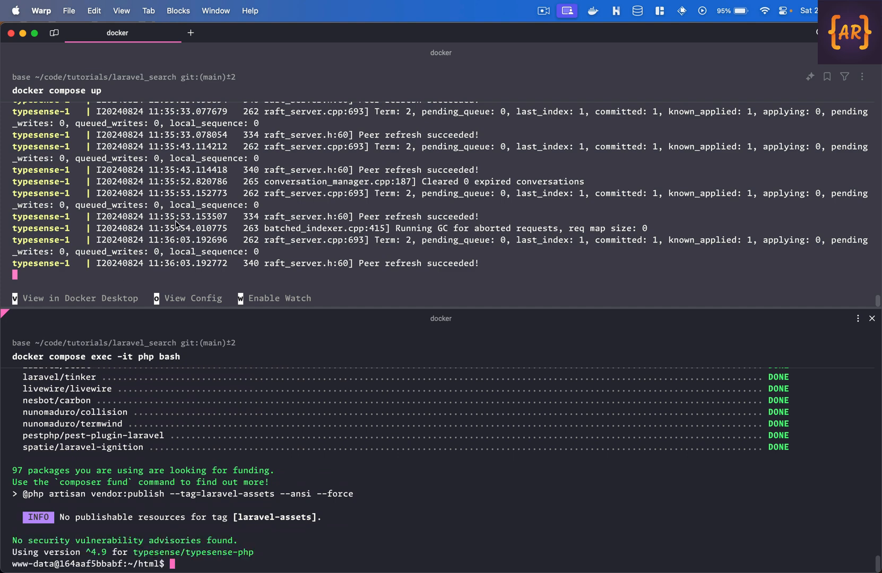
{"action": "mouse_move", "coordinate": [269, 555]}
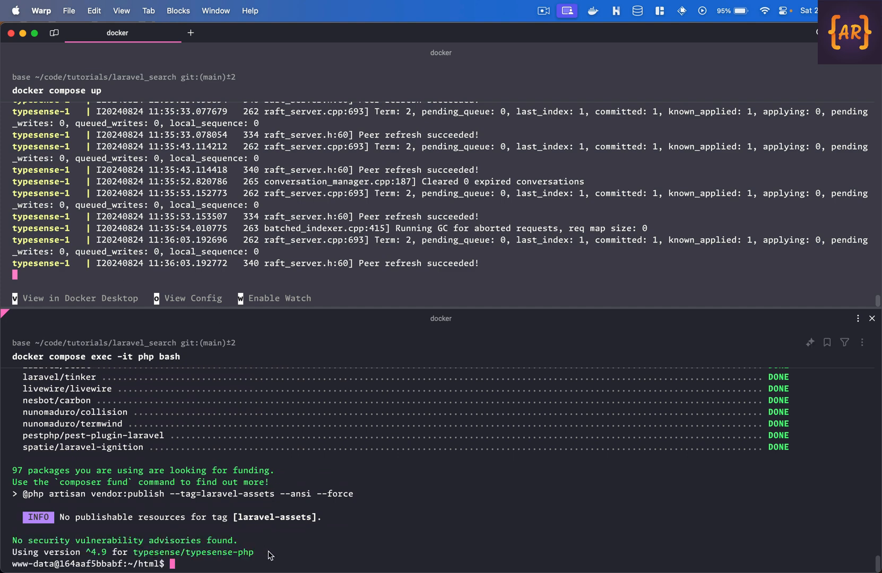
- Bring Visual Studio Code with the laravel_search project to the front
{"action": "key", "text": "cmd+tab"}
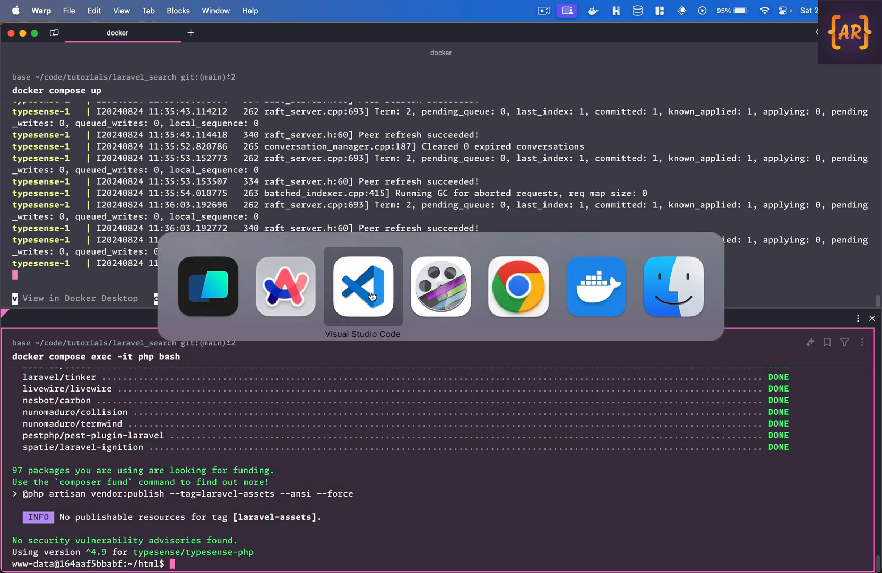
{"action": "left_click", "coordinate": [363, 287]}
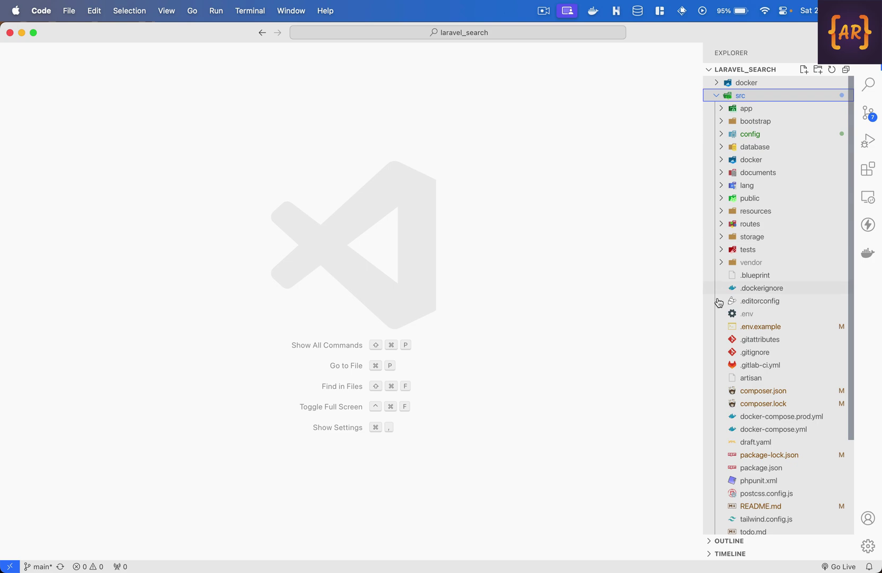
{"action": "double_click", "coordinate": [747, 313]}
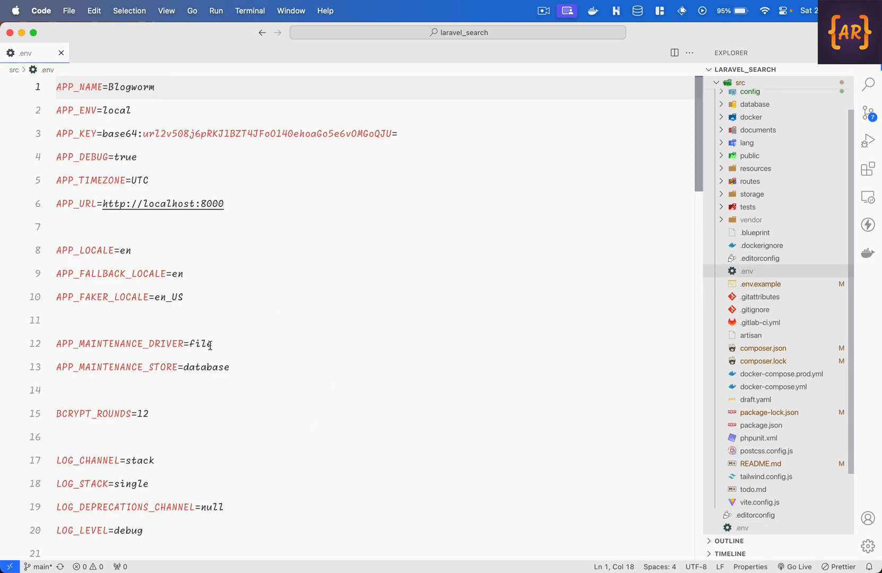
{"action": "key", "text": "Cmd+Tab"}
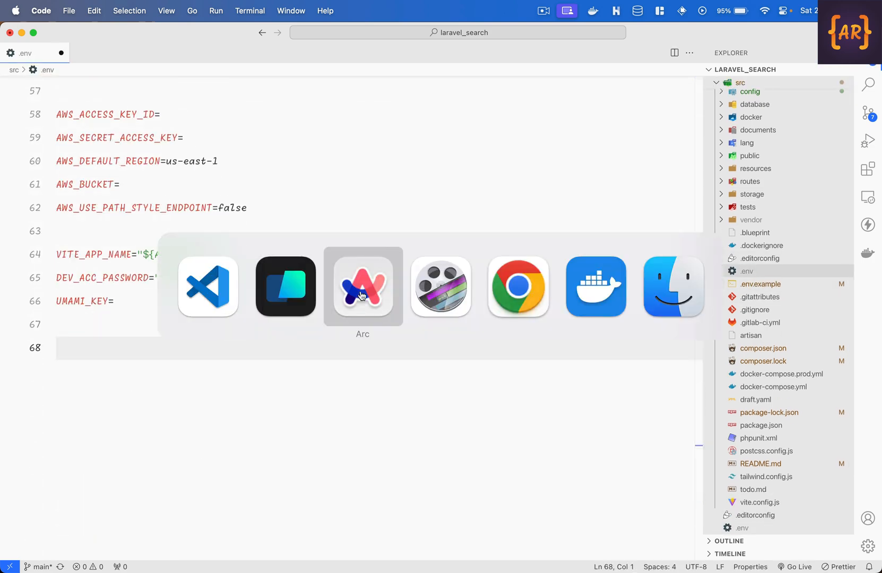
{"action": "left_click", "coordinate": [363, 288]}
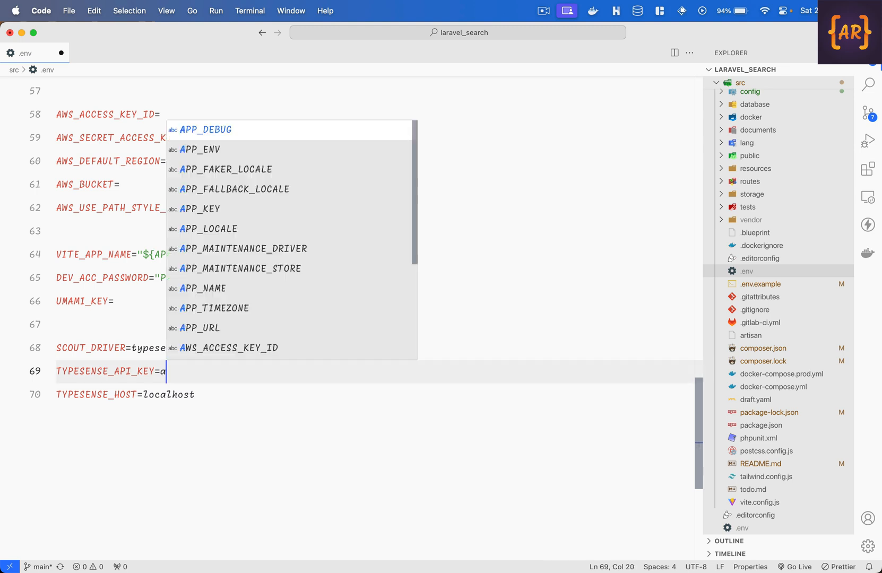
{"action": "type", "text": "bcdefg"}
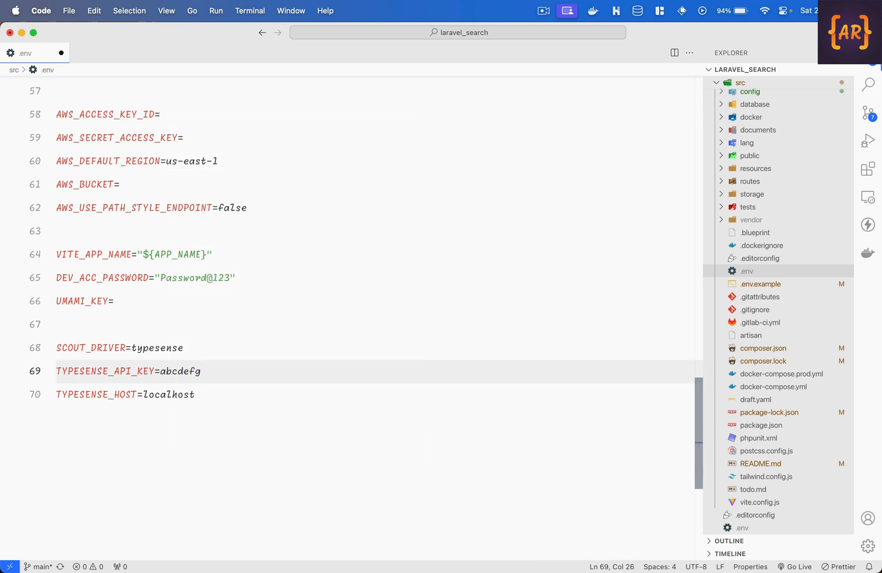
{"action": "type", "text": "docker"}
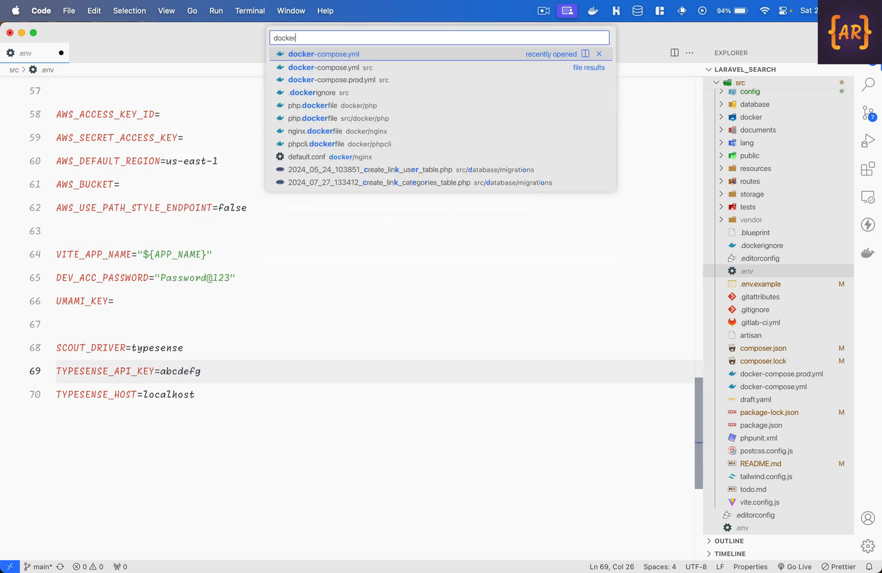
{"action": "left_click", "coordinate": [325, 53]}
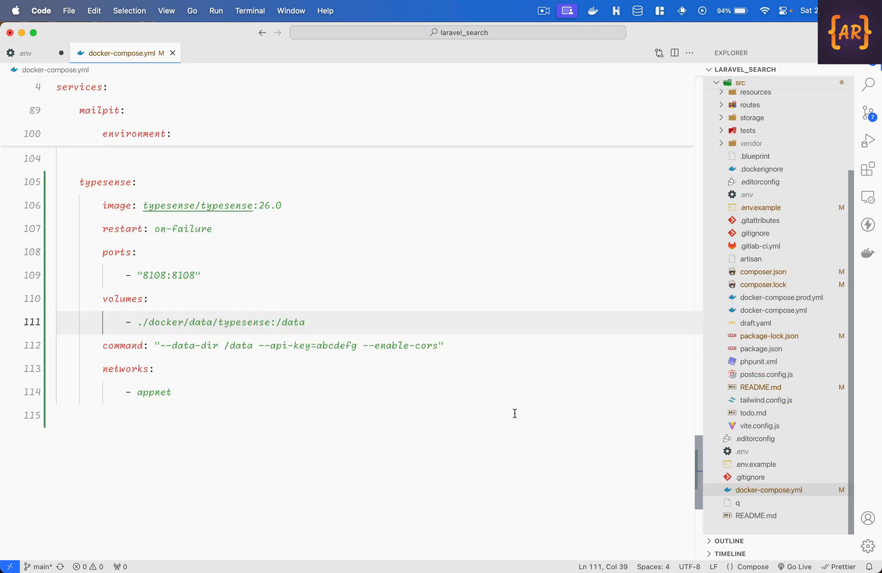
- Change the Typesense host in .env from localhost to typesense
{"action": "left_click", "coordinate": [747, 195]}
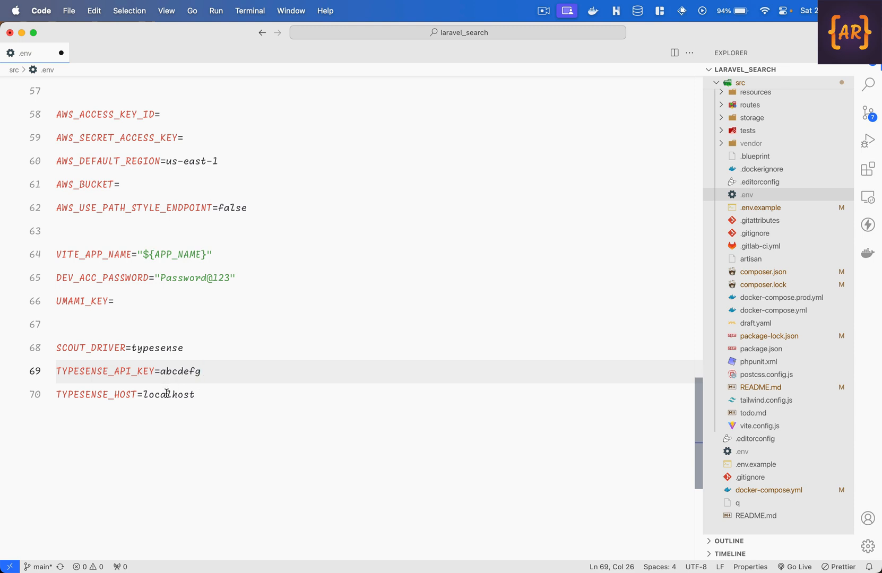
{"action": "double_click", "coordinate": [165, 395]}
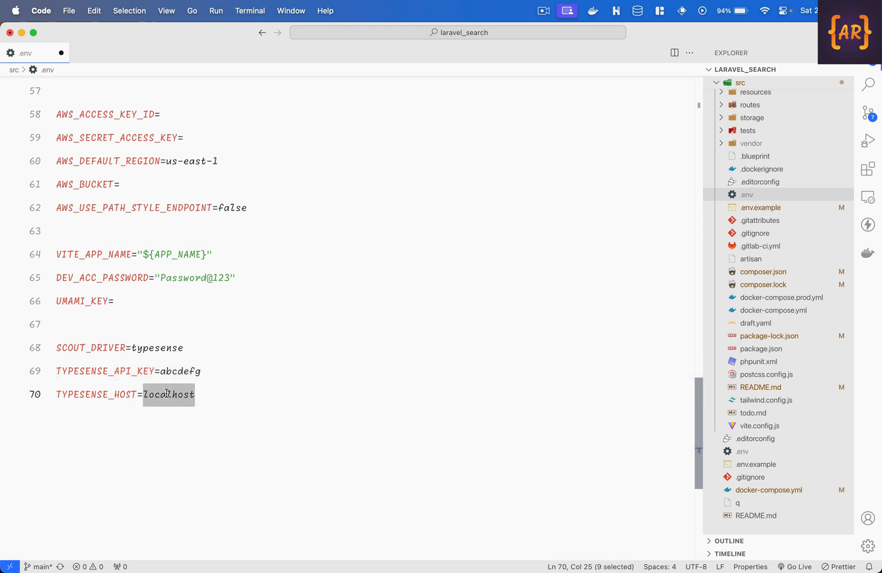
{"action": "key", "text": "Cmd+P"}
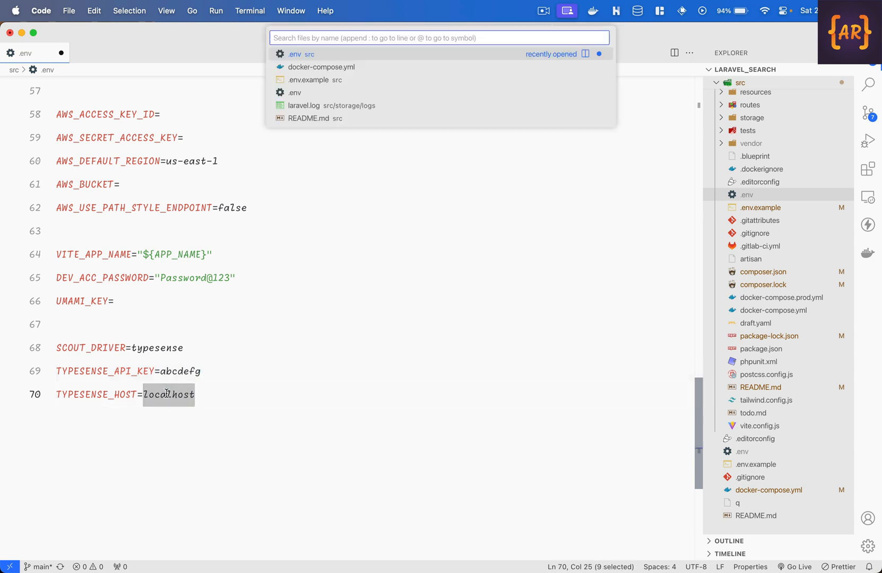
{"action": "left_click", "coordinate": [306, 67]}
{"action": "type", "text": "typesense"}
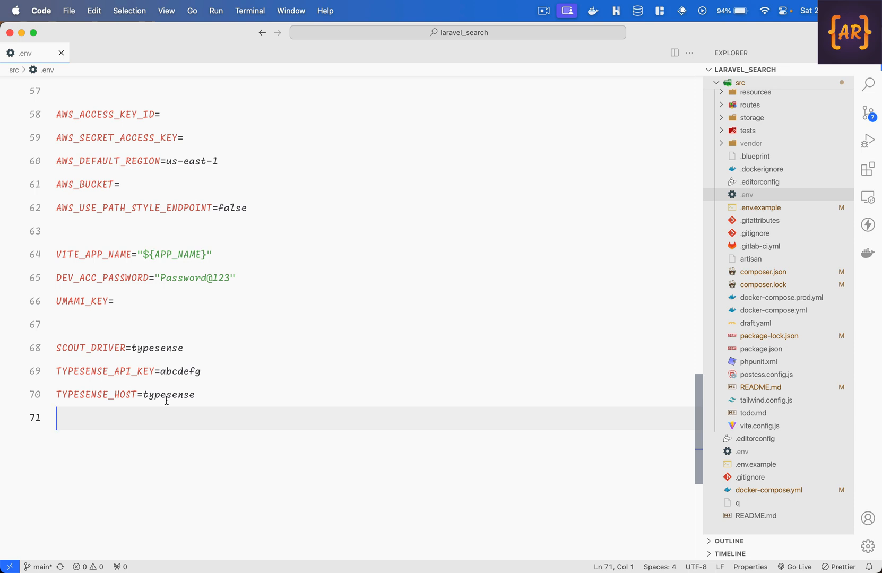
{"action": "key", "text": "Cmd+Tab"}
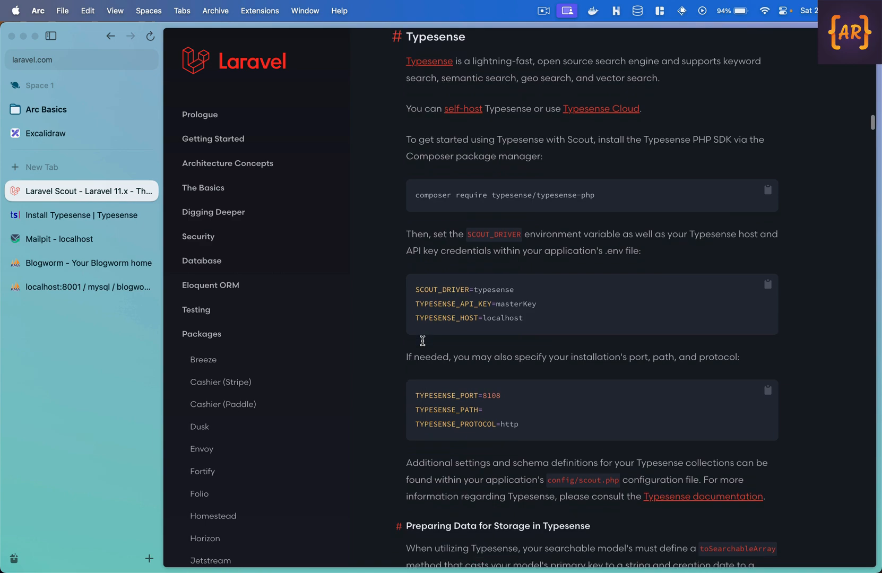
- Scroll the Laravel Scout docs to the Installation section on the Searchable trait
{"action": "scroll", "scroll_direction": "down", "scroll_amount": 3}
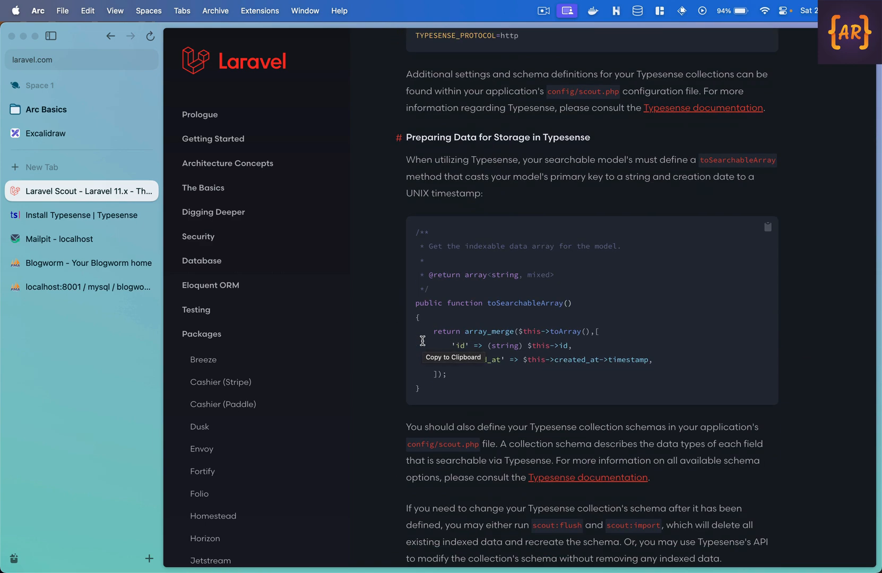
{"action": "scroll", "scroll_direction": "up", "scroll_amount": 3}
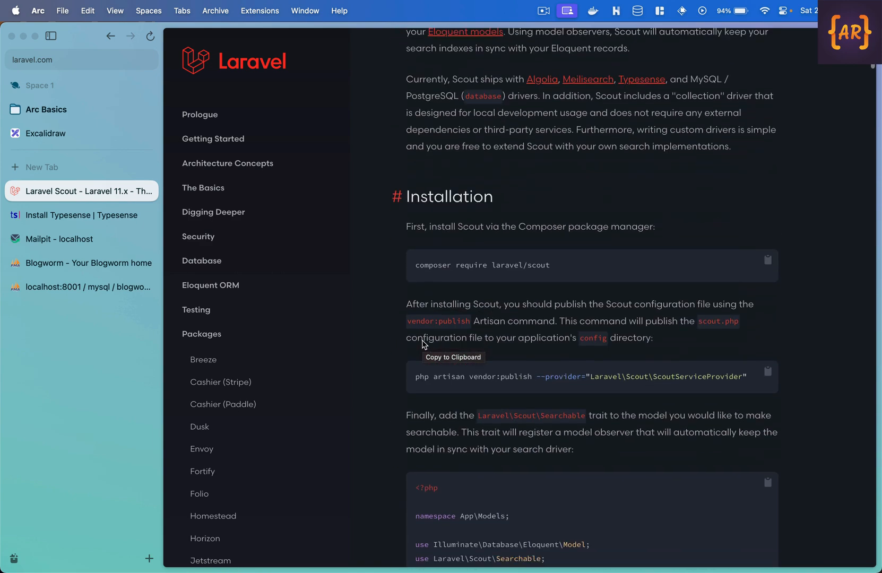
{"action": "scroll", "scroll_direction": "down", "scroll_amount": 3}
{"action": "type", "text": "L"}
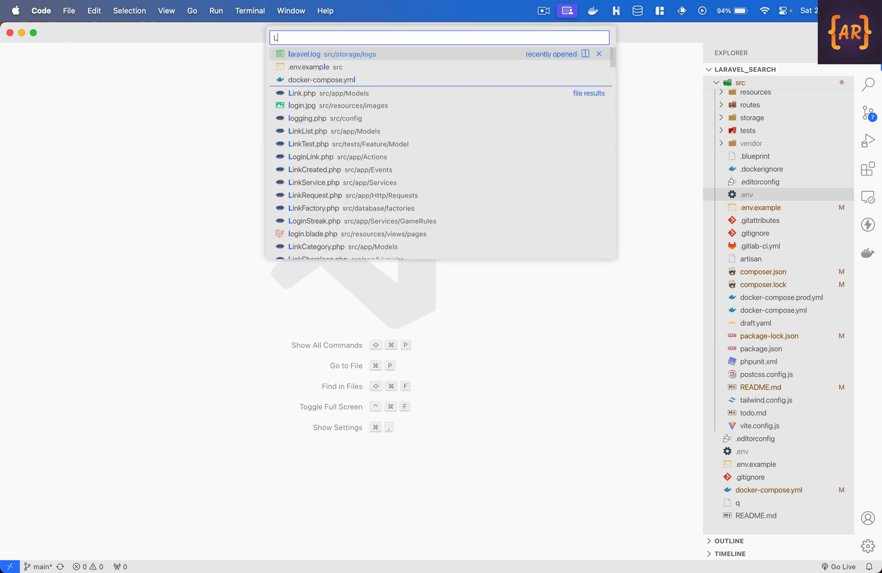
- Add Searchable to Link.php's trait list, import Laravel\Scout\Searchable, and save
{"action": "left_click", "coordinate": [301, 93]}
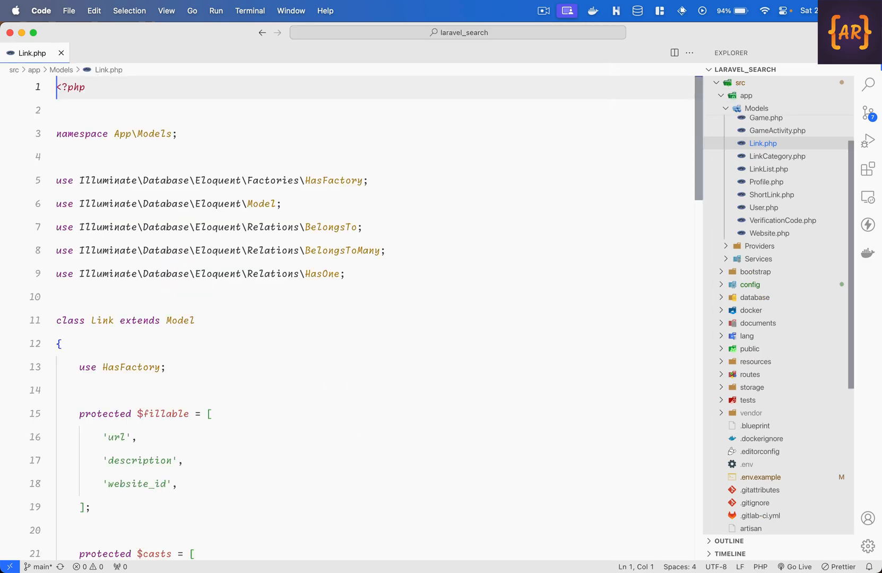
{"action": "scroll", "scroll_direction": "down", "scroll_amount": 3}
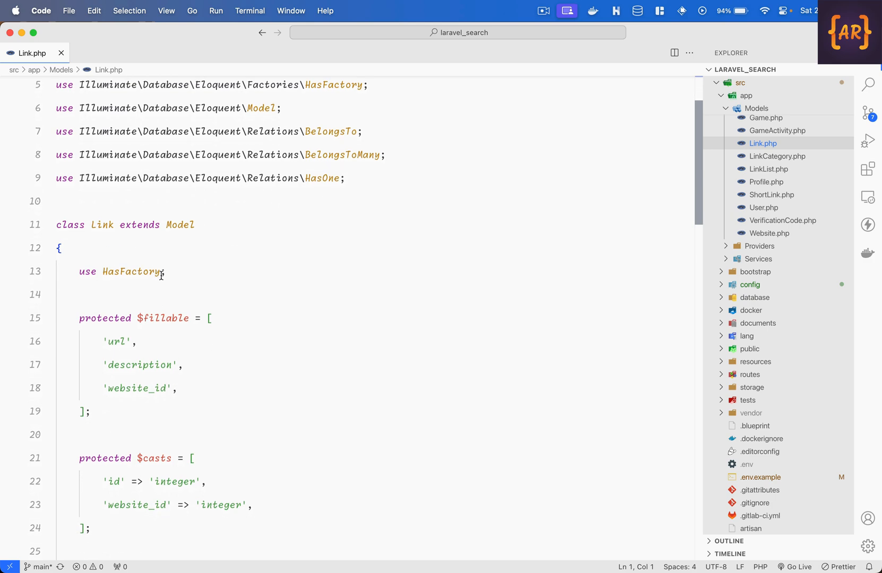
{"action": "type", "text": ", Searchable"}
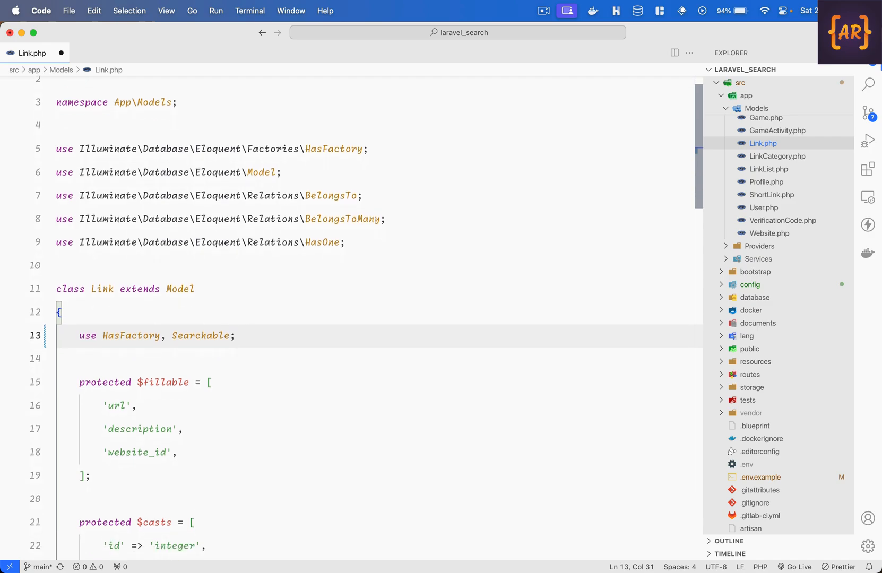
{"action": "left_click", "coordinate": [343, 243]}
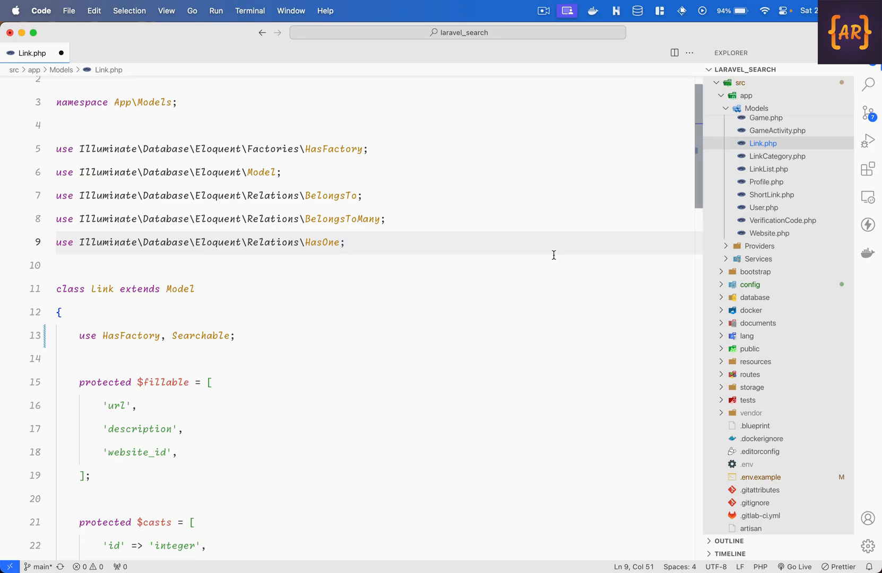
{"action": "type", "text": "use Laravel\\Scout\\Searchable;"}
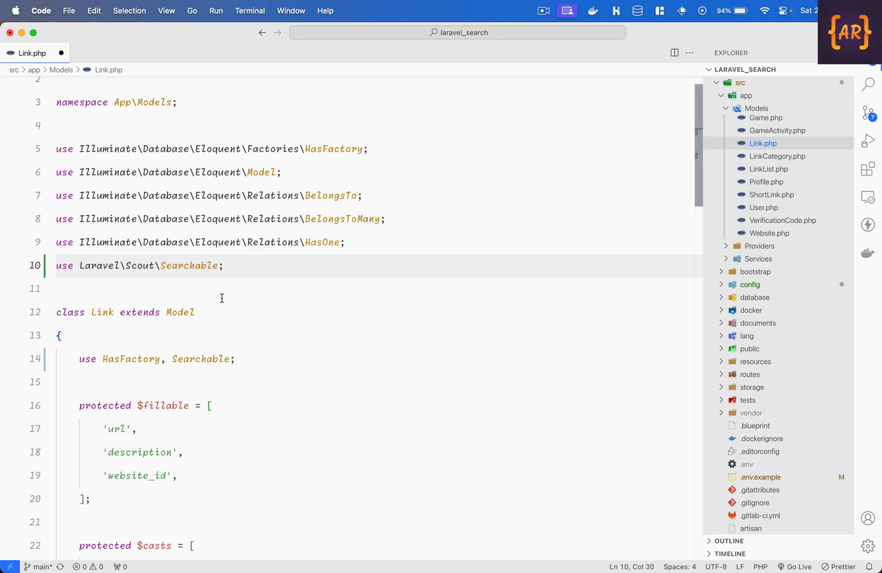
{"action": "key", "text": "Cmd+S"}
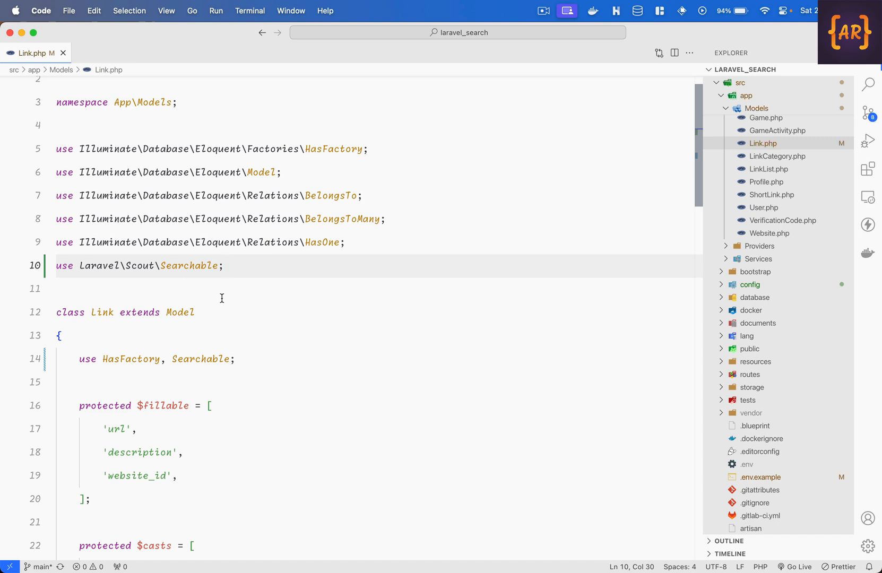
{"action": "scroll", "scroll_direction": "down", "scroll_amount": 3}
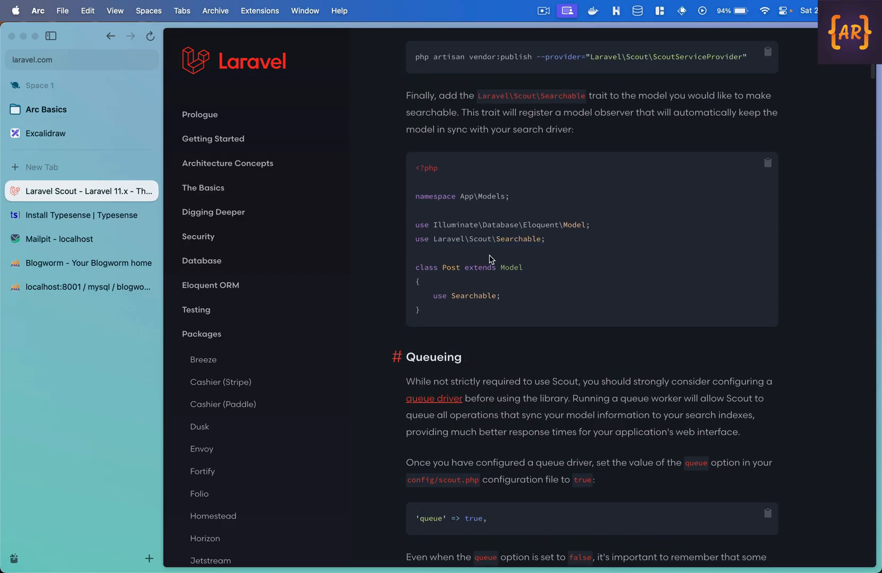
- Scroll the Scout docs to the Typesense toSearchableArray example and select its code
{"action": "key", "text": "cmd+tab"}
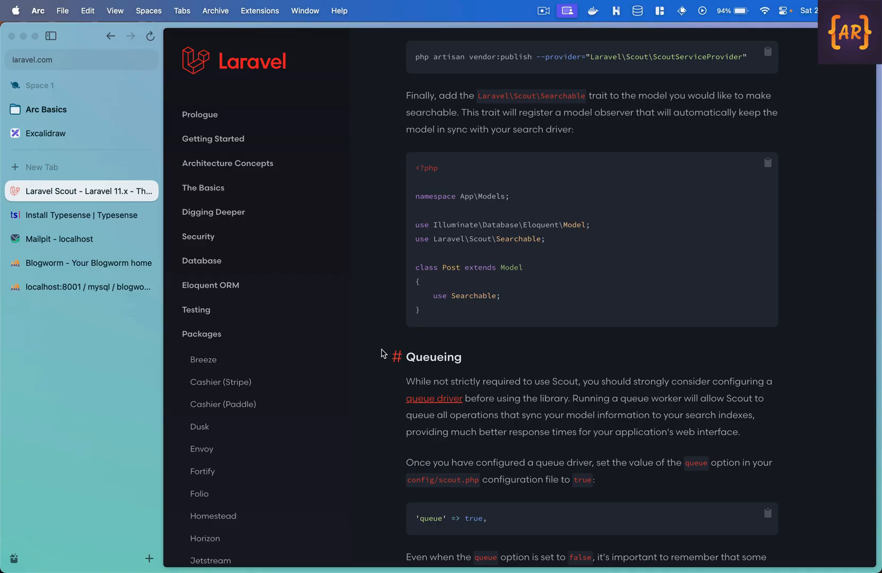
{"action": "scroll", "scroll_direction": "down", "scroll_amount": 3}
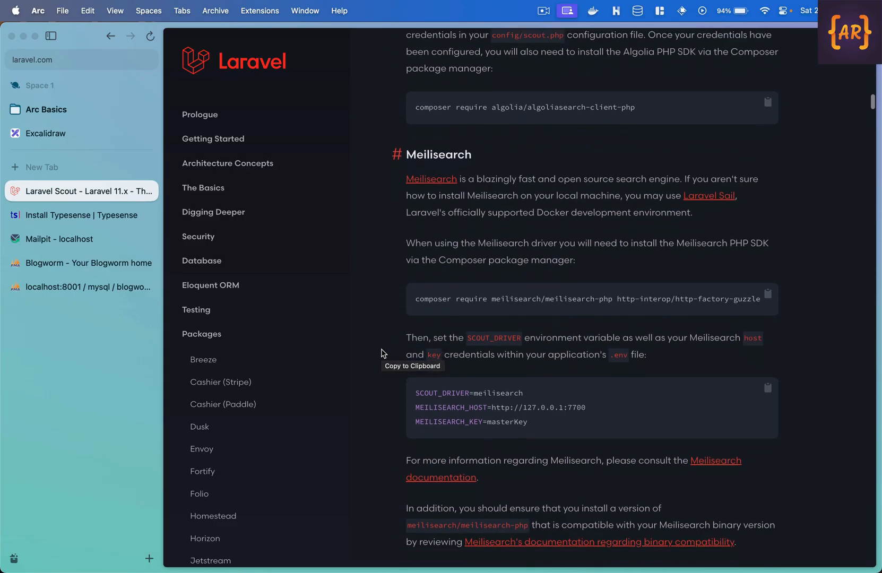
{"action": "scroll", "scroll_direction": "down", "scroll_amount": 3}
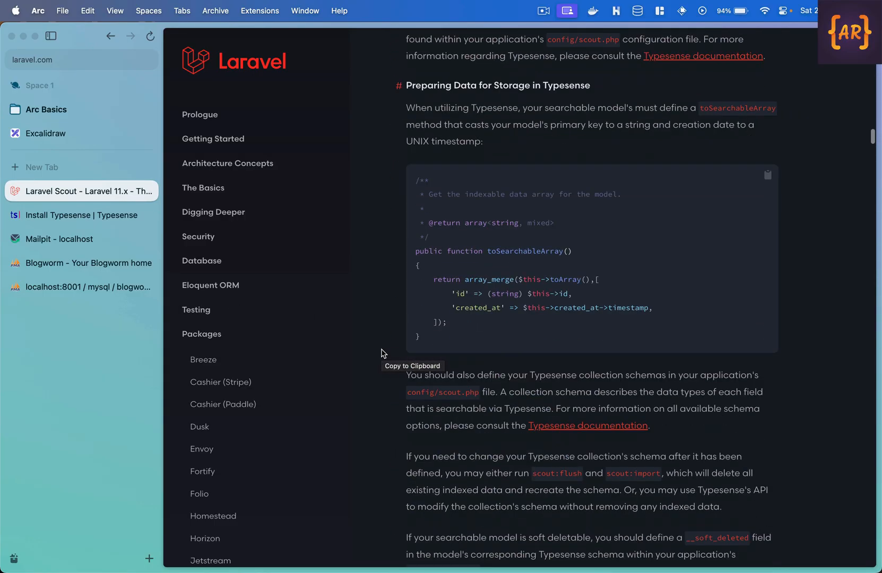
{"action": "left_click_drag", "start_coordinate": [415, 252], "coordinate": [417, 336]}
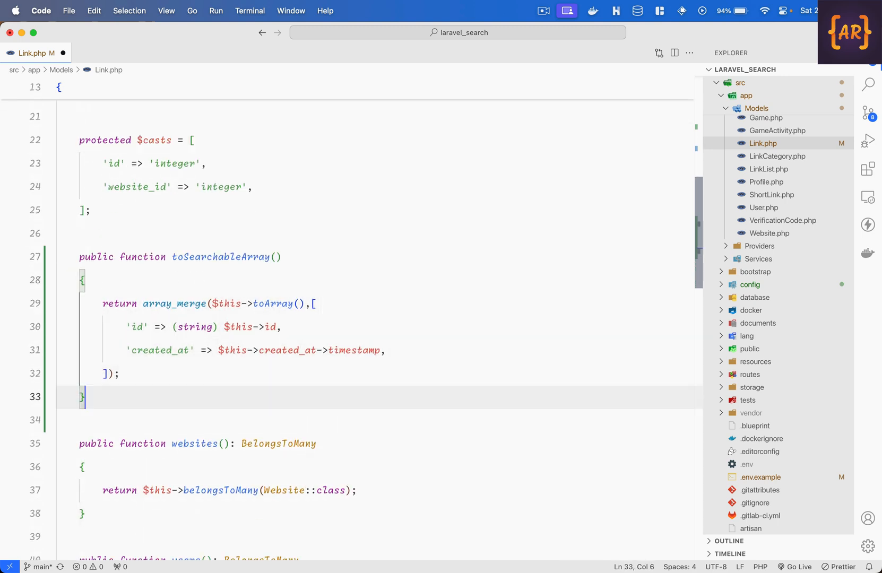
- Review the pasted toSearchableArray method and its id-to-string cast in Link.php
{"action": "double_click", "coordinate": [221, 257]}
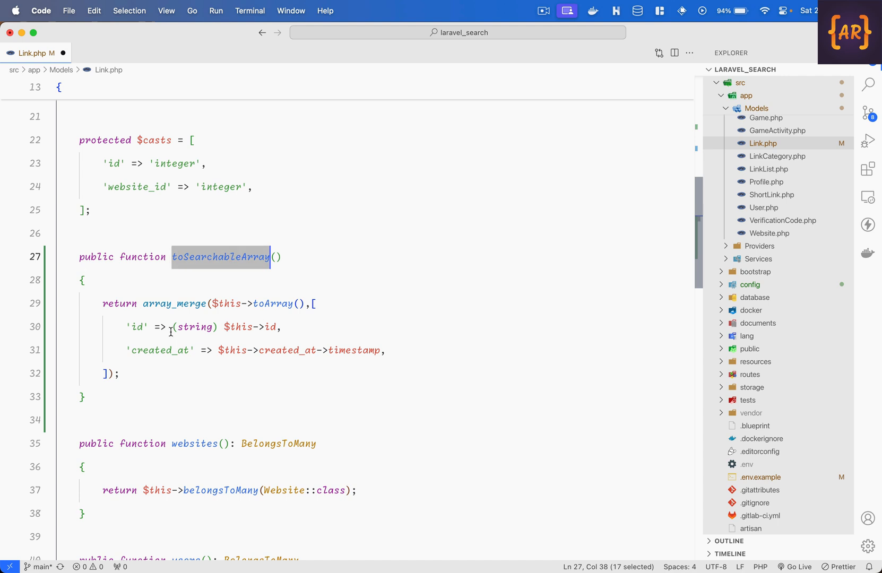
{"action": "double_click", "coordinate": [273, 327]}
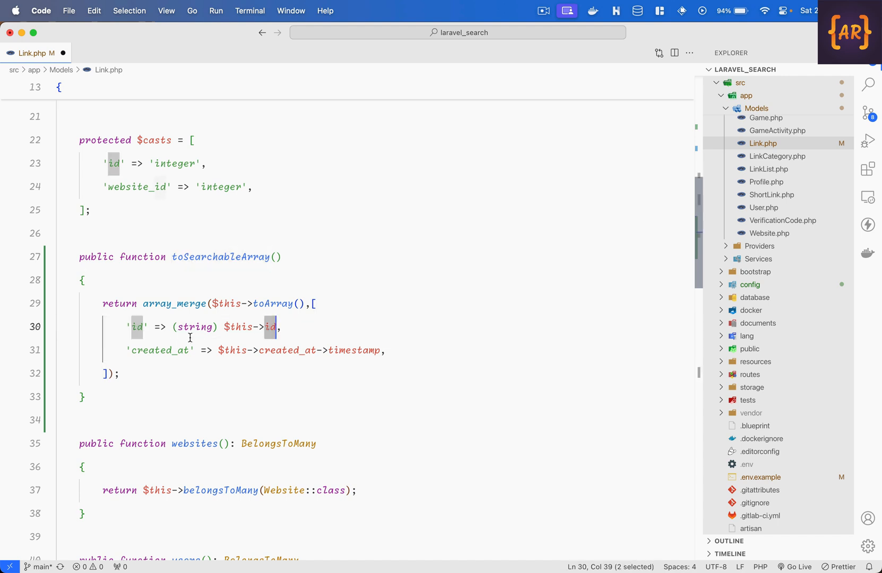
{"action": "double_click", "coordinate": [287, 351]}
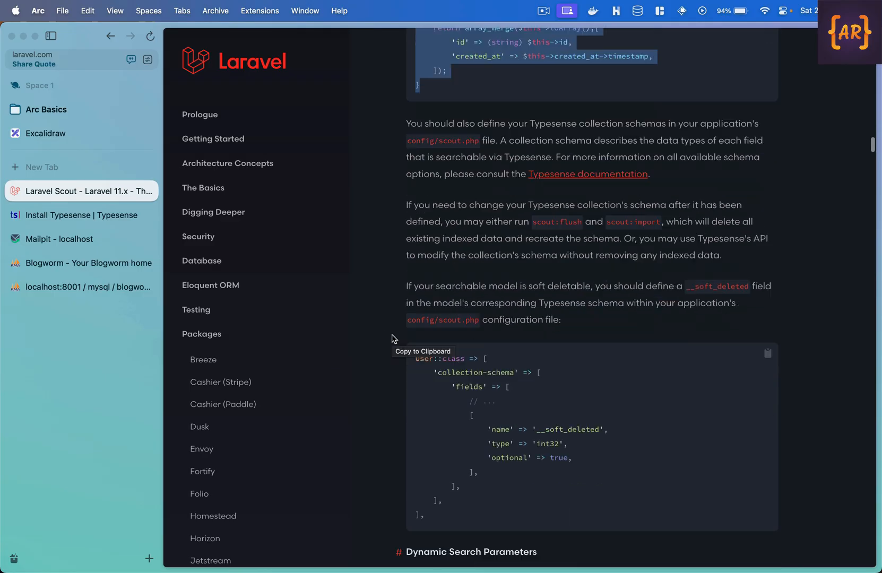
- Search the Scout docs for 'index' and select the searchableAs example code
{"action": "scroll", "scroll_direction": "down", "scroll_amount": 3}
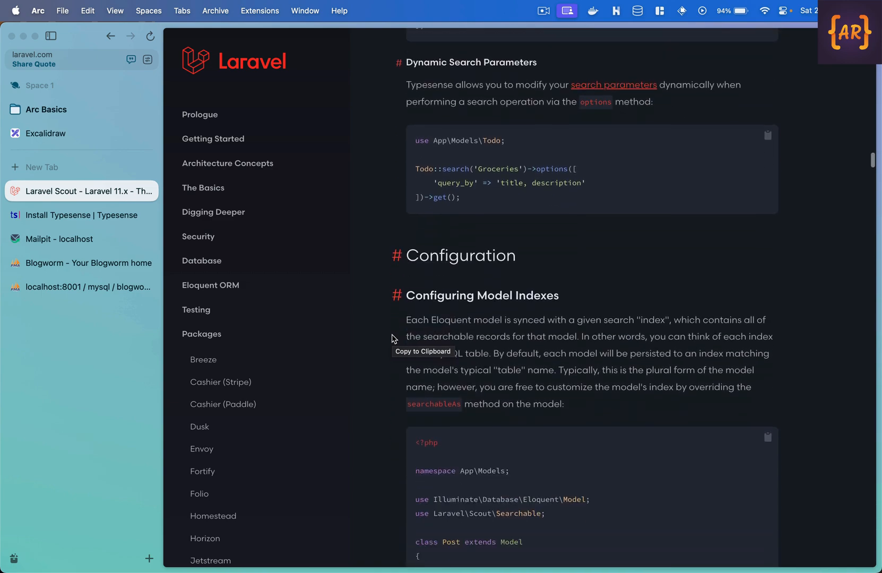
{"action": "scroll", "scroll_direction": "down", "scroll_amount": 3}
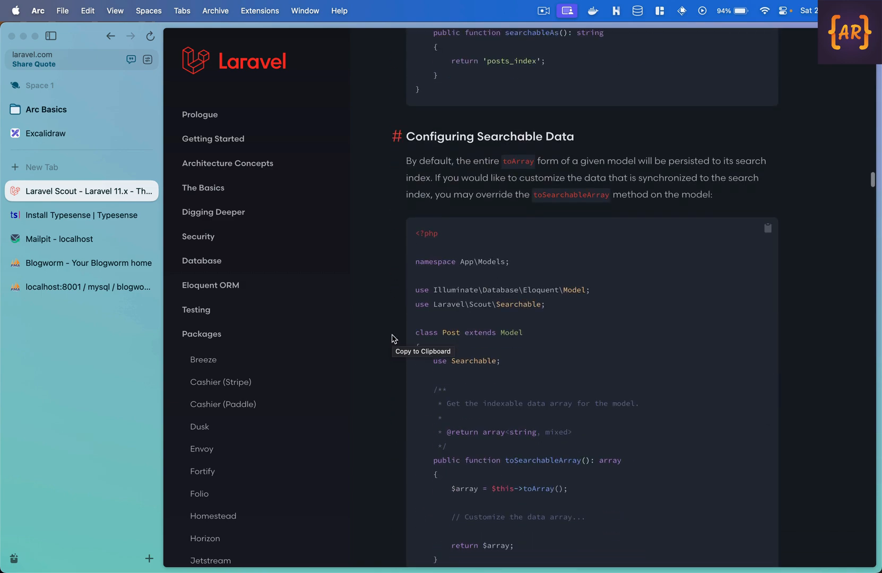
{"action": "scroll", "scroll_direction": "down", "scroll_amount": 3}
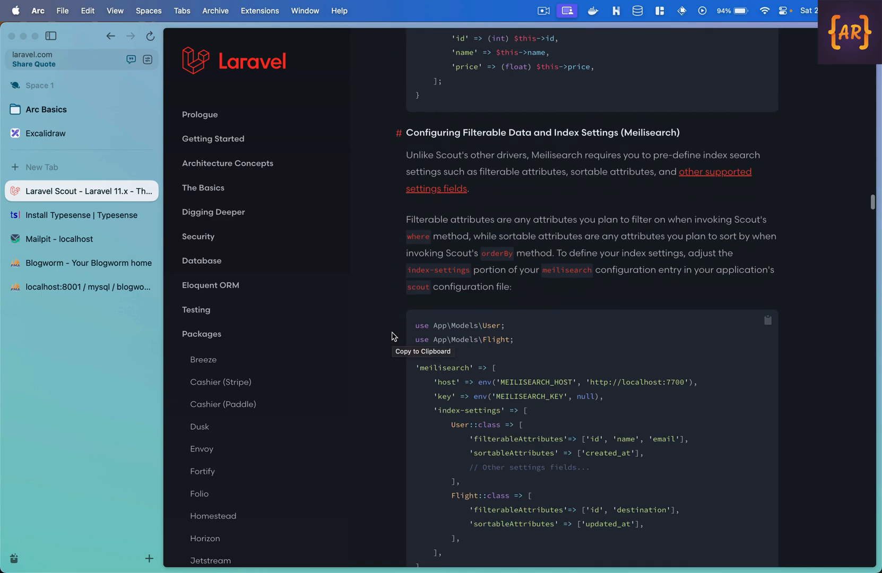
{"action": "scroll", "scroll_direction": "down", "scroll_amount": 3}
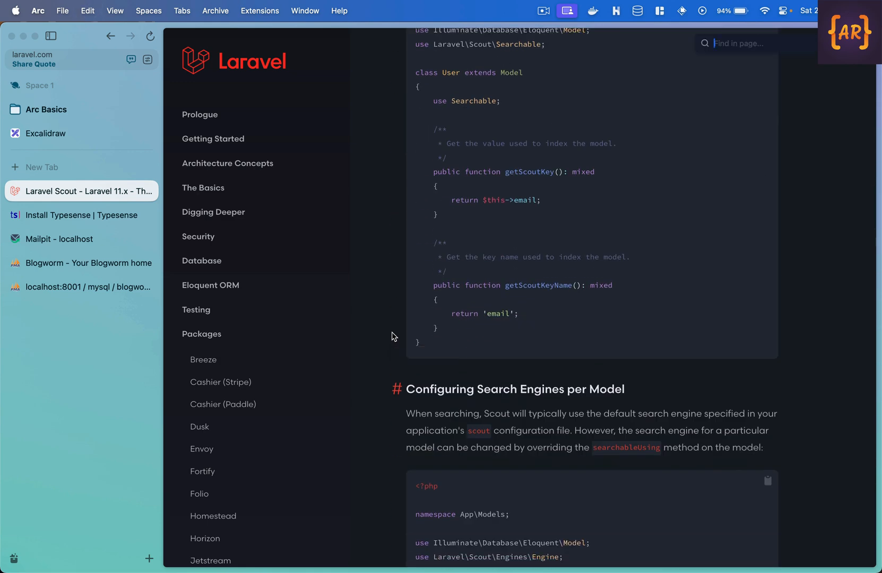
{"action": "type", "text": "index"}
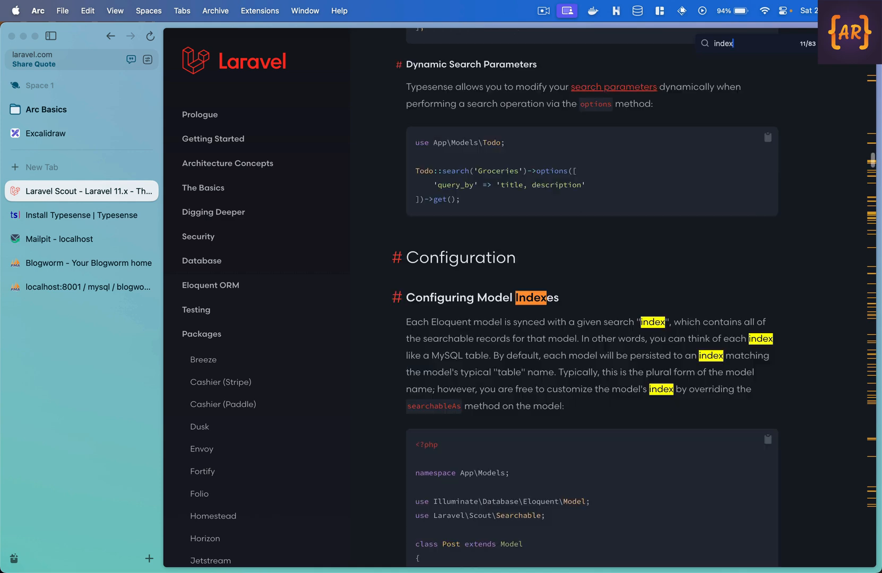
{"action": "key", "text": "Return"}
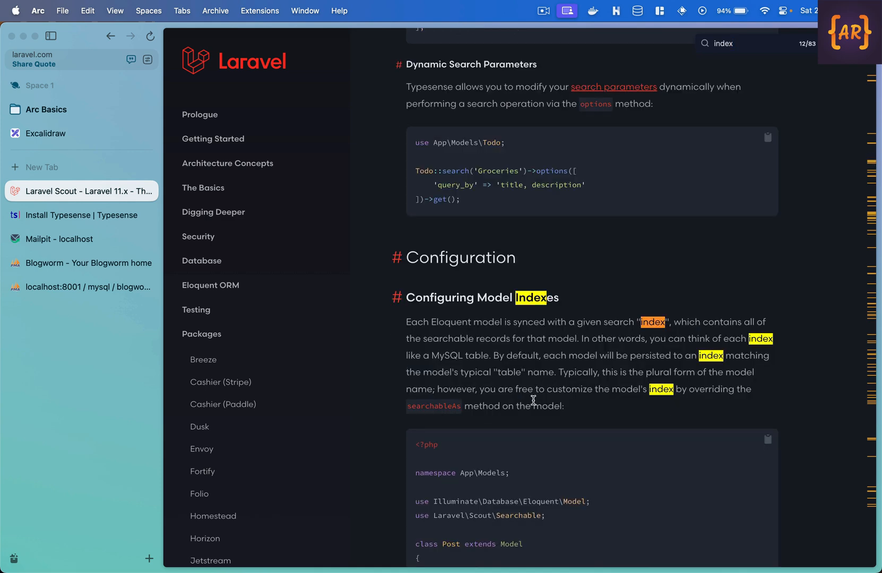
{"action": "scroll", "scroll_direction": "down", "scroll_amount": 3}
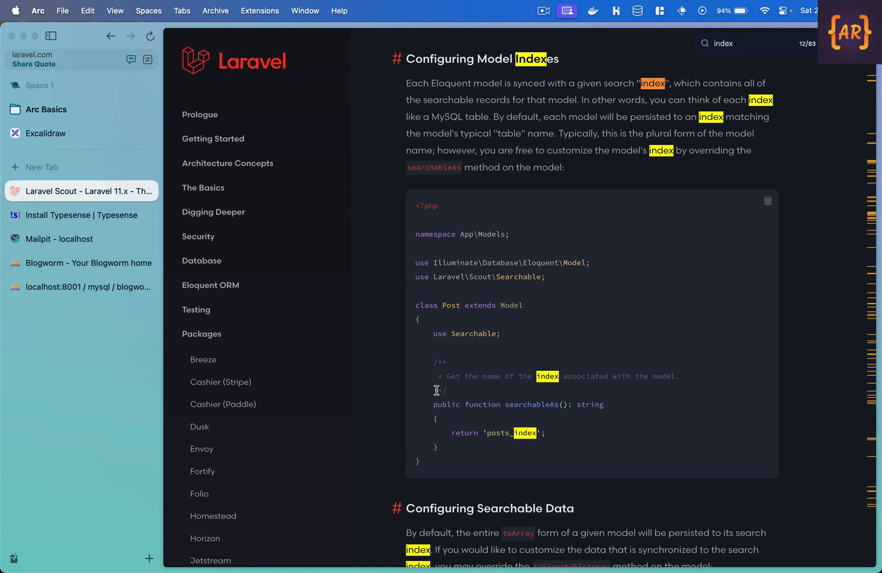
{"action": "left_click_drag", "start_coordinate": [436, 405], "coordinate": [442, 454]}
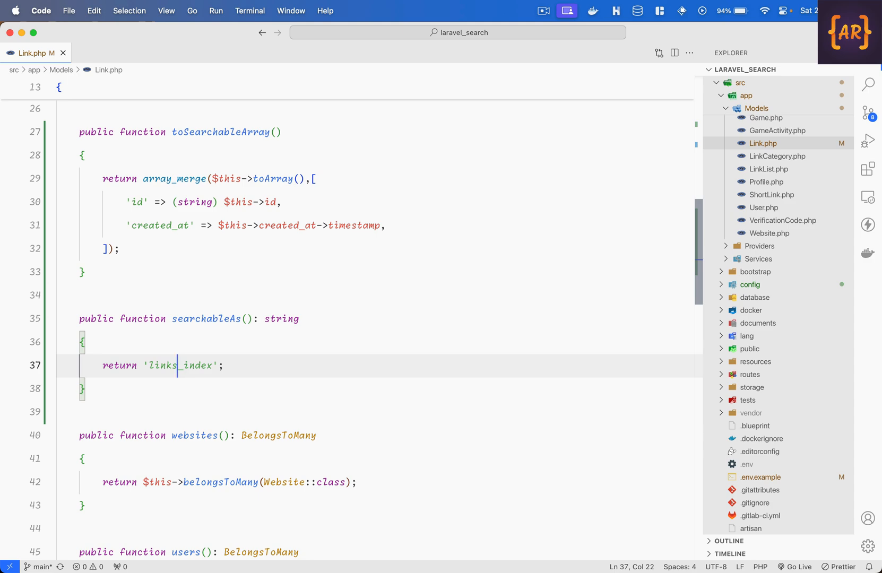
- Open config/scout.php and add a Link::class Typesense collection schema with id and url fields
{"action": "left_click", "coordinate": [225, 365]}
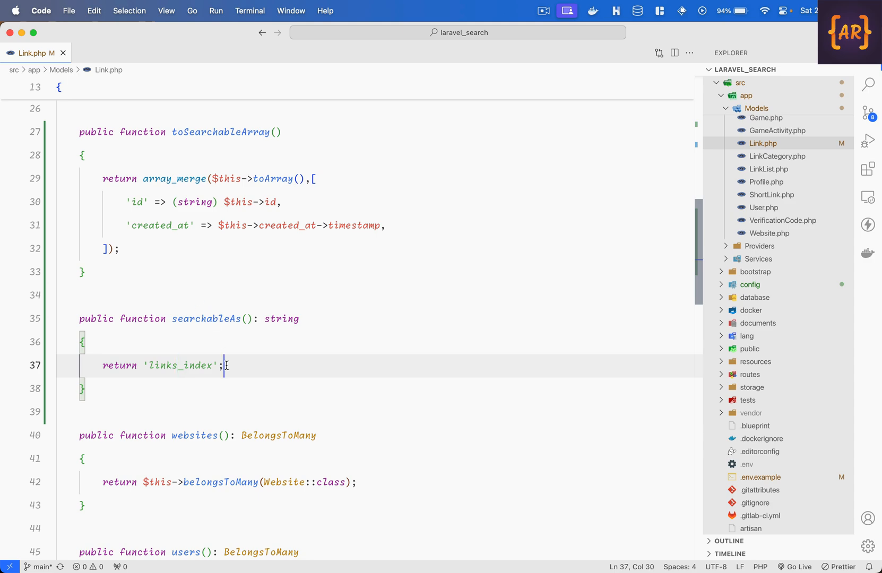
{"action": "type", "text": "scoun"}
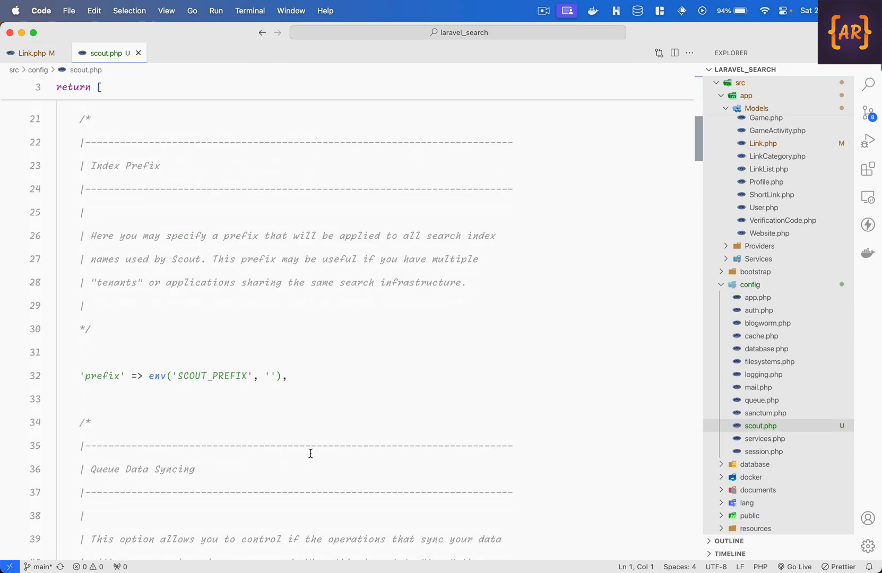
{"action": "scroll", "scroll_direction": "down", "scroll_amount": 3}
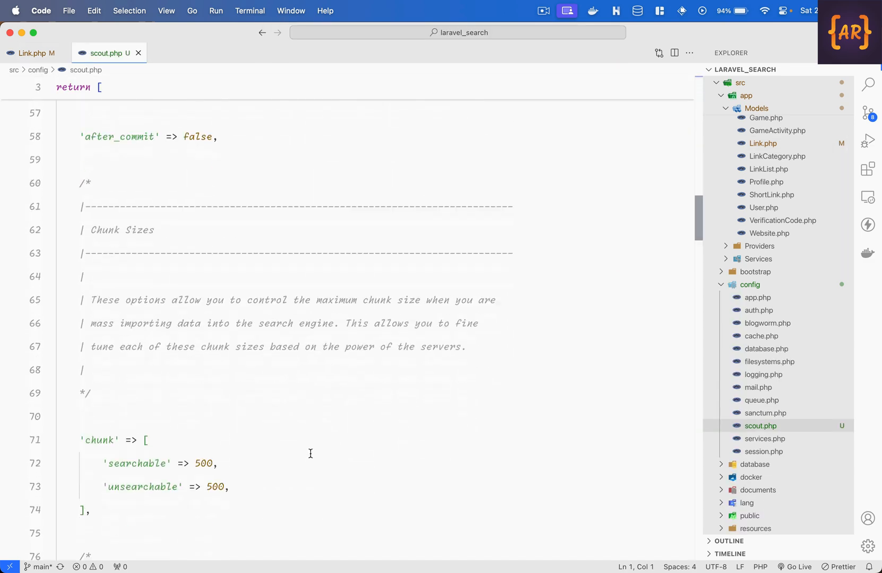
{"action": "scroll", "scroll_direction": "down", "scroll_amount": 3}
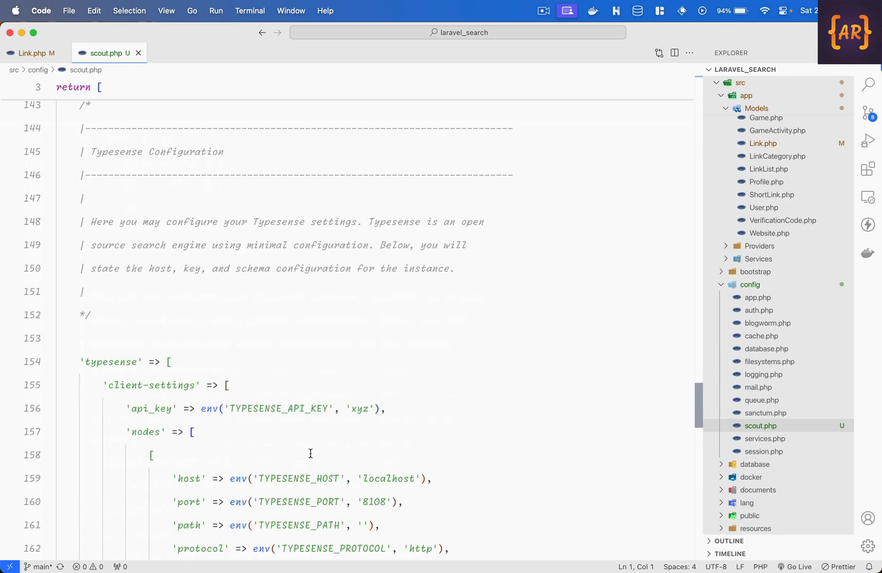
{"action": "scroll", "scroll_direction": "down", "scroll_amount": 3}
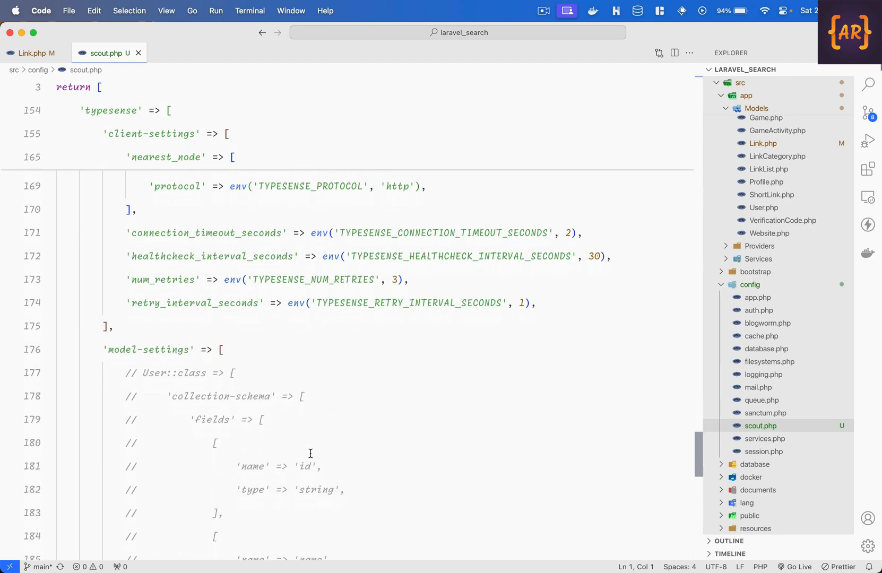
{"action": "scroll", "scroll_direction": "down", "scroll_amount": 3}
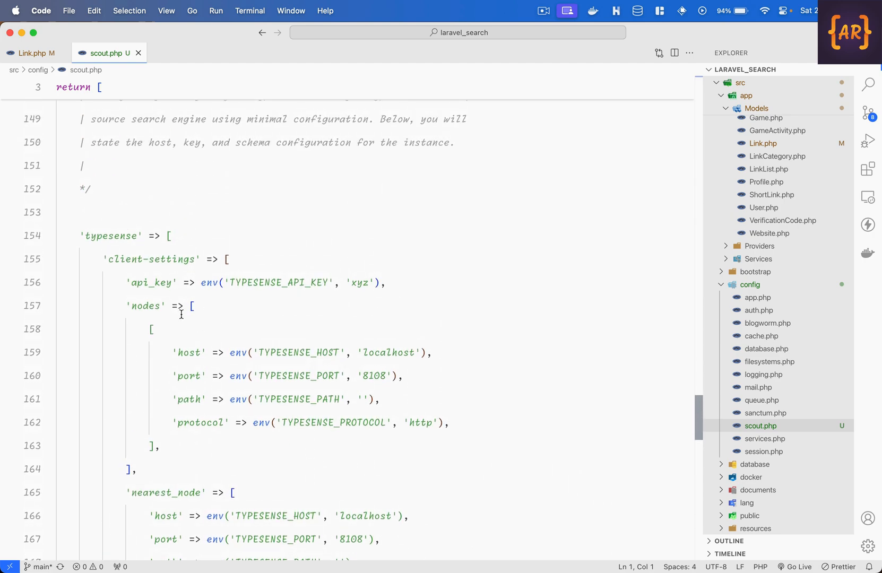
{"action": "scroll", "scroll_direction": "down", "scroll_amount": 3}
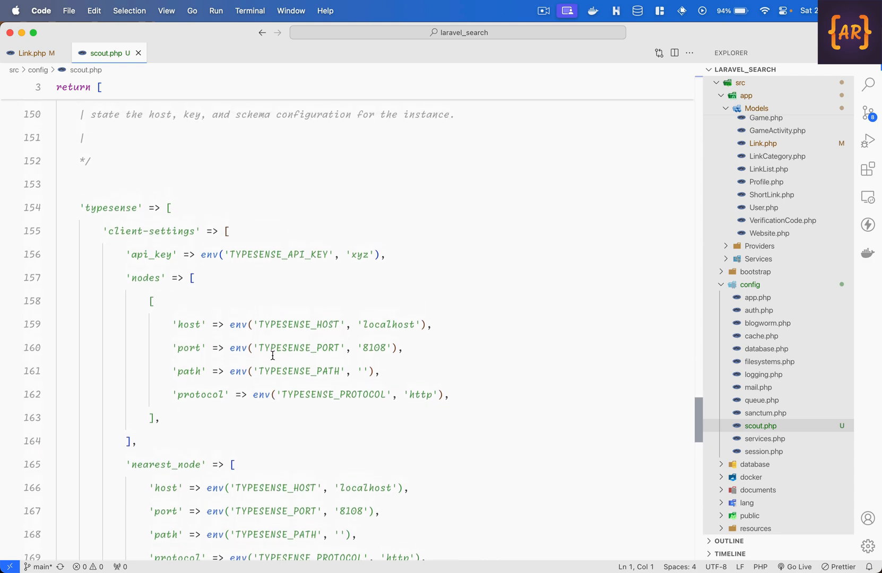
{"action": "scroll", "scroll_direction": "down", "scroll_amount": 3}
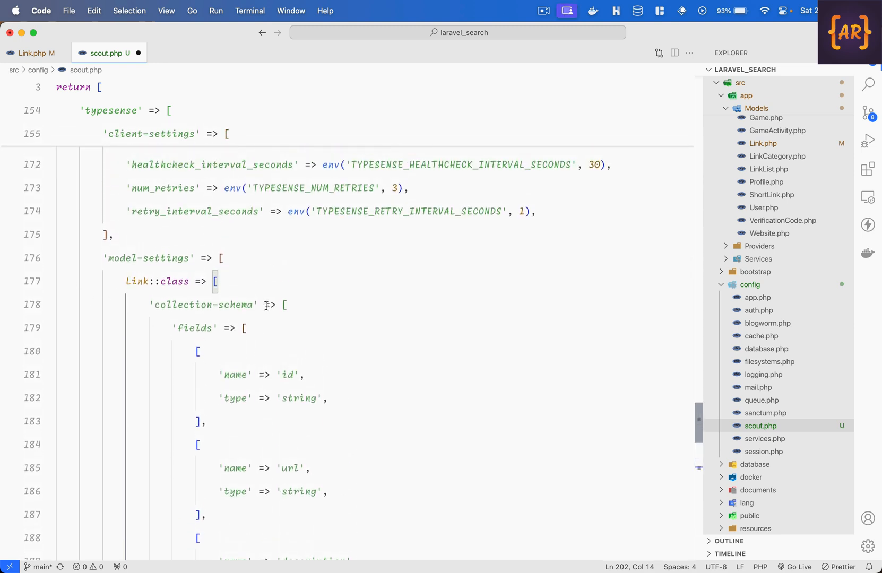
- Finish the Link schema with int64 created_at and query_by url in scout.php
{"action": "scroll", "scroll_direction": "down", "scroll_amount": 3}
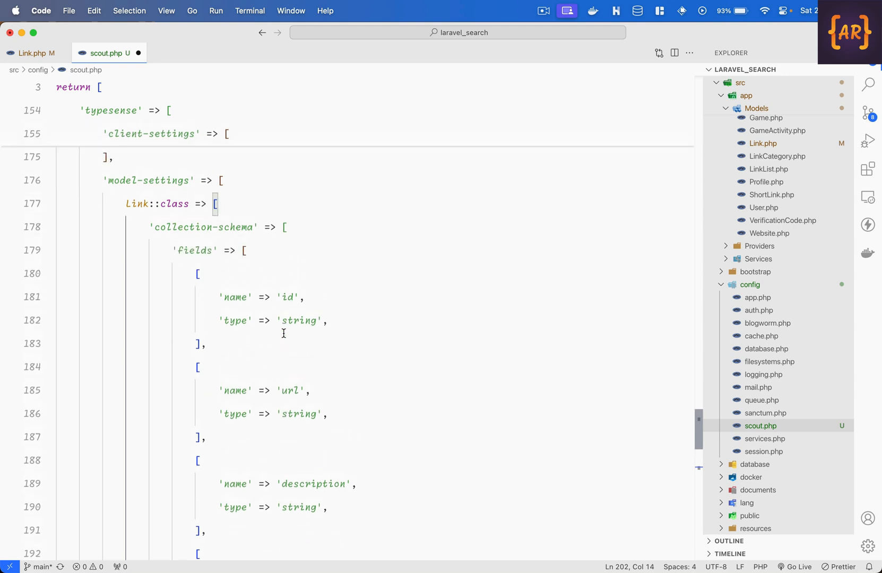
{"action": "double_click", "coordinate": [288, 297]}
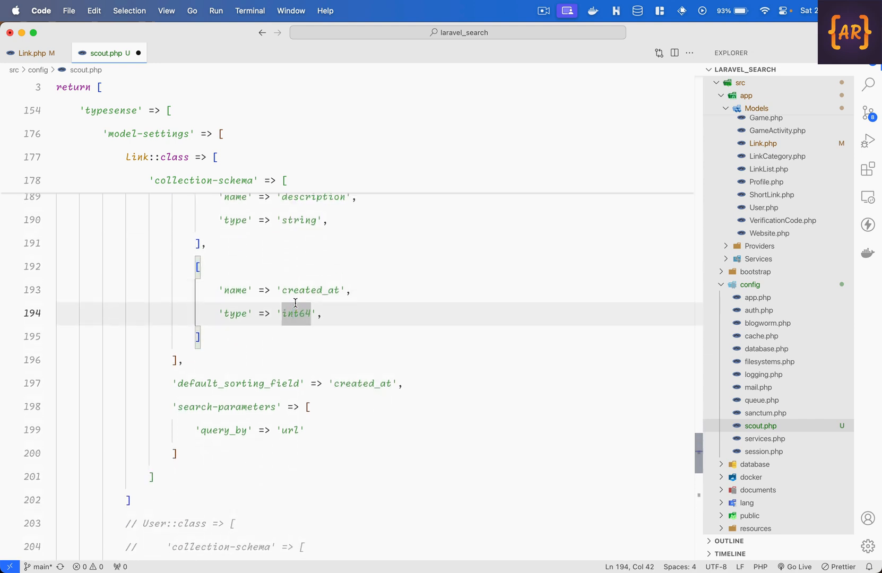
{"action": "mouse_move", "coordinate": [238, 434]}
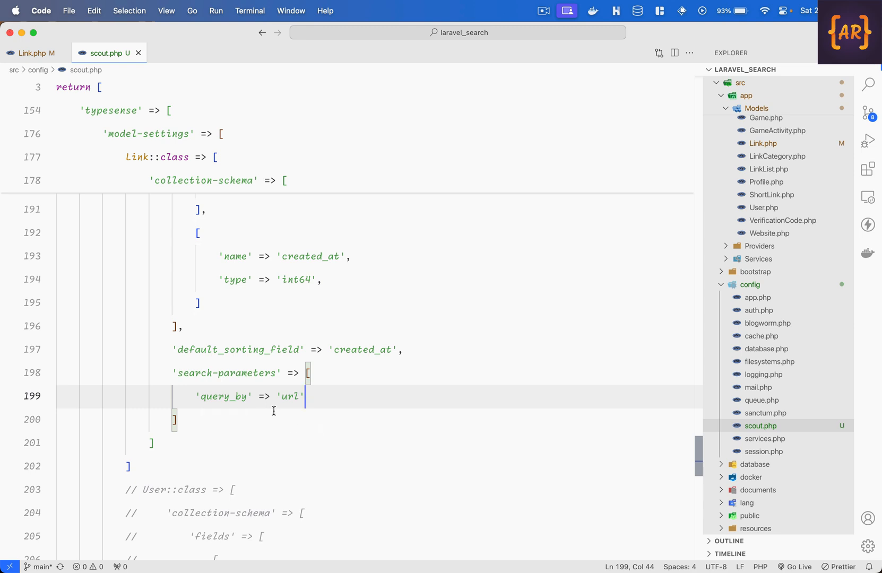
{"action": "mouse_move", "coordinate": [97, 196]}
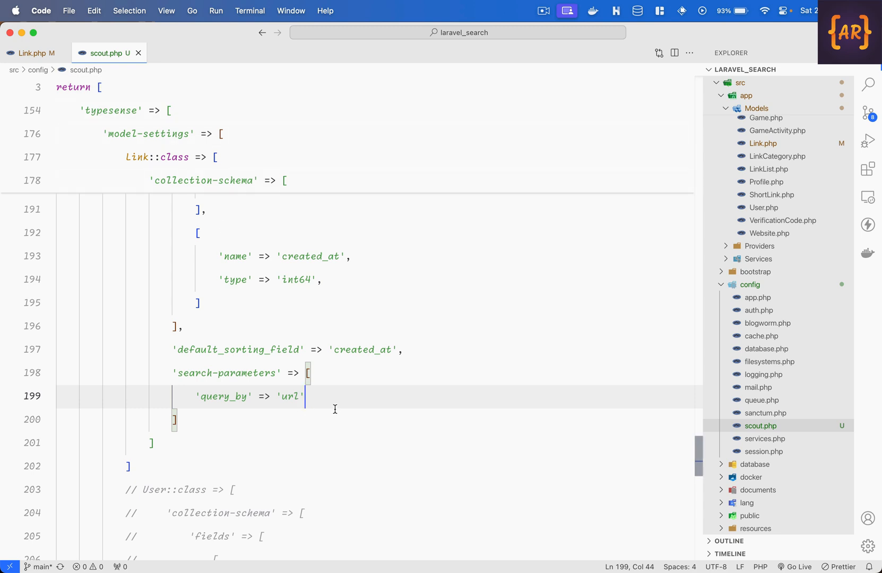
{"action": "left_click", "coordinate": [32, 52]}
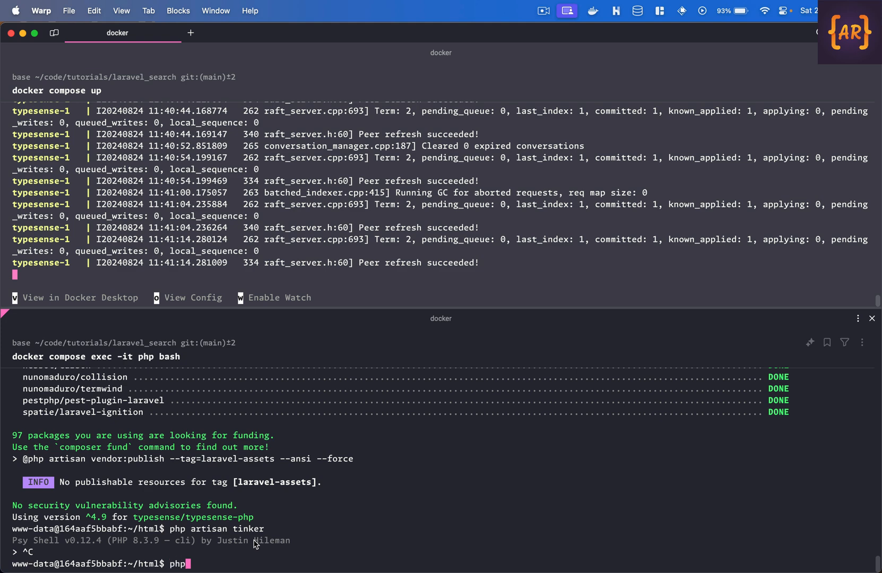
- List Scout's artisan commands, then run scout:import for App\Models\Link, which fails
{"action": "type", "text": "artisan sc"}
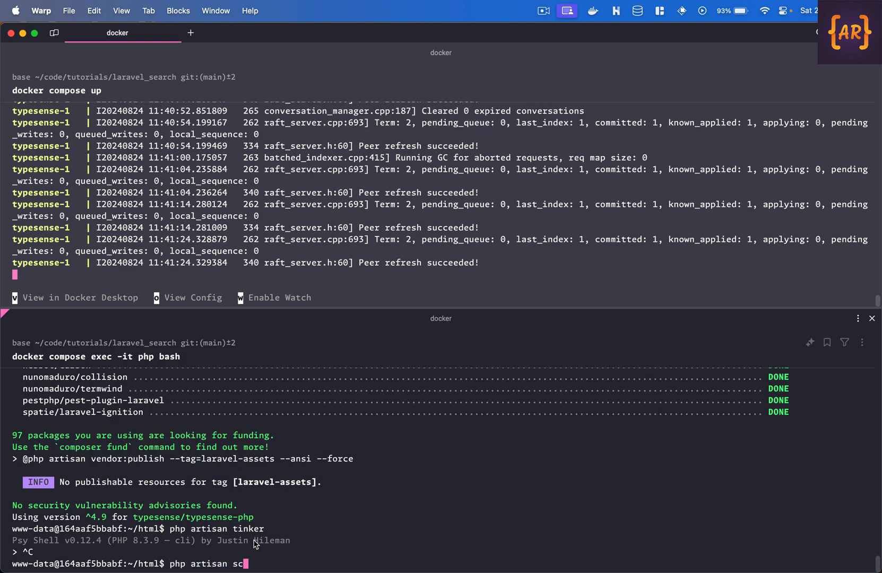
{"action": "key", "text": "Enter"}
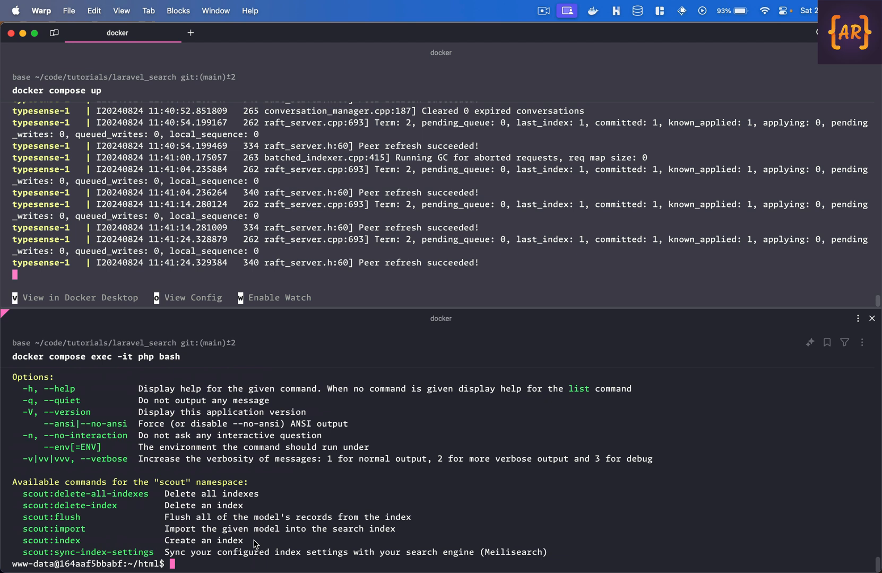
{"action": "type", "text": "php artisan scout:"}
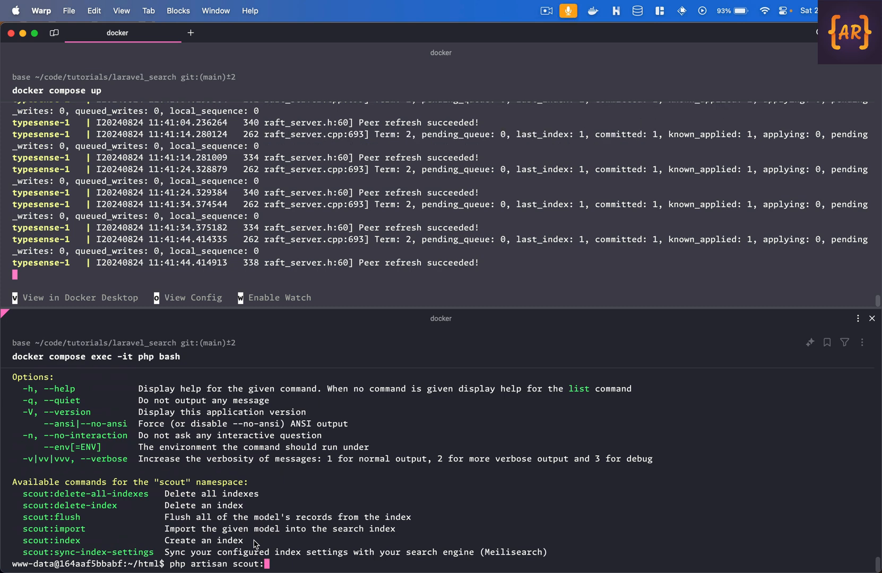
{"action": "type", "text": "import"}
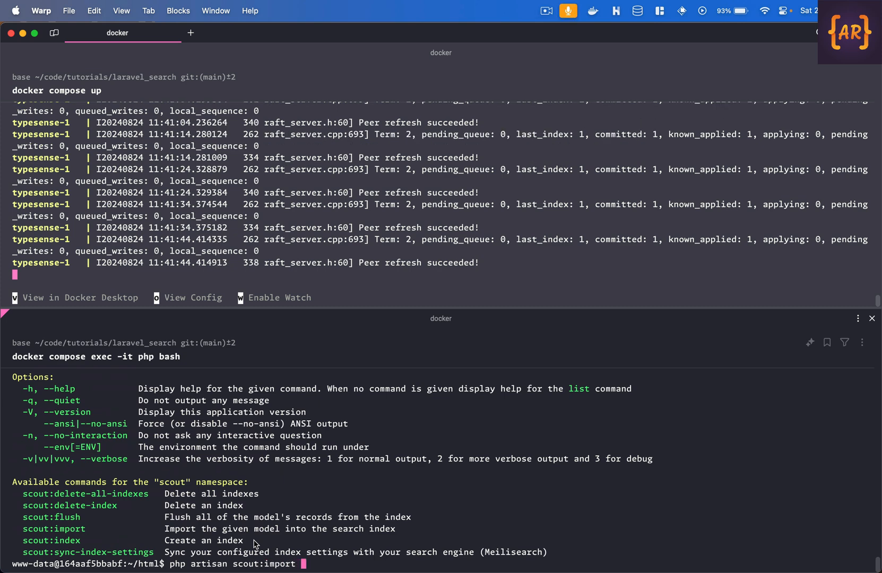
{"action": "type", "text": "\"Ap"}
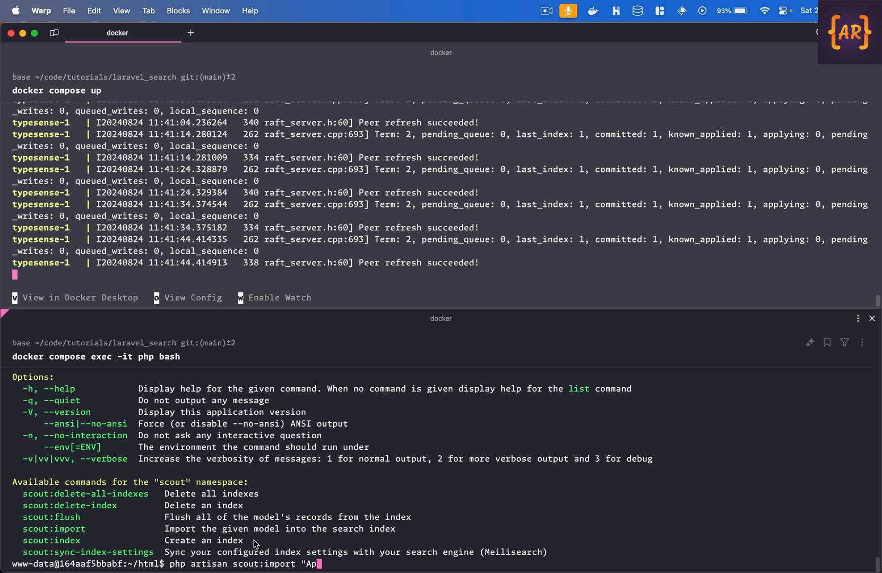
{"action": "type", "text": "p\\Models"}
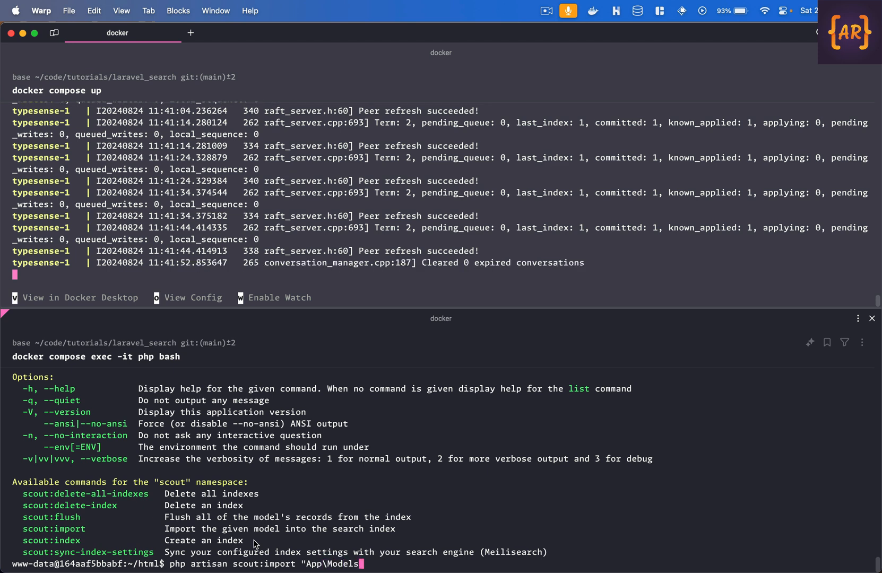
{"action": "type", "text": "\\Lik"}
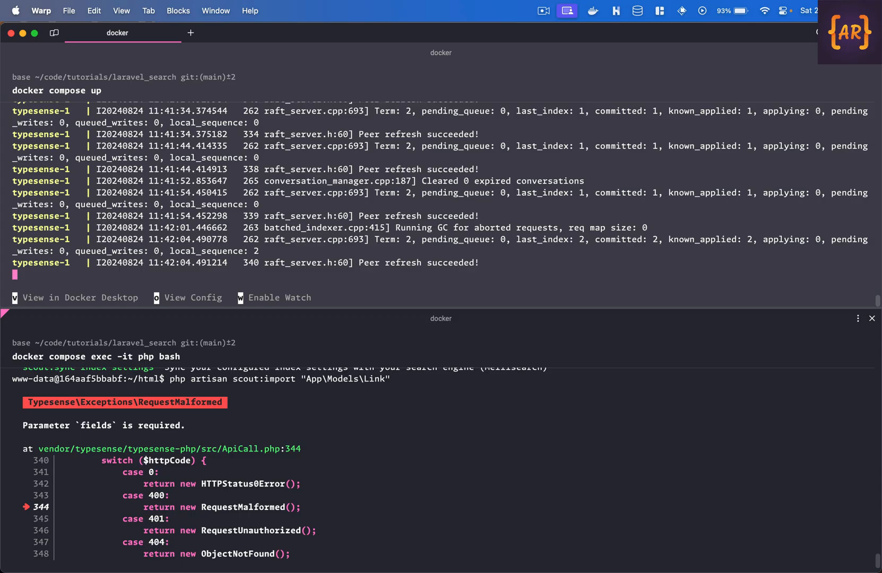
{"action": "key", "text": "cmd+tab"}
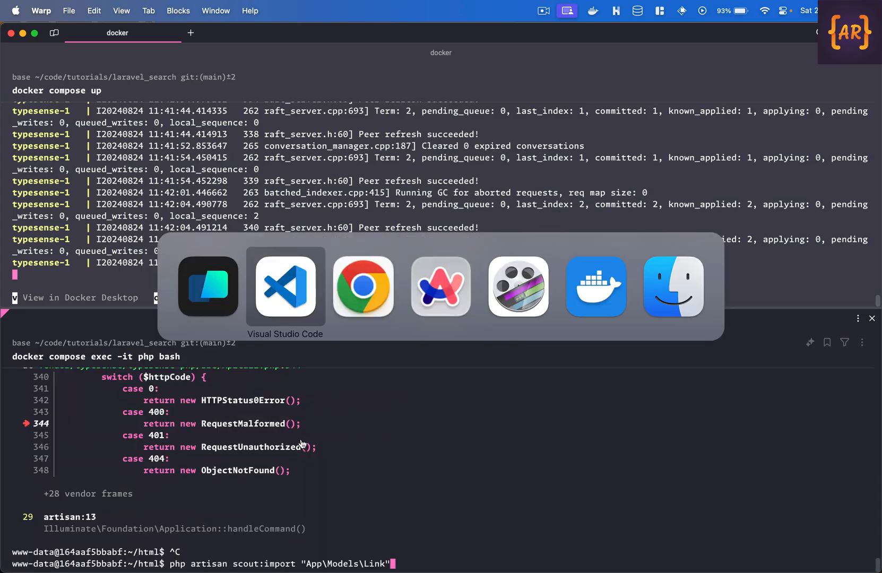
- Give toSearchableArray an ': array' return type in Link.php, then return to scout.php
{"action": "left_click", "coordinate": [285, 287]}
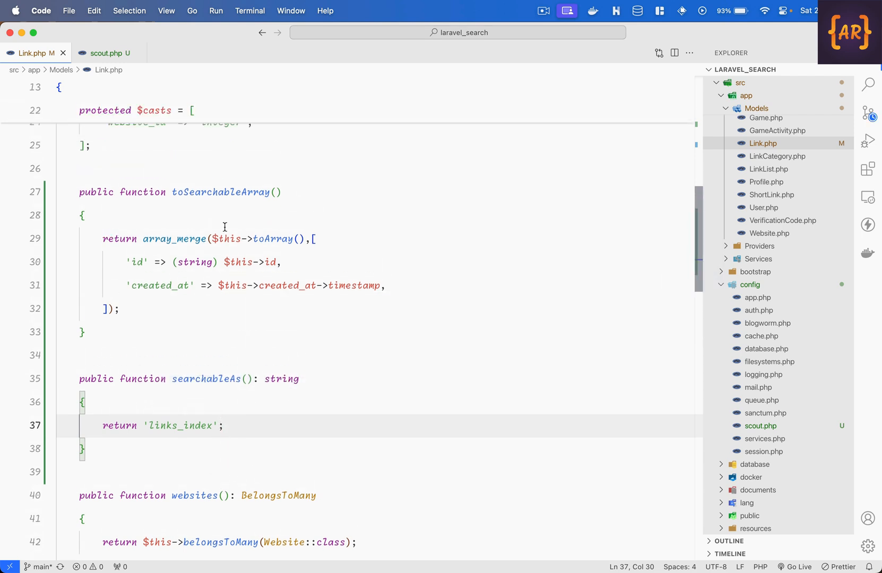
{"action": "type", "text": ": a"}
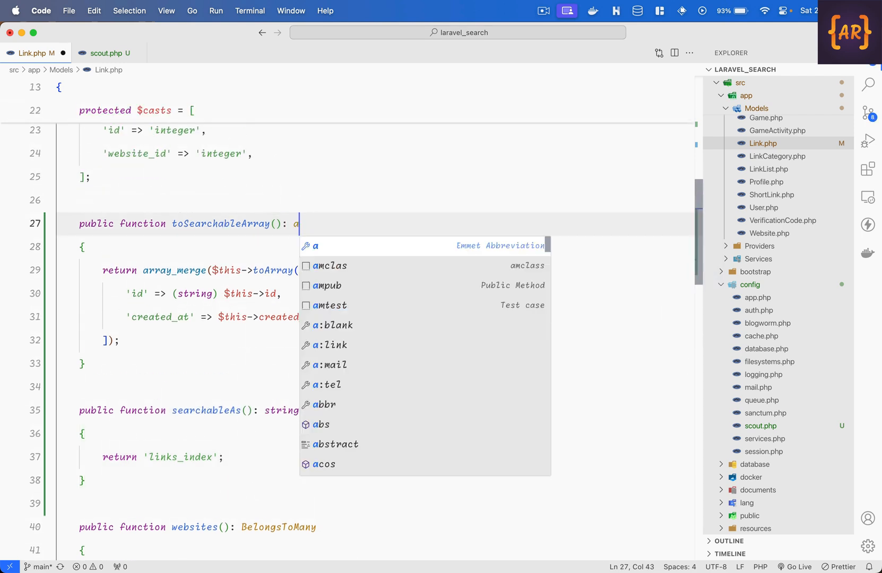
{"action": "type", "text": "rray"}
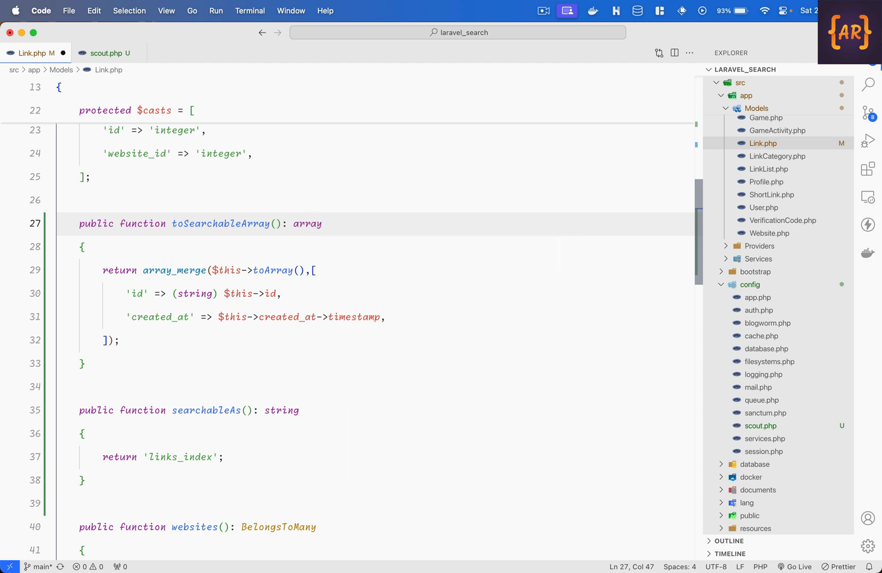
{"action": "left_click", "coordinate": [270, 457]}
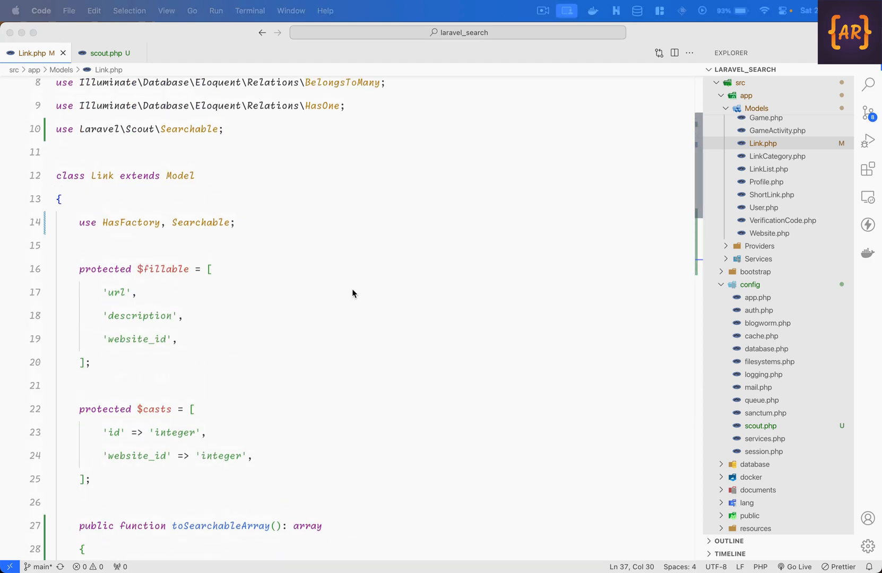
{"action": "double_click", "coordinate": [200, 222]}
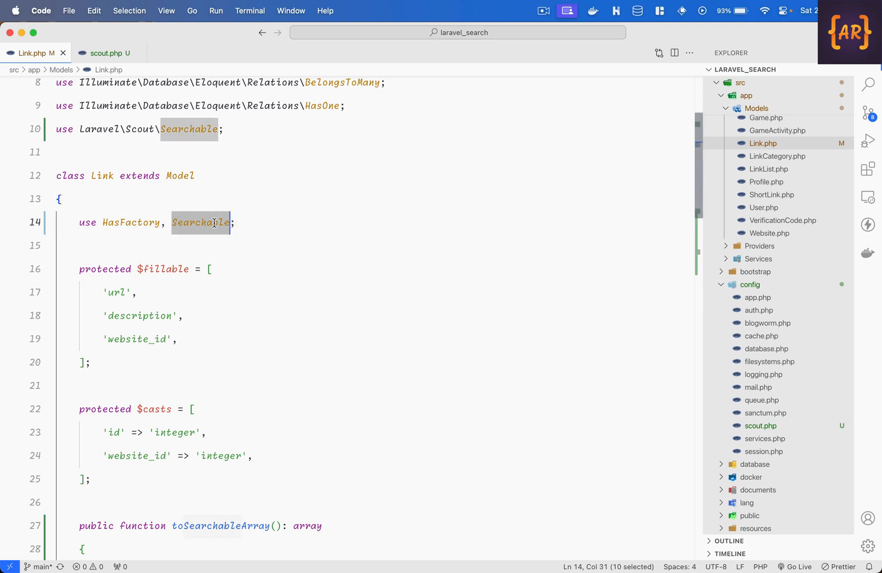
{"action": "left_click", "coordinate": [104, 53]}
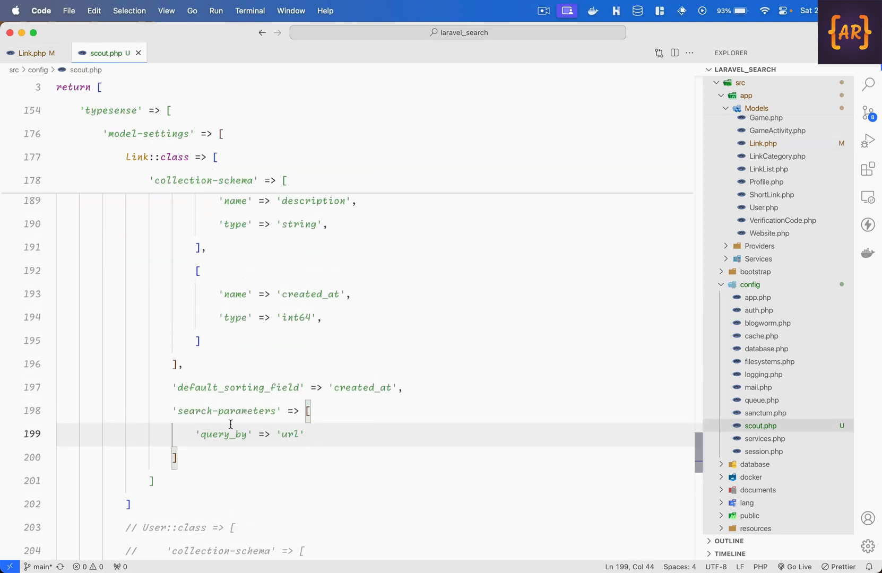
{"action": "double_click", "coordinate": [246, 411]}
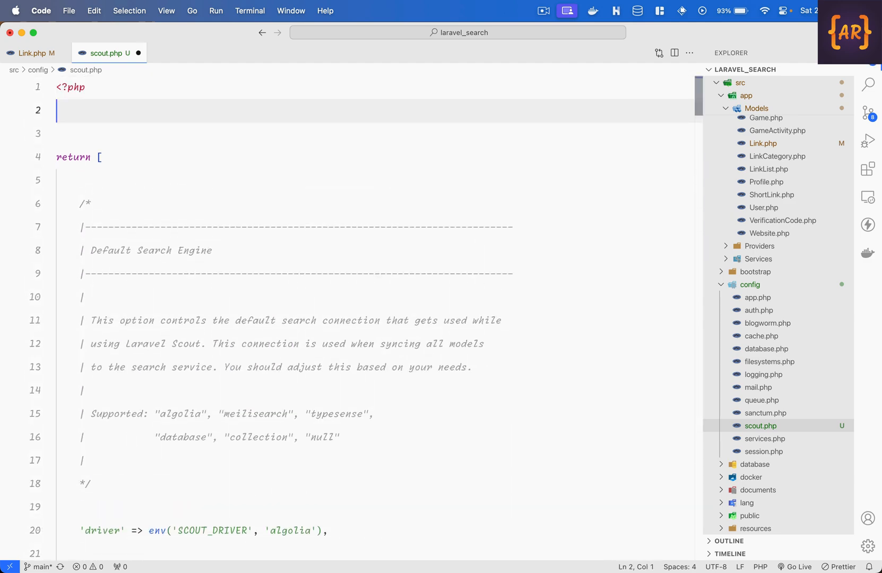
- Add 'use App\Models\Link;' at the top of config/scout.php
{"action": "type", "text": "use"}
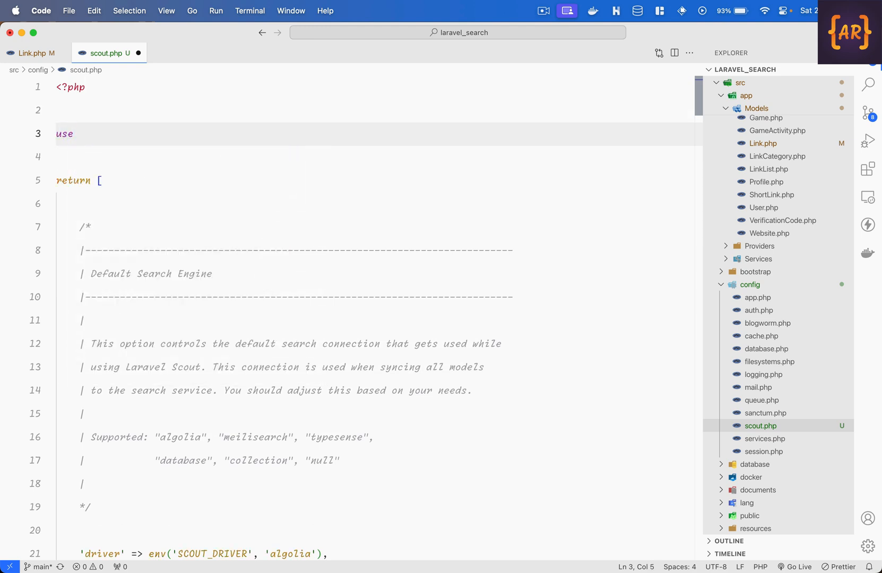
{"action": "type", "text": "App"}
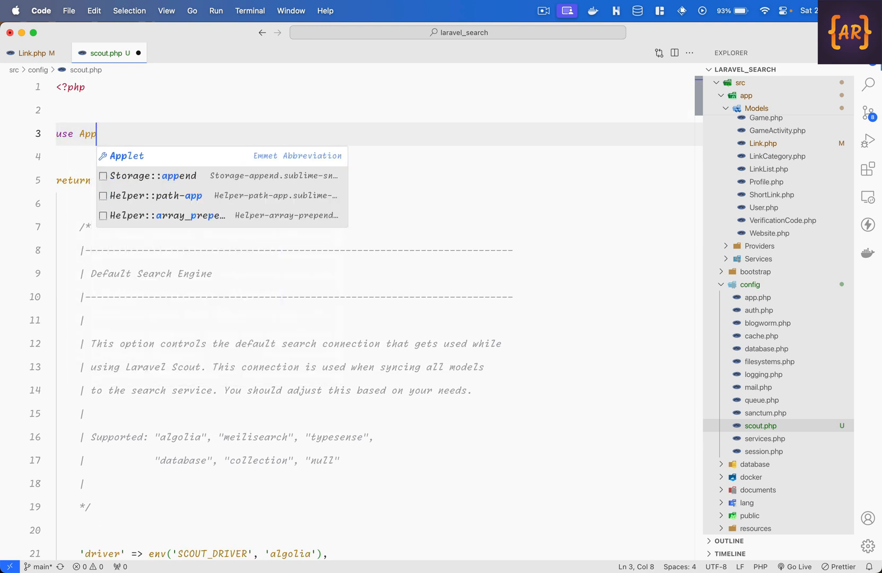
{"action": "type", "text": "\\Model"}
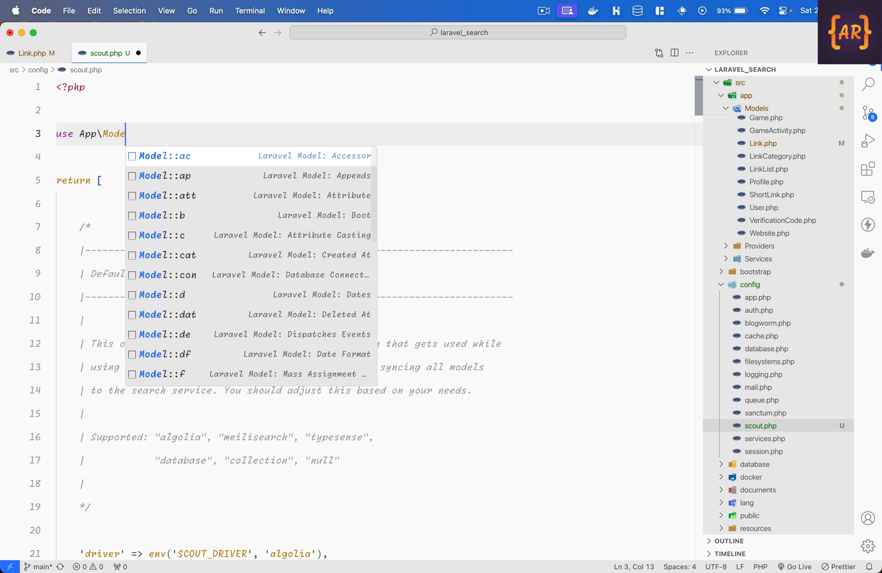
{"action": "type", "text": "ls\\Link;"}
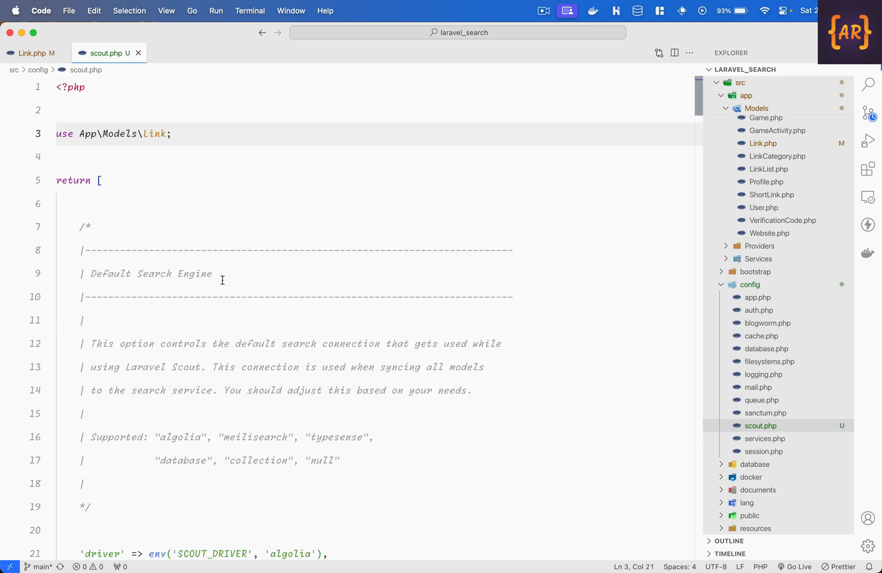
- Scroll to the Typesense model settings and select the Link schema's 'fields' key
{"action": "scroll", "scroll_direction": "down", "scroll_amount": 3}
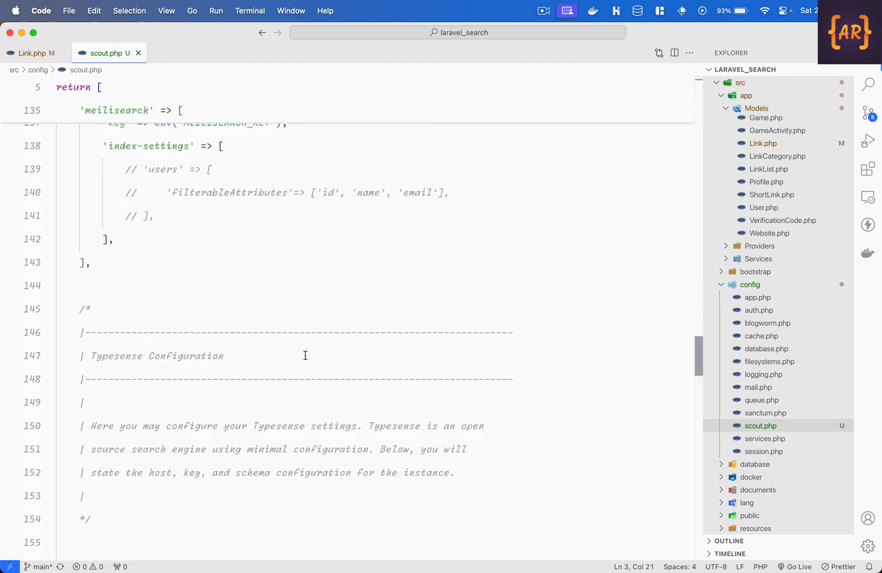
{"action": "scroll", "scroll_direction": "down", "scroll_amount": 3}
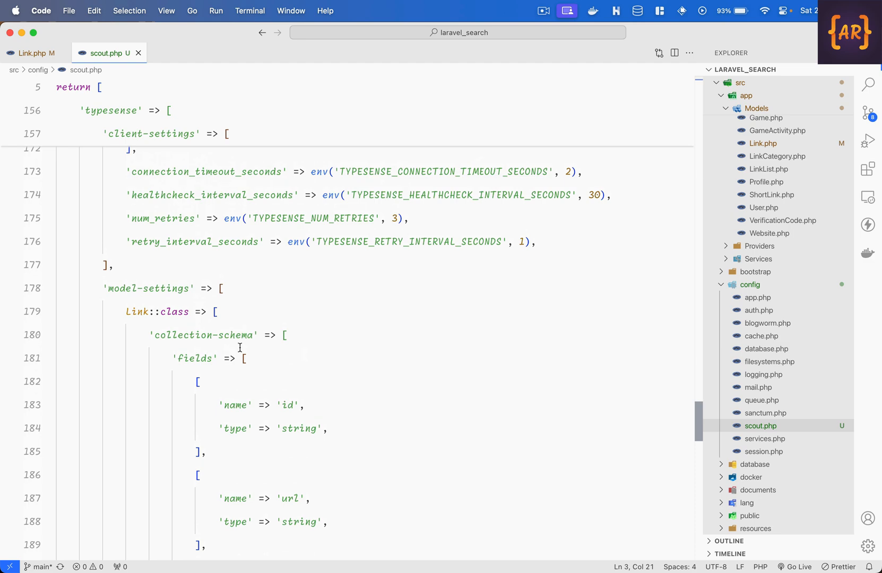
{"action": "double_click", "coordinate": [137, 312]}
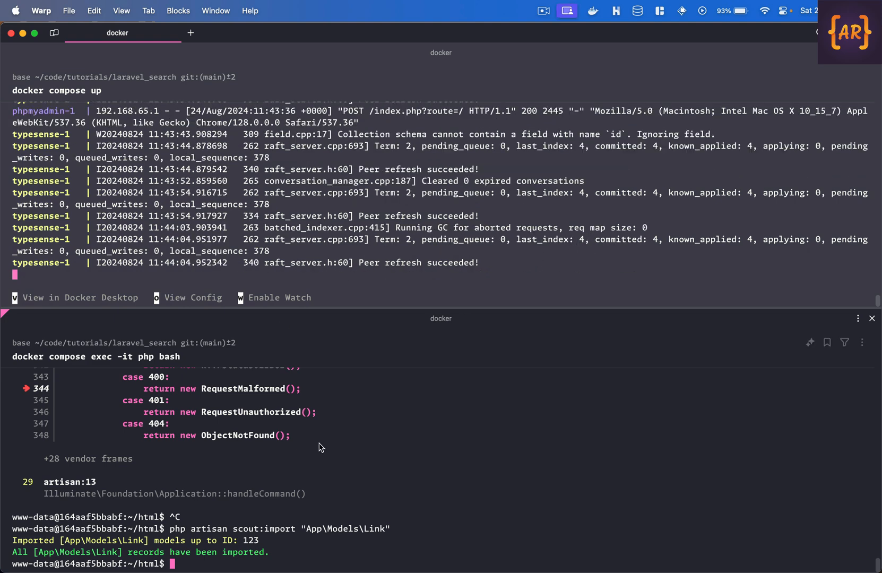
- Start php artisan tinker and type App\Models\Link::search('laravel')->option… at the prompt
{"action": "type", "text": "php"}
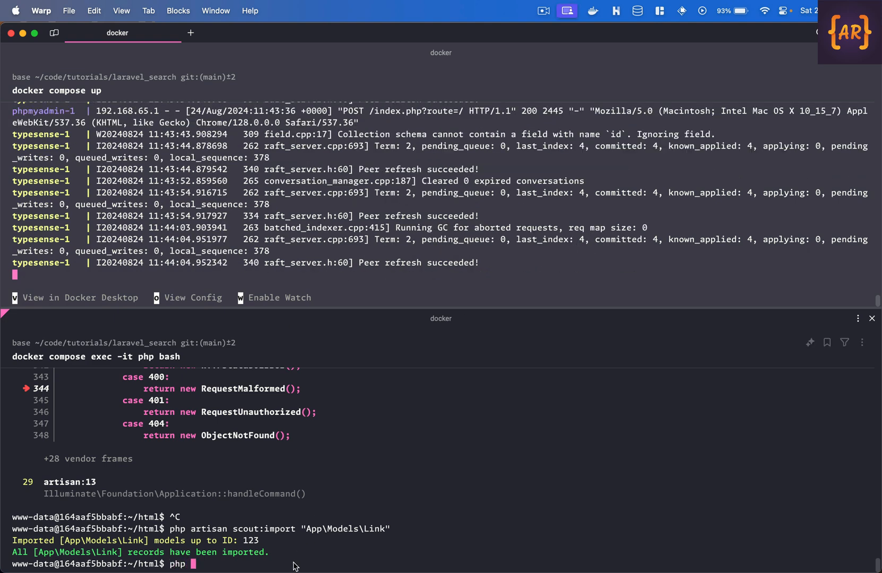
{"action": "type", "text": "artisan tinker"}
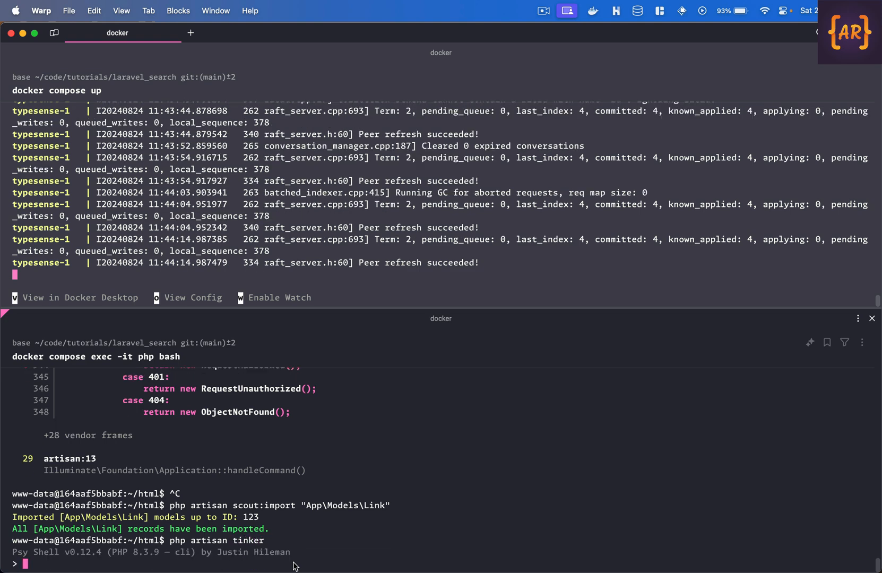
{"action": "type", "text": "App\\L"}
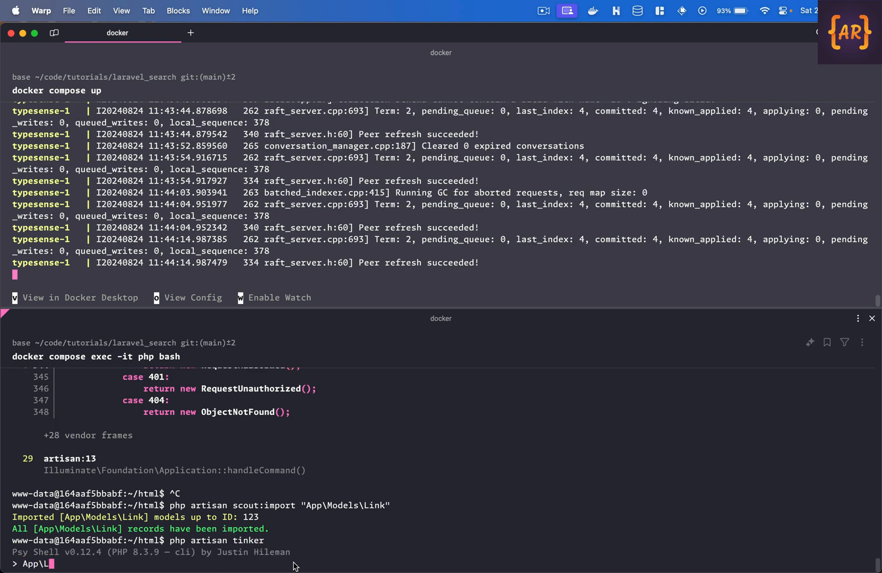
{"action": "type", "text": "odel"}
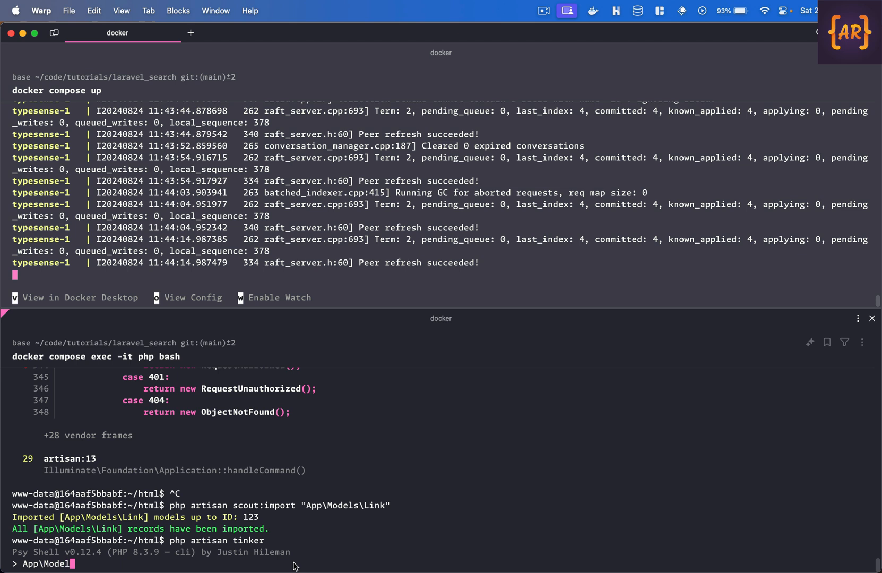
{"action": "type", "text": "s\\Link::"}
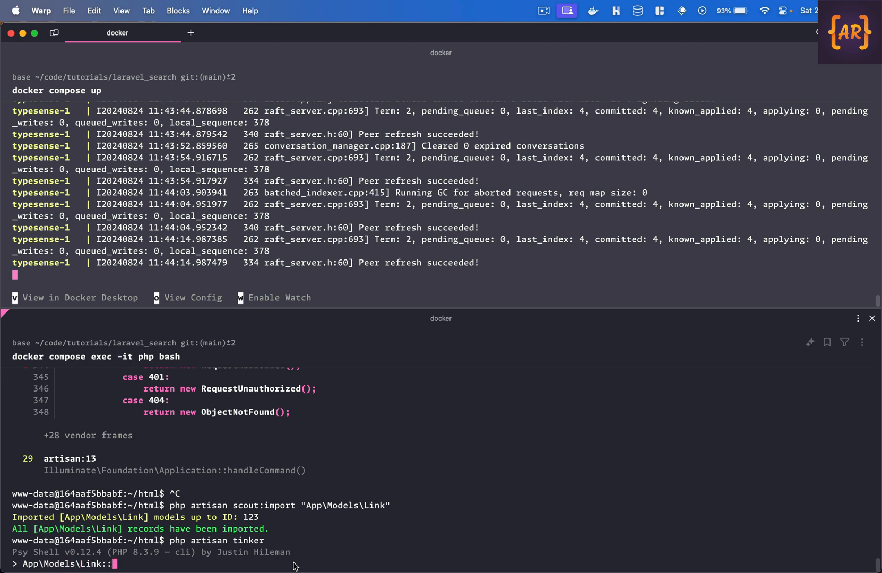
{"action": "type", "text": "search('"}
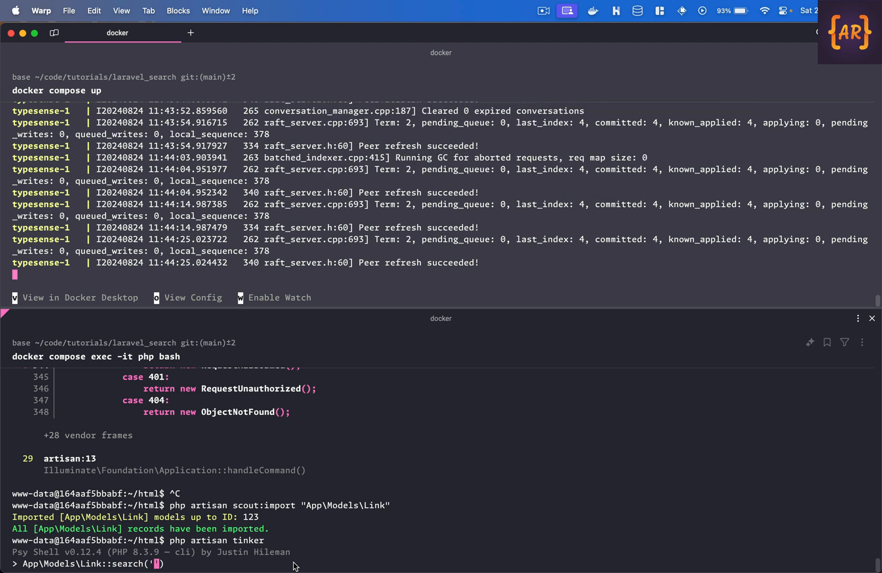
{"action": "type", "text": "laravel"}
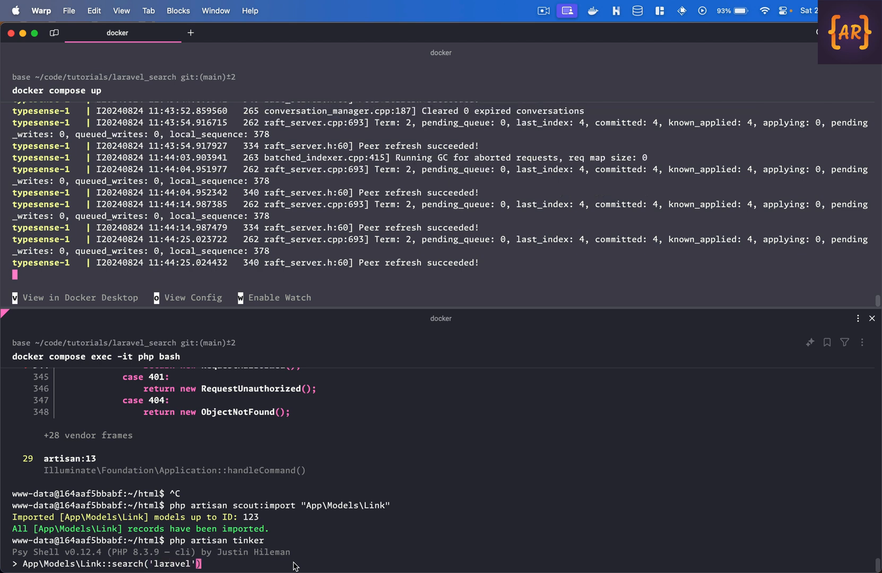
{"action": "type", "text": "->option"}
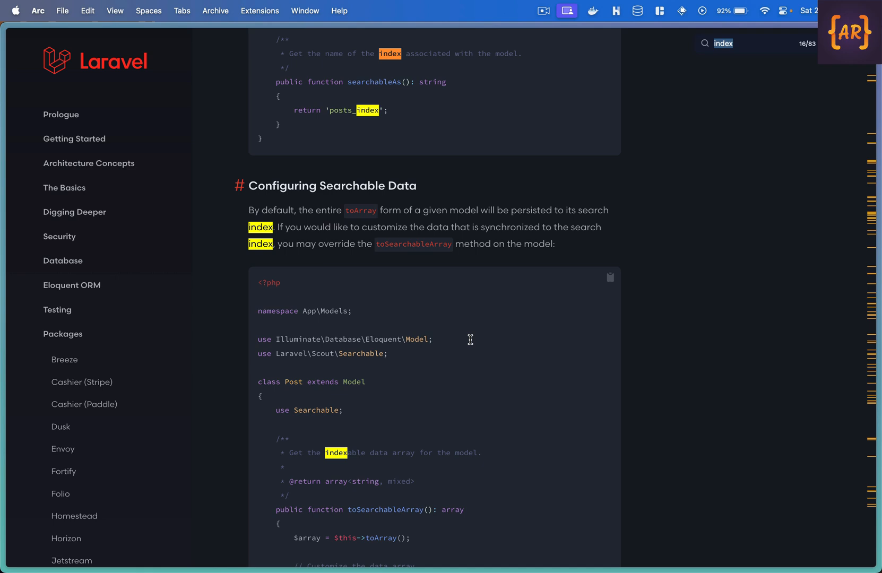
- Search the Scout docs page for 'options' to find the Dynamic Search Parameters example
{"action": "type", "text": "options("}
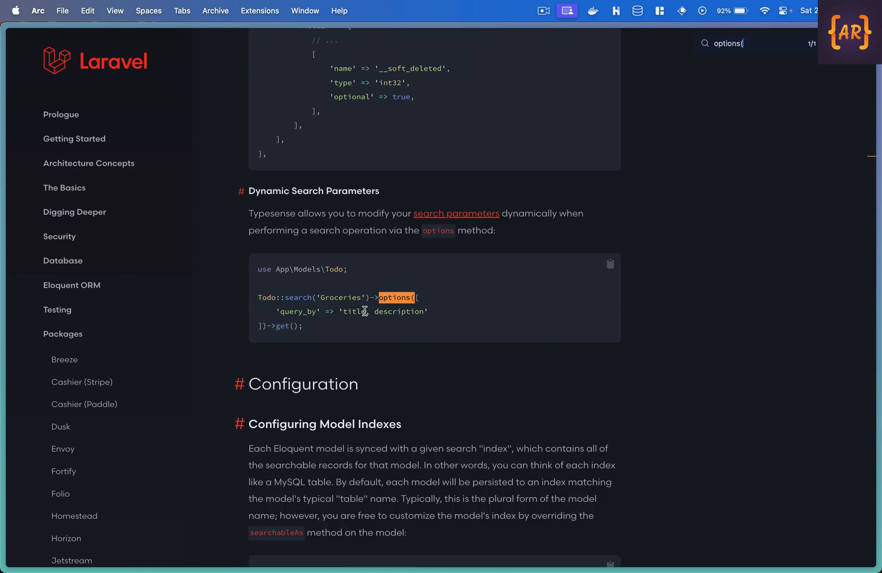
{"action": "mouse_move", "coordinate": [291, 298]}
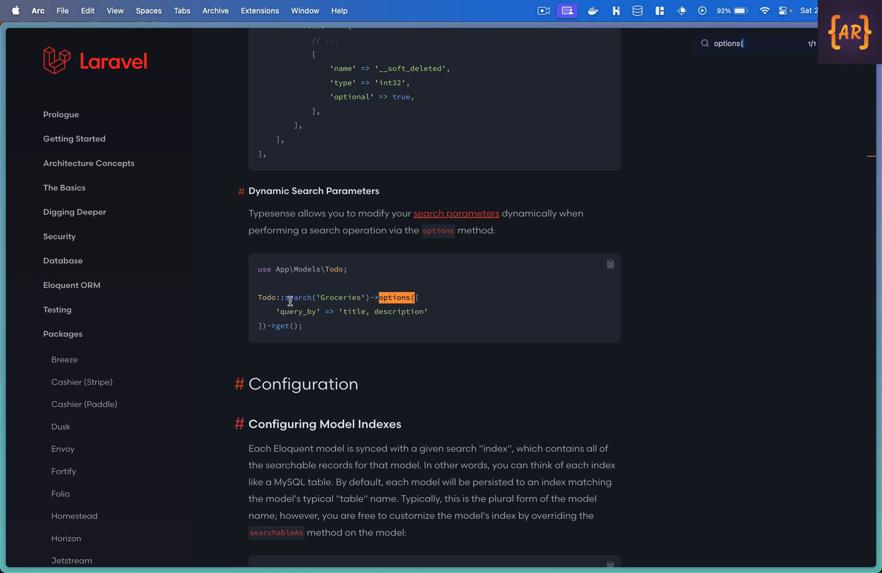
{"action": "mouse_move", "coordinate": [378, 368]}
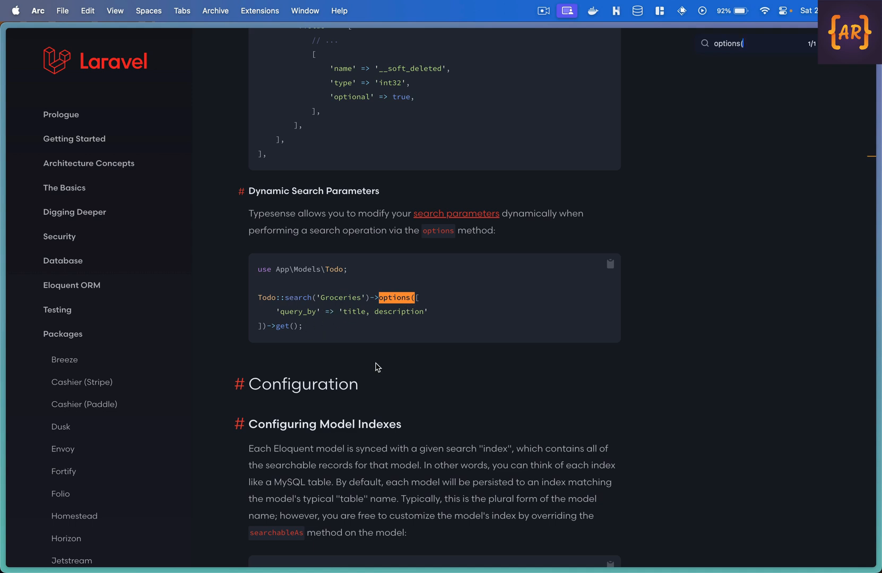
{"action": "mouse_move", "coordinate": [399, 316]}
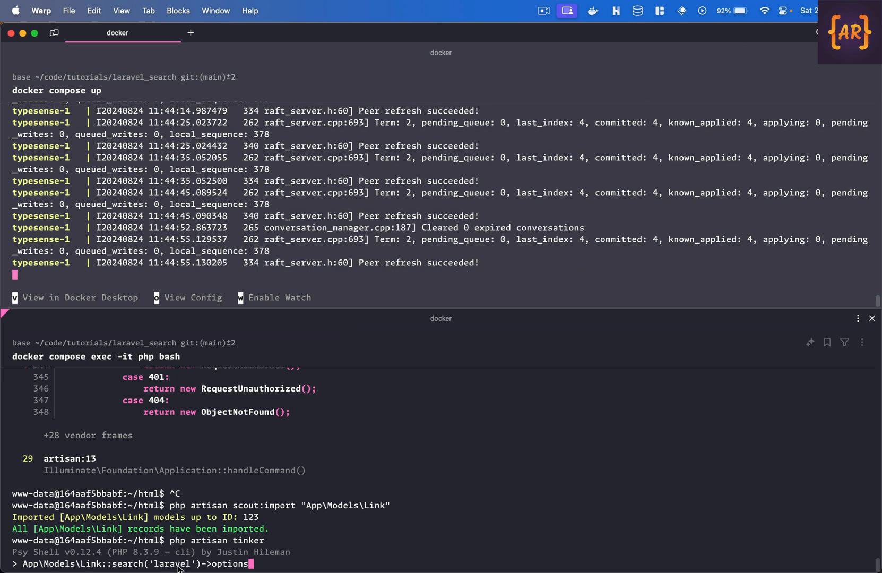
- Run the 'laravel' Link search with options(['query_by' => 'description'])->get() and list results
{"action": "type", "text": "()->get();"}
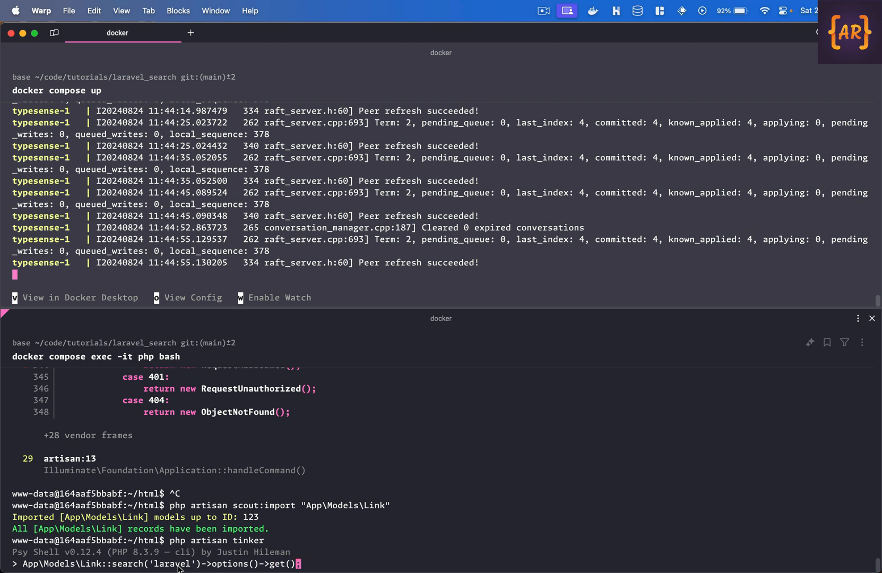
{"action": "type", "text": "[]"}
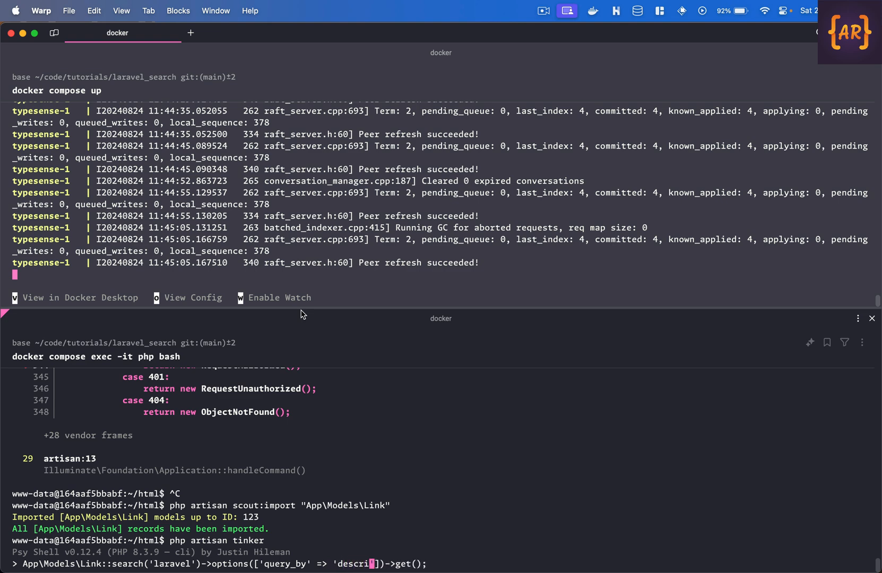
{"action": "key", "text": "Enter"}
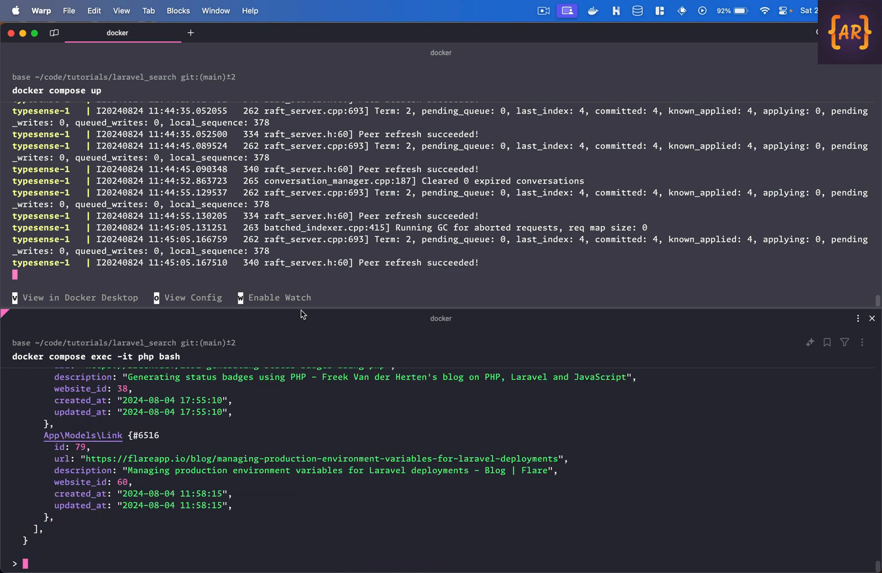
{"action": "mouse_move", "coordinate": [278, 309]}
{"action": "type", "text": "App\\Models\\Link::search('laravel')->options(['query_by' => 'description'])->get();"}
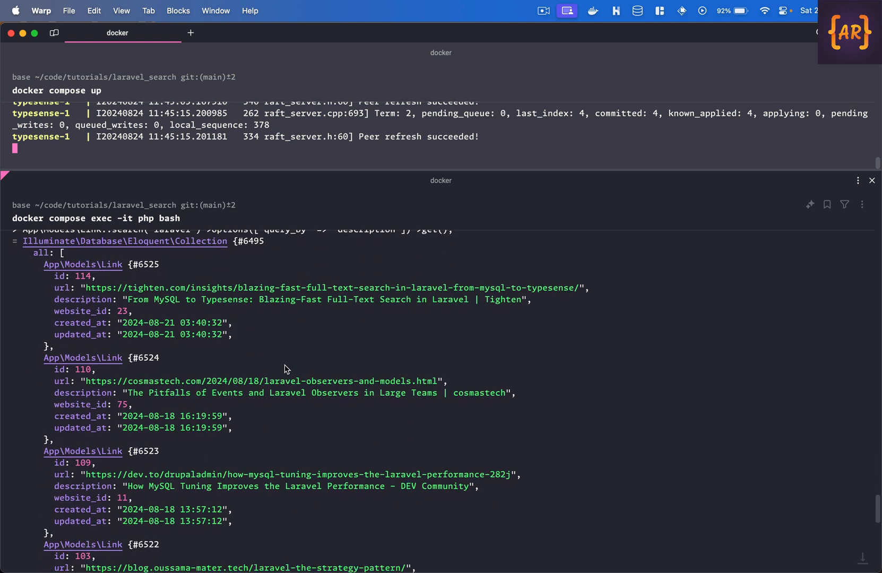
{"action": "scroll", "scroll_direction": "down", "scroll_amount": 3}
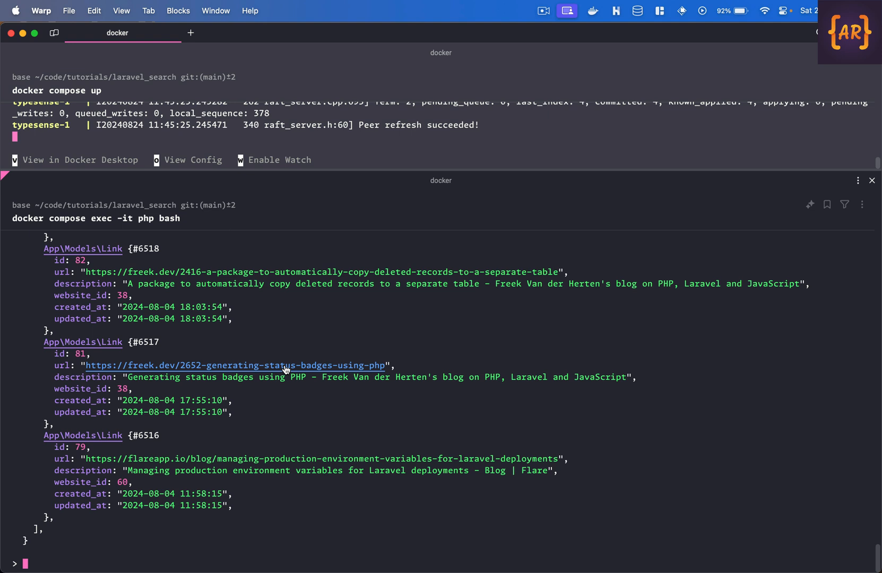
{"action": "type", "text": "App\\Models\\Link::search('laravel')->options(['query_by' => 'description'])->get();"}
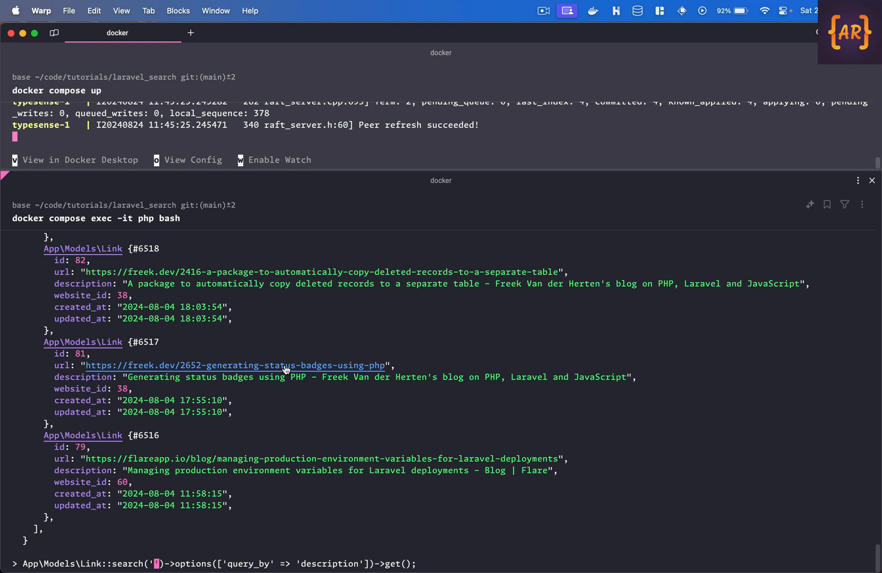
- Rerun the description-only Link search with 'typesense' as the search term
{"action": "type", "text": "typesense"}
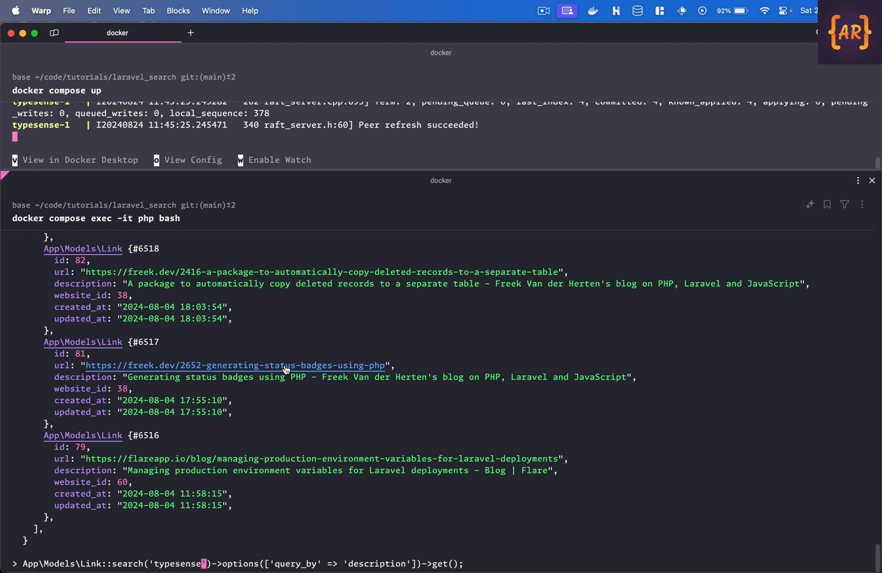
{"action": "key", "text": "Enter"}
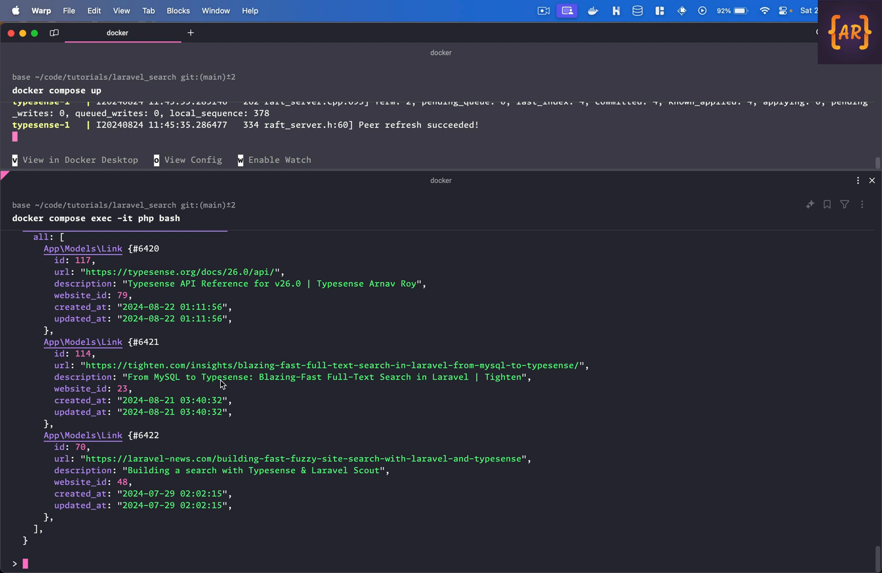
{"action": "mouse_move", "coordinate": [290, 486]}
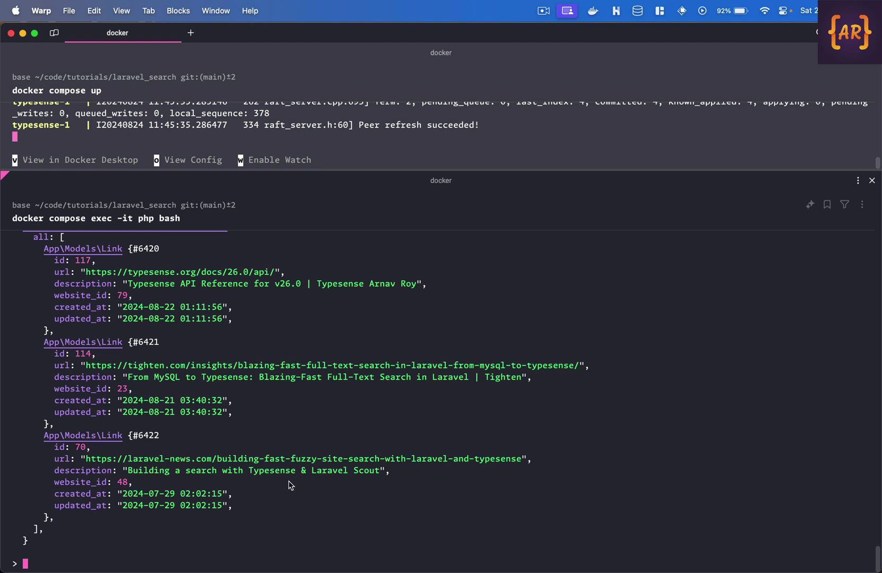
{"action": "type", "text": "App\\Models\\Link::search('typesense')->options(['query_by' => 'description'])->get();"}
{"action": "type", "text": "php artisan tinker"}
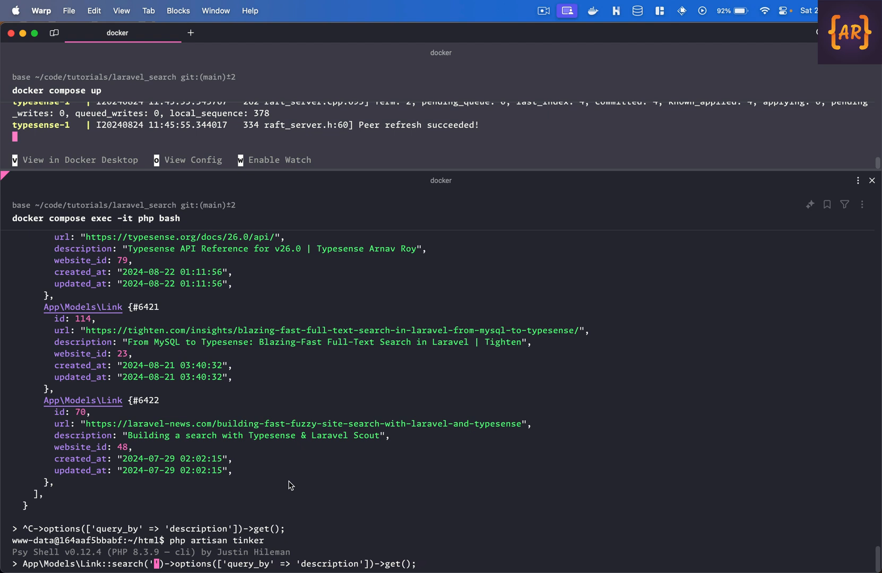
- Search Link descriptions for 'engineering' in a restarted tinker session
{"action": "type", "text": "eng"}
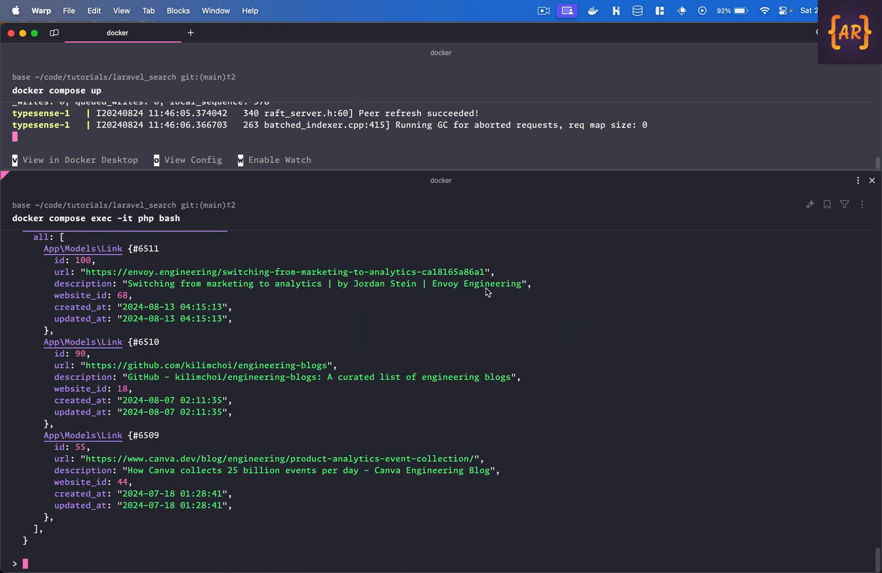
{"action": "mouse_move", "coordinate": [435, 476]}
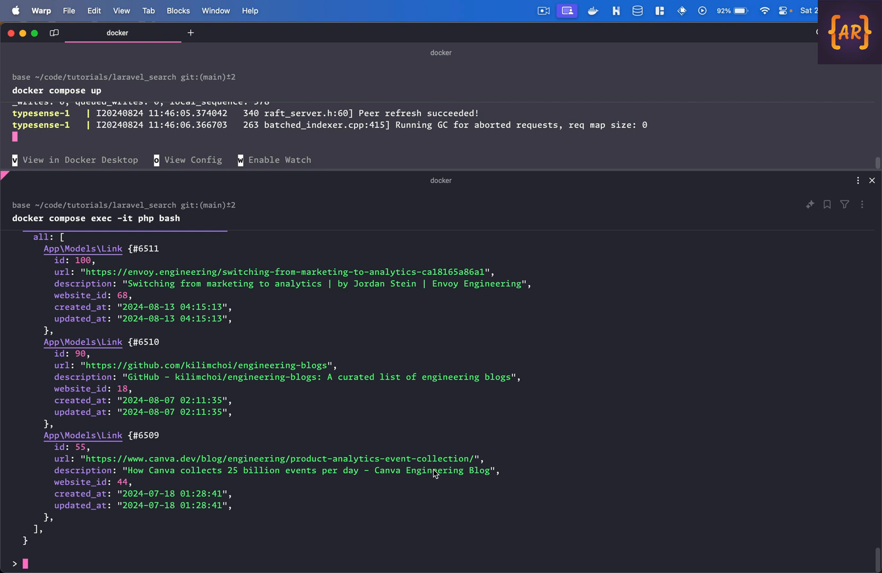
{"action": "mouse_move", "coordinate": [402, 489]}
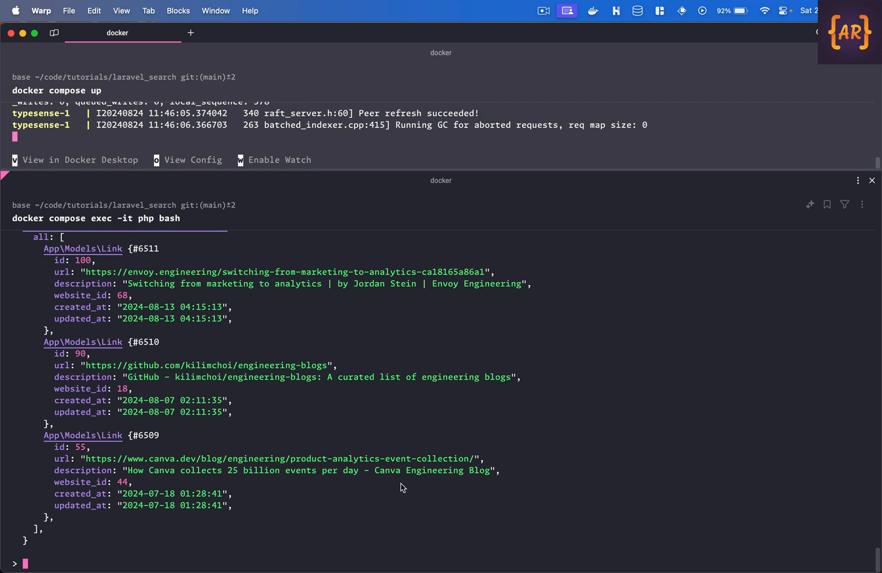
{"action": "mouse_move", "coordinate": [301, 479]}
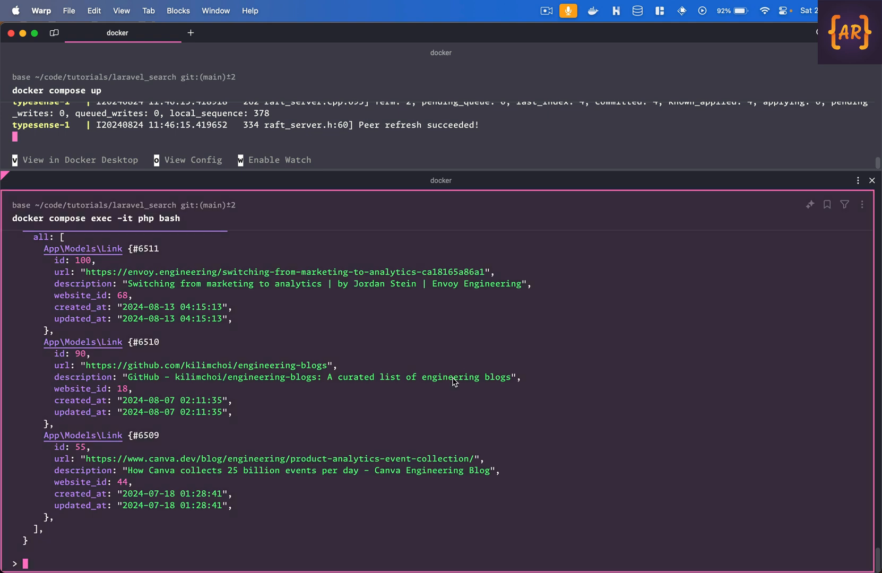
{"action": "mouse_move", "coordinate": [297, 544]}
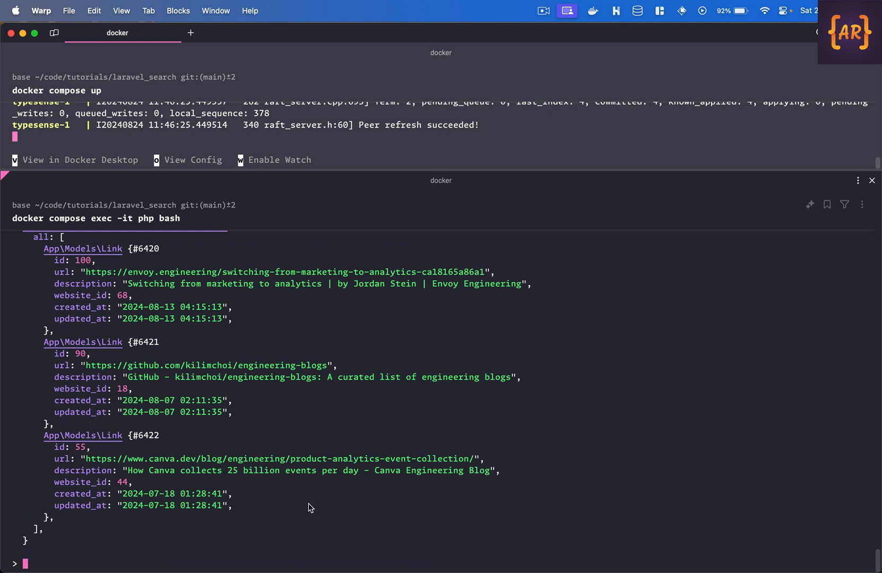
{"action": "mouse_move", "coordinate": [386, 422]}
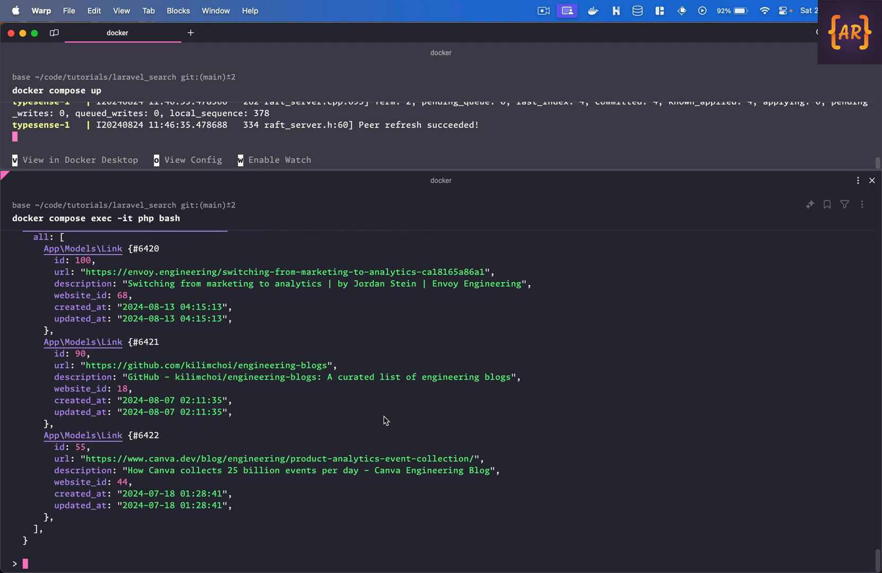
{"action": "type", "text": "App\\Models\\Link::search('engineering')->options(['query_by' => 'description'])->get();"}
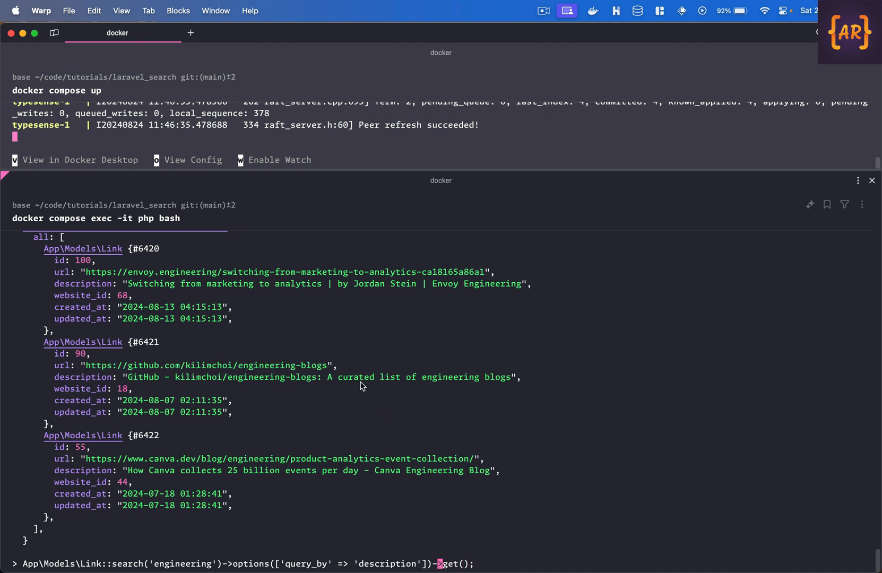
{"action": "mouse_move", "coordinate": [408, 407]}
{"action": "type", "text": " blogs curated"}
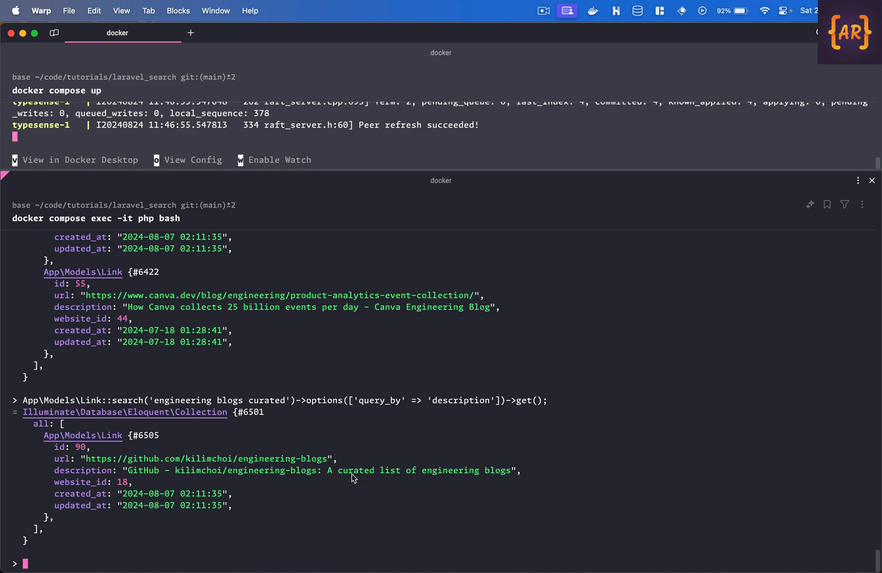
{"action": "mouse_move", "coordinate": [406, 475]}
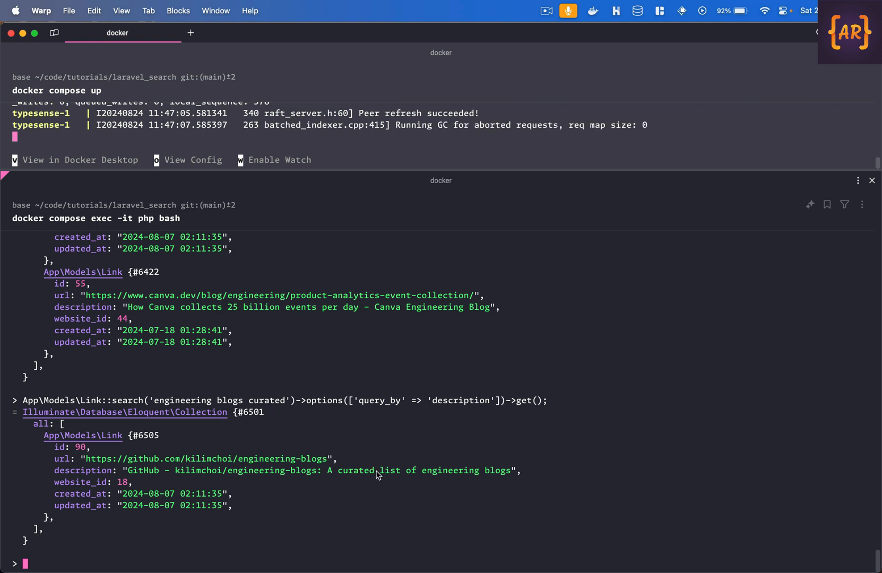
{"action": "mouse_move", "coordinate": [507, 480]}
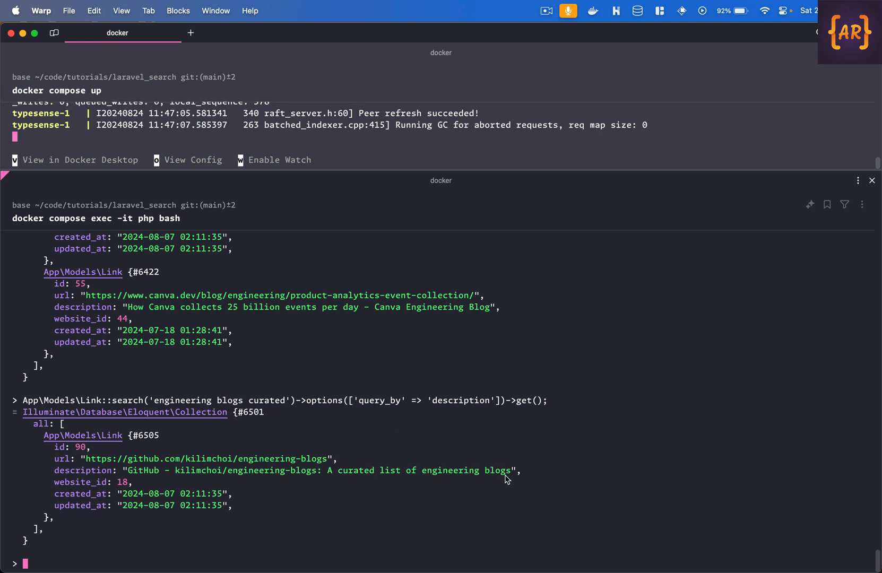
{"action": "mouse_move", "coordinate": [345, 480]}
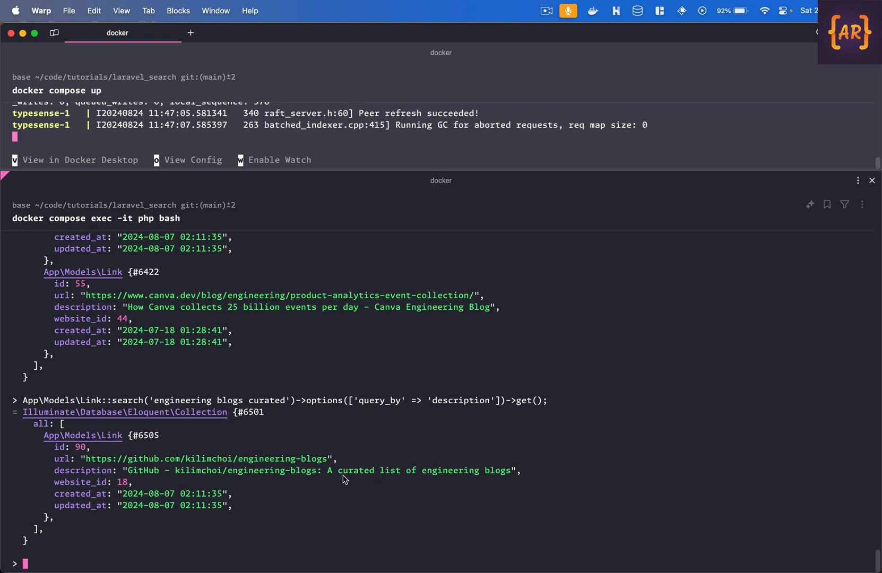
{"action": "mouse_move", "coordinate": [380, 487]}
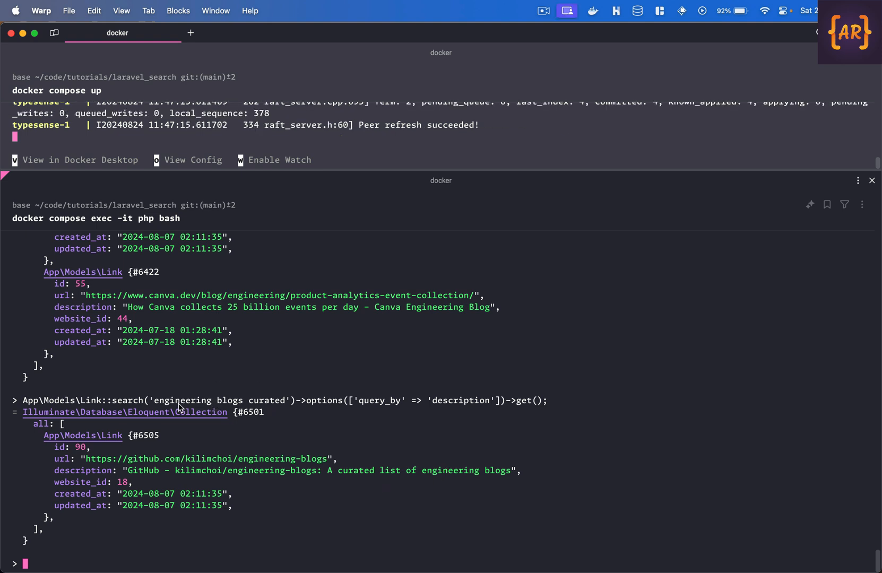
{"action": "mouse_move", "coordinate": [319, 463]}
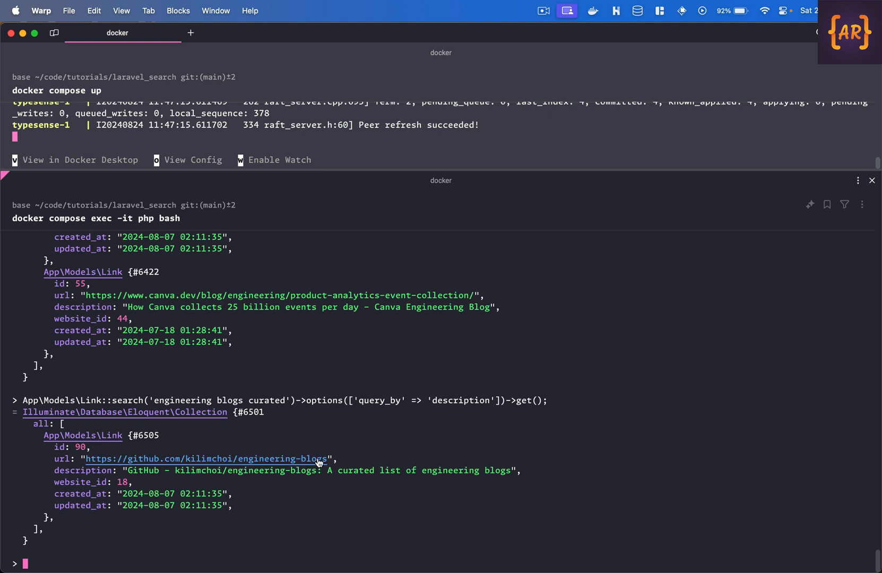
{"action": "mouse_move", "coordinate": [372, 476]}
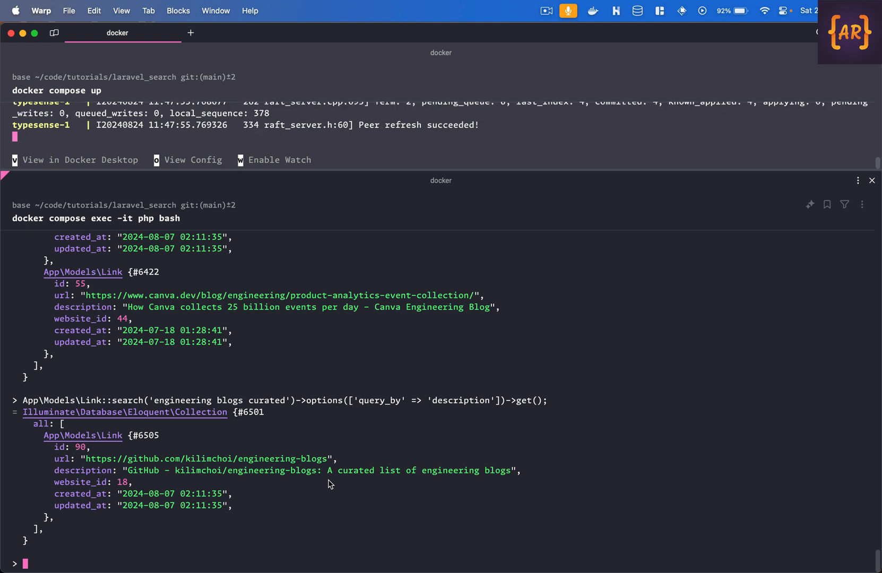
{"action": "mouse_move", "coordinate": [346, 472]}
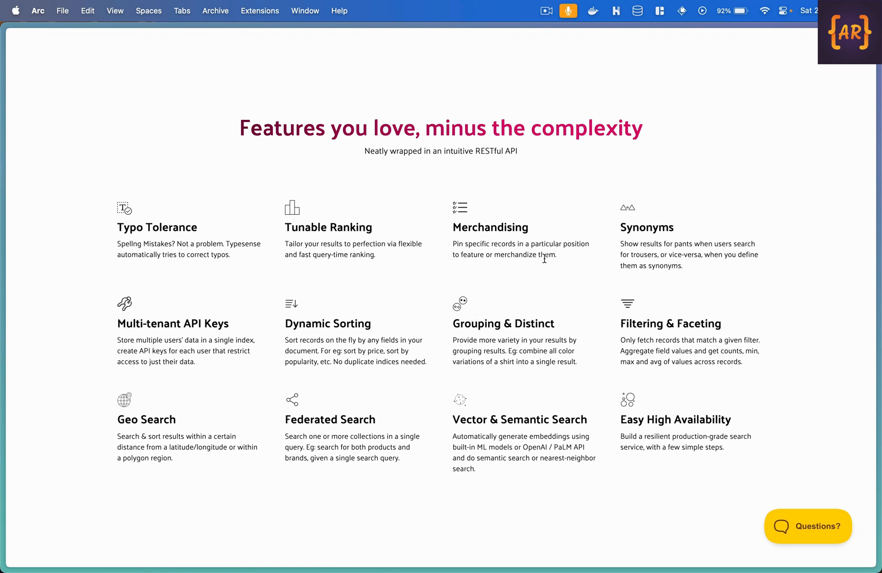
{"action": "mouse_move", "coordinate": [519, 328]}
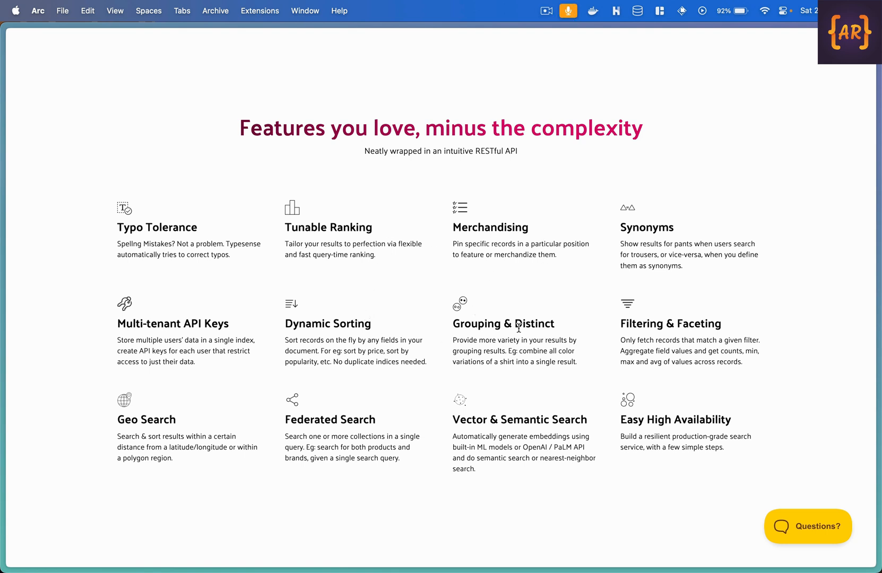
{"action": "mouse_move", "coordinate": [478, 242]}
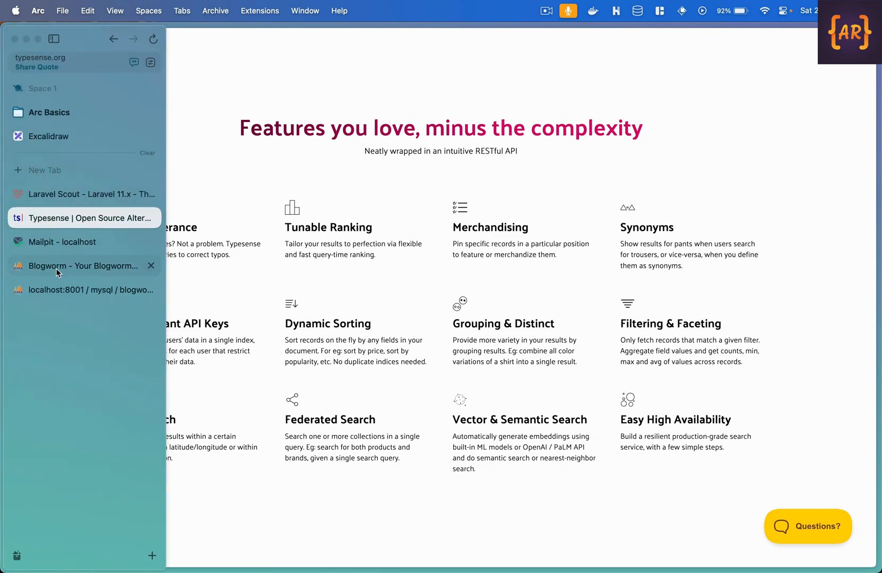
- Switch Arc to the Blogworm tab in the sidebar
{"action": "left_click", "coordinate": [74, 266]}
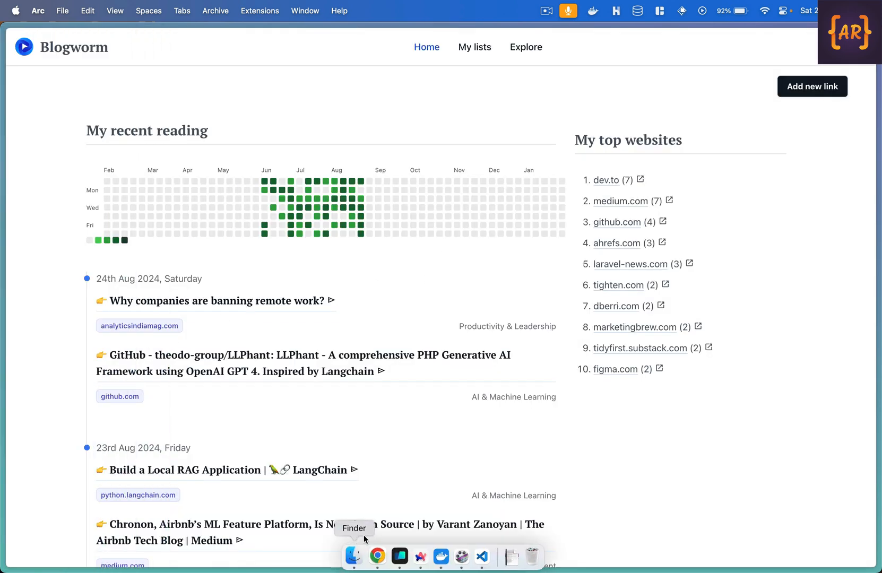